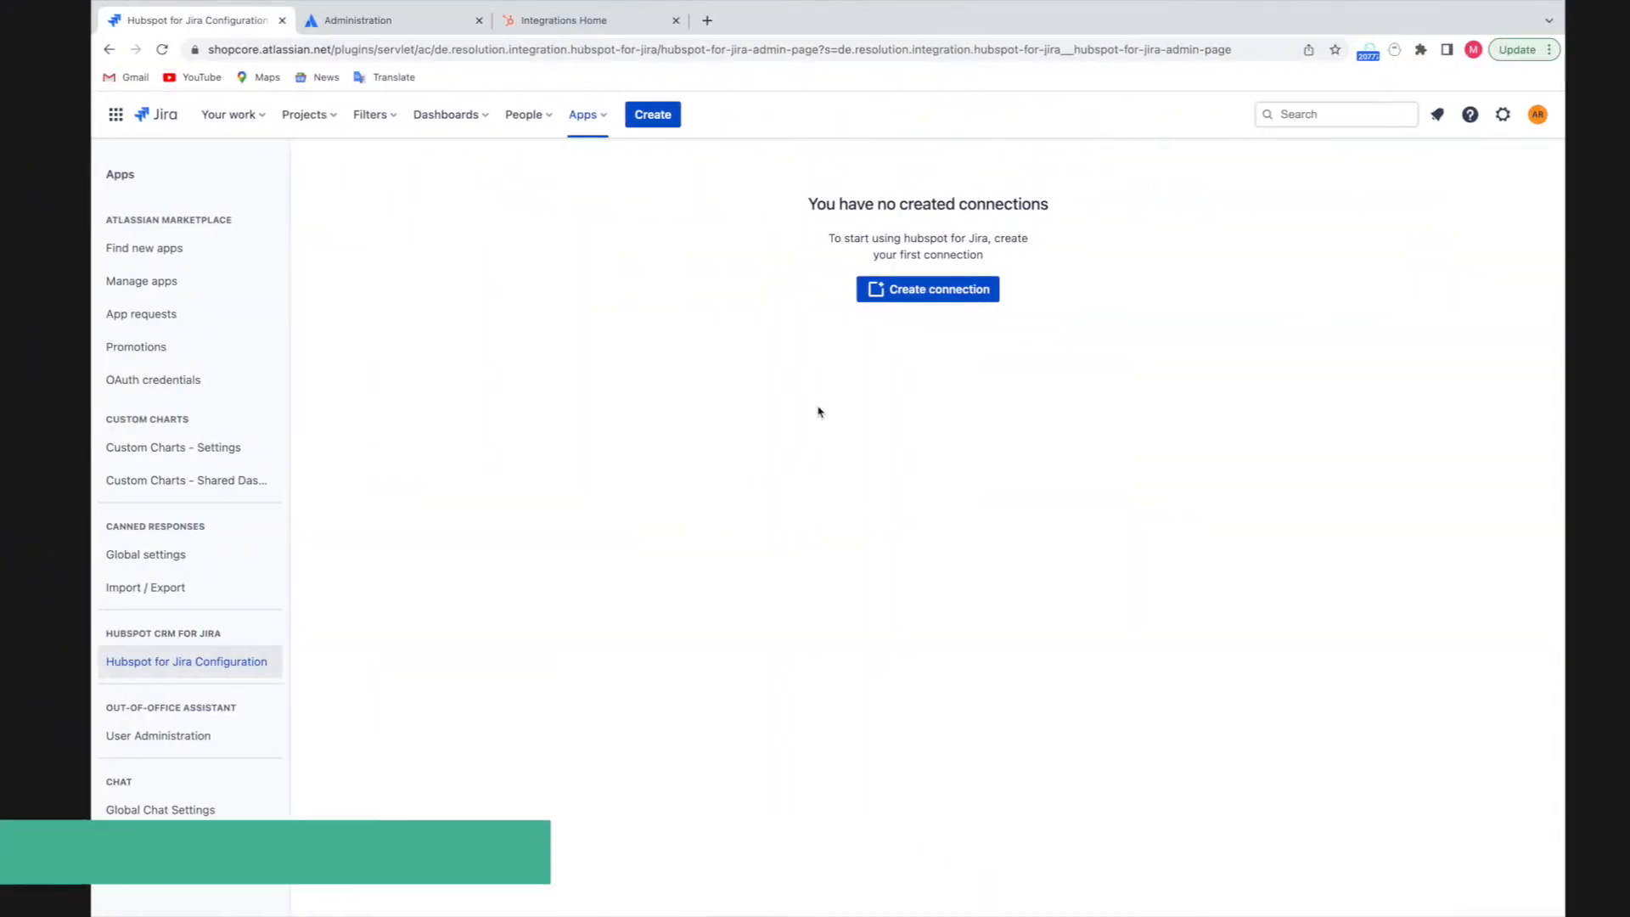
Step: Create a connection named Shopcore HubSpot Integration allowing the Shopcore Marketing, Sales and Support groups
left_click(926, 289)
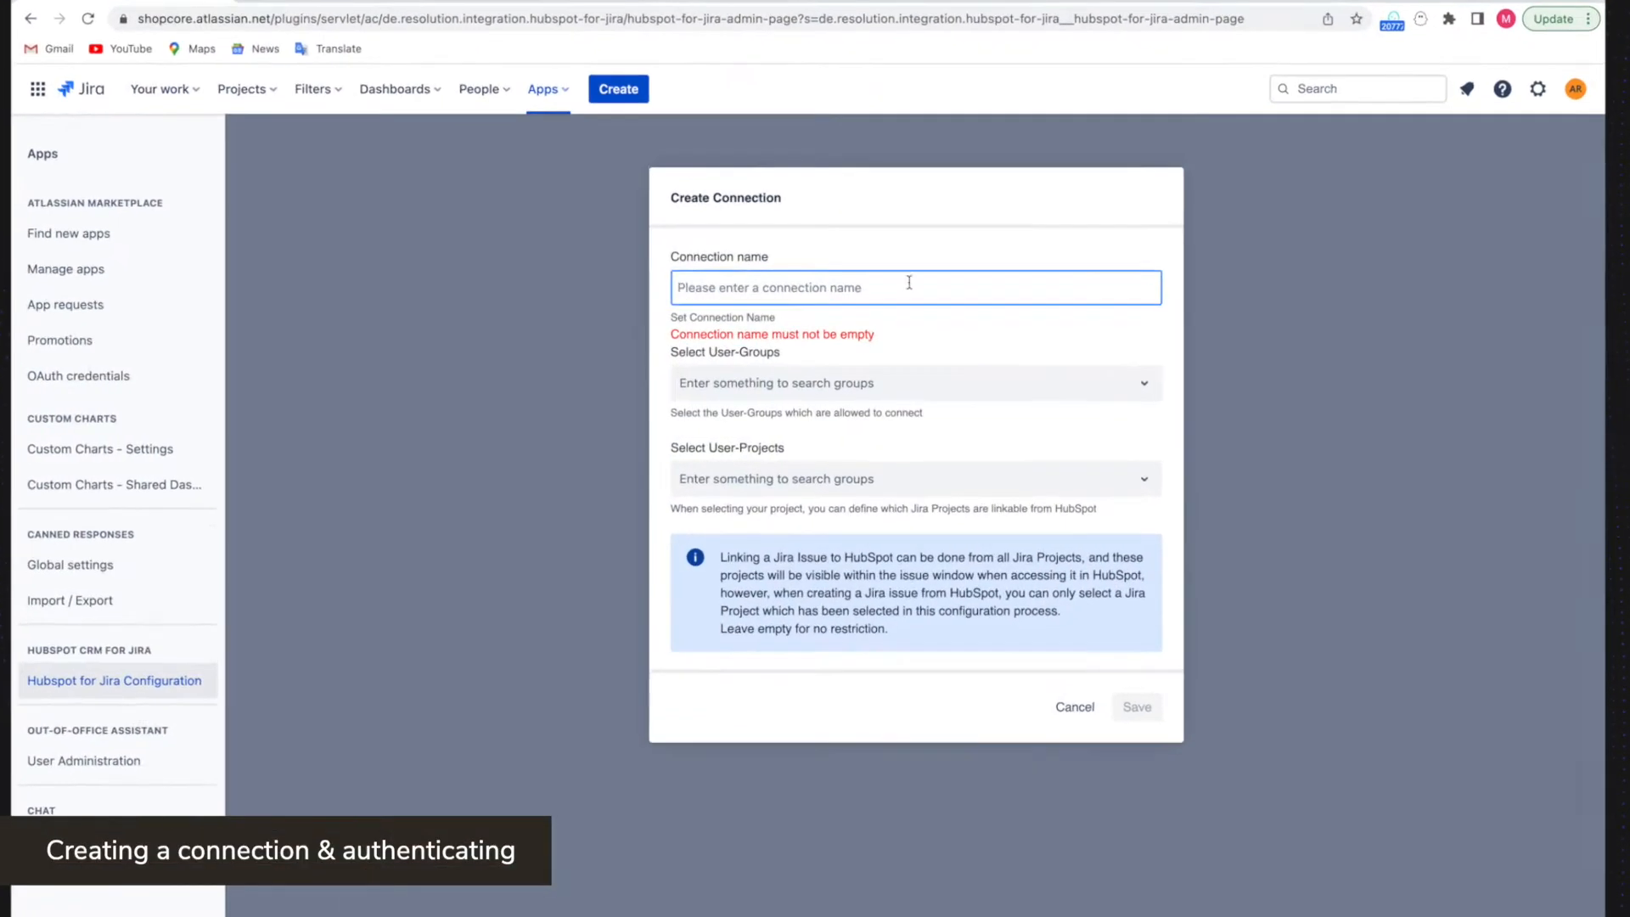
type("Shopcore HubSpot Integration")
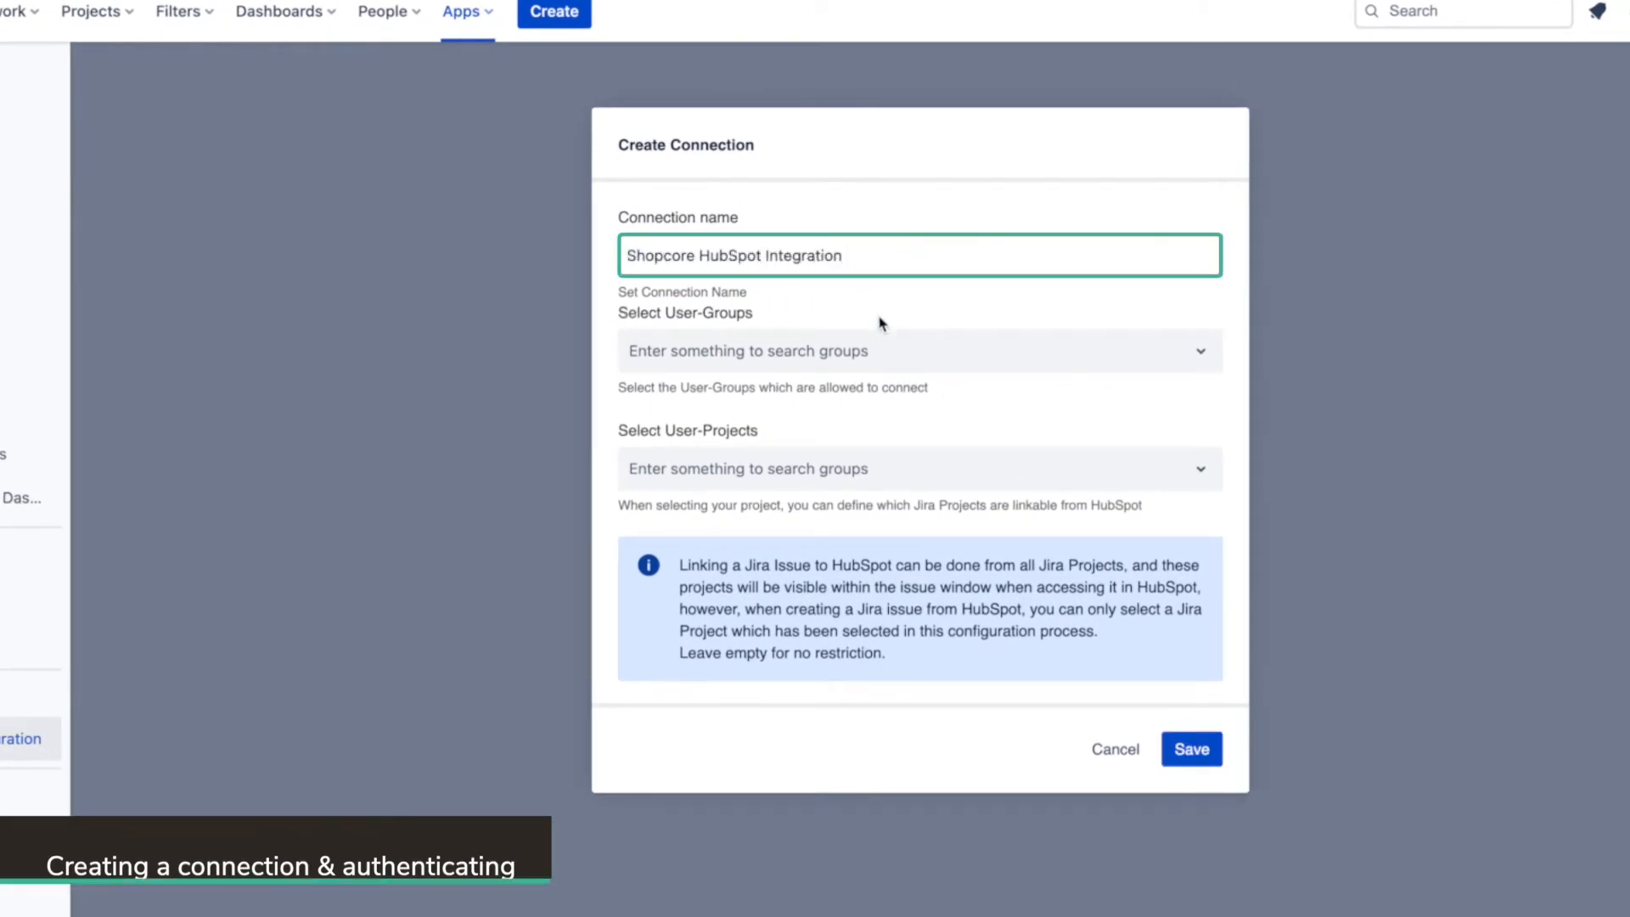
type("S")
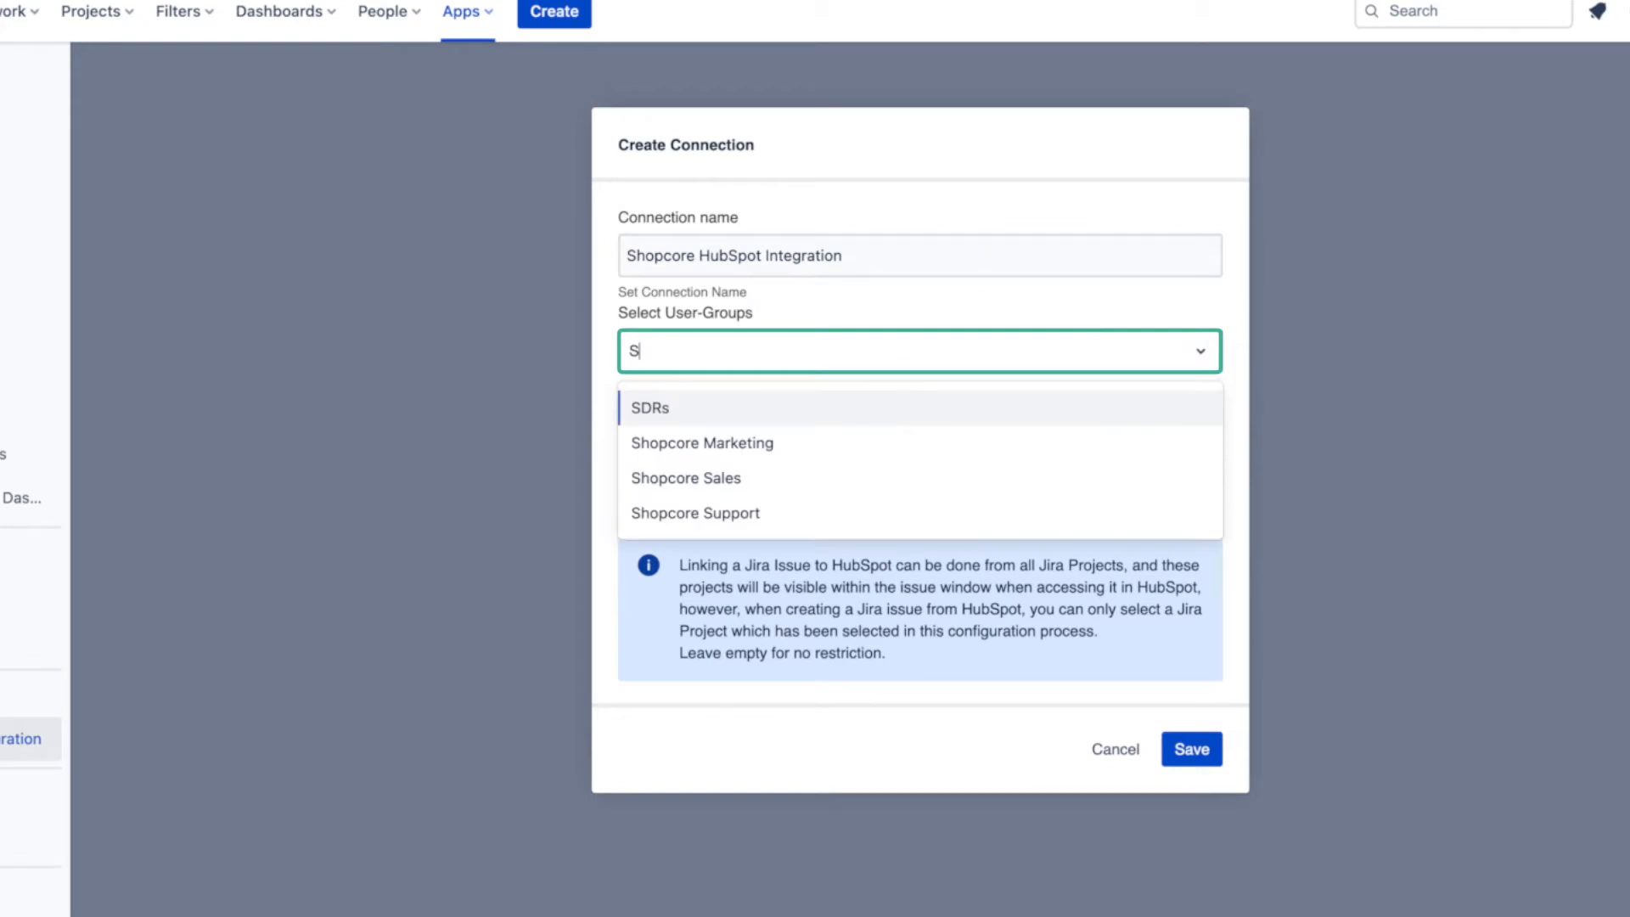
left_click(701, 441)
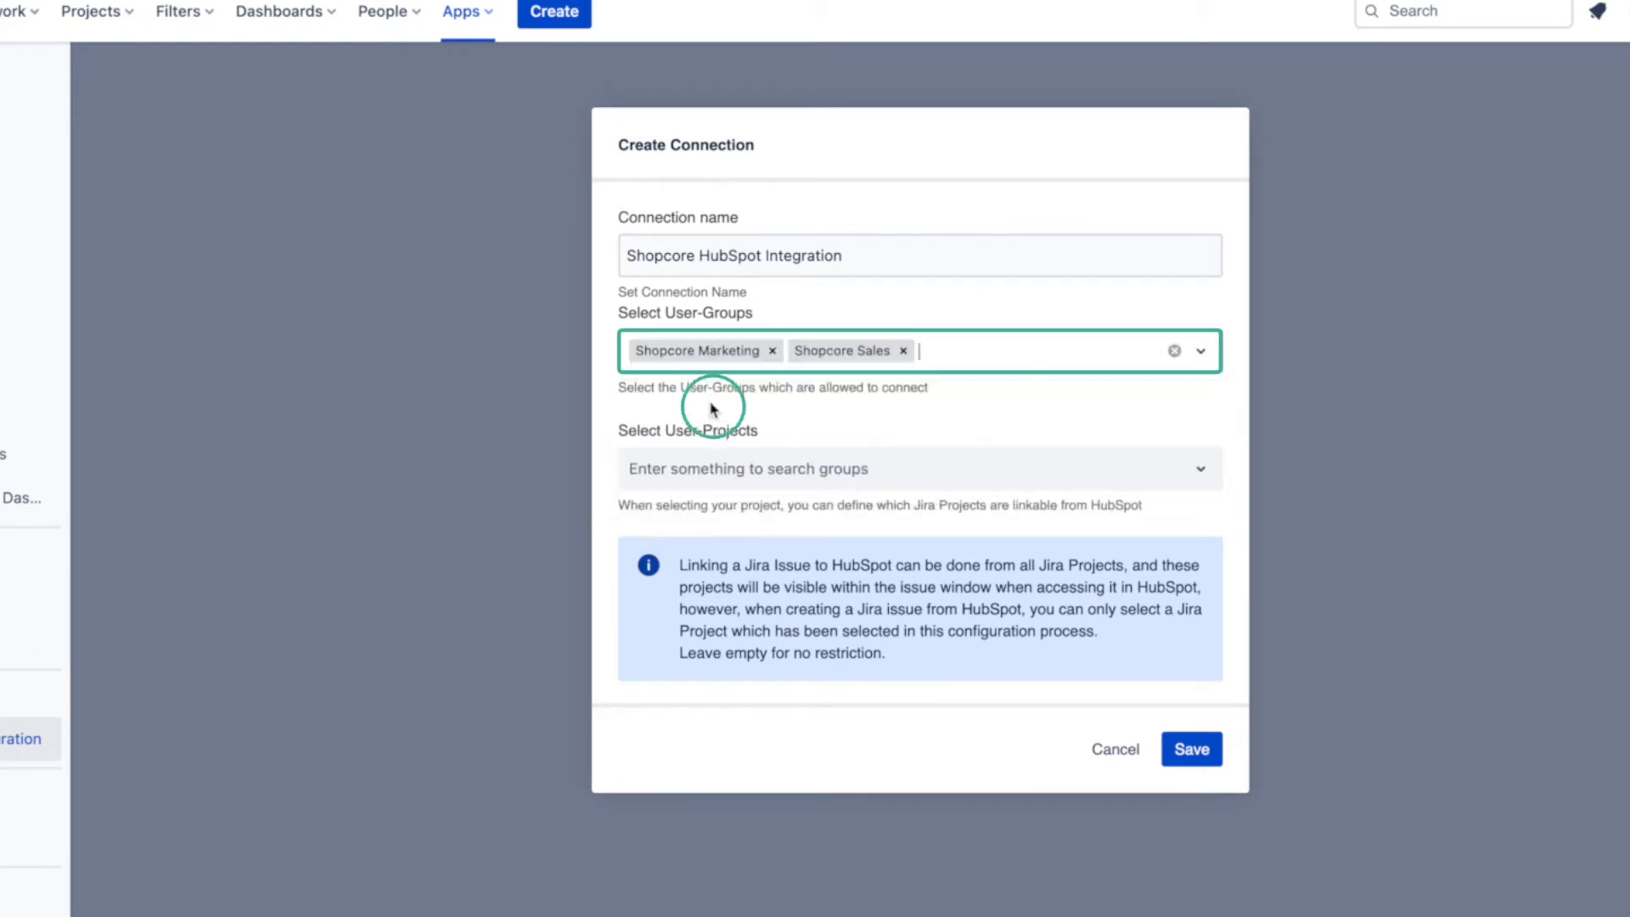
type("Shop")
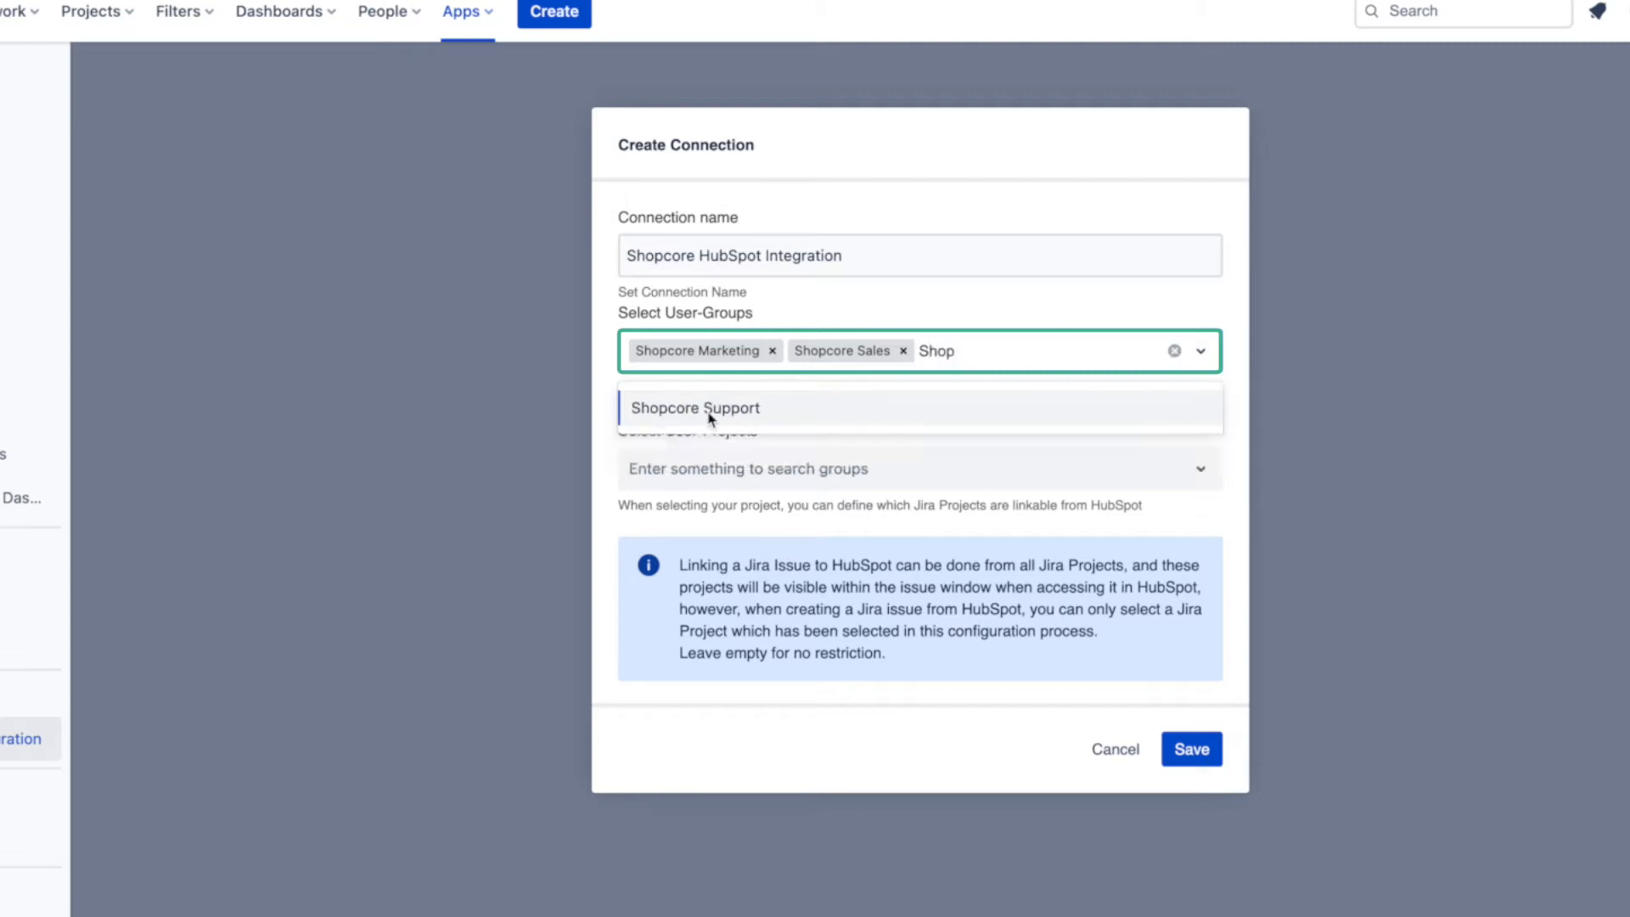
left_click(695, 408)
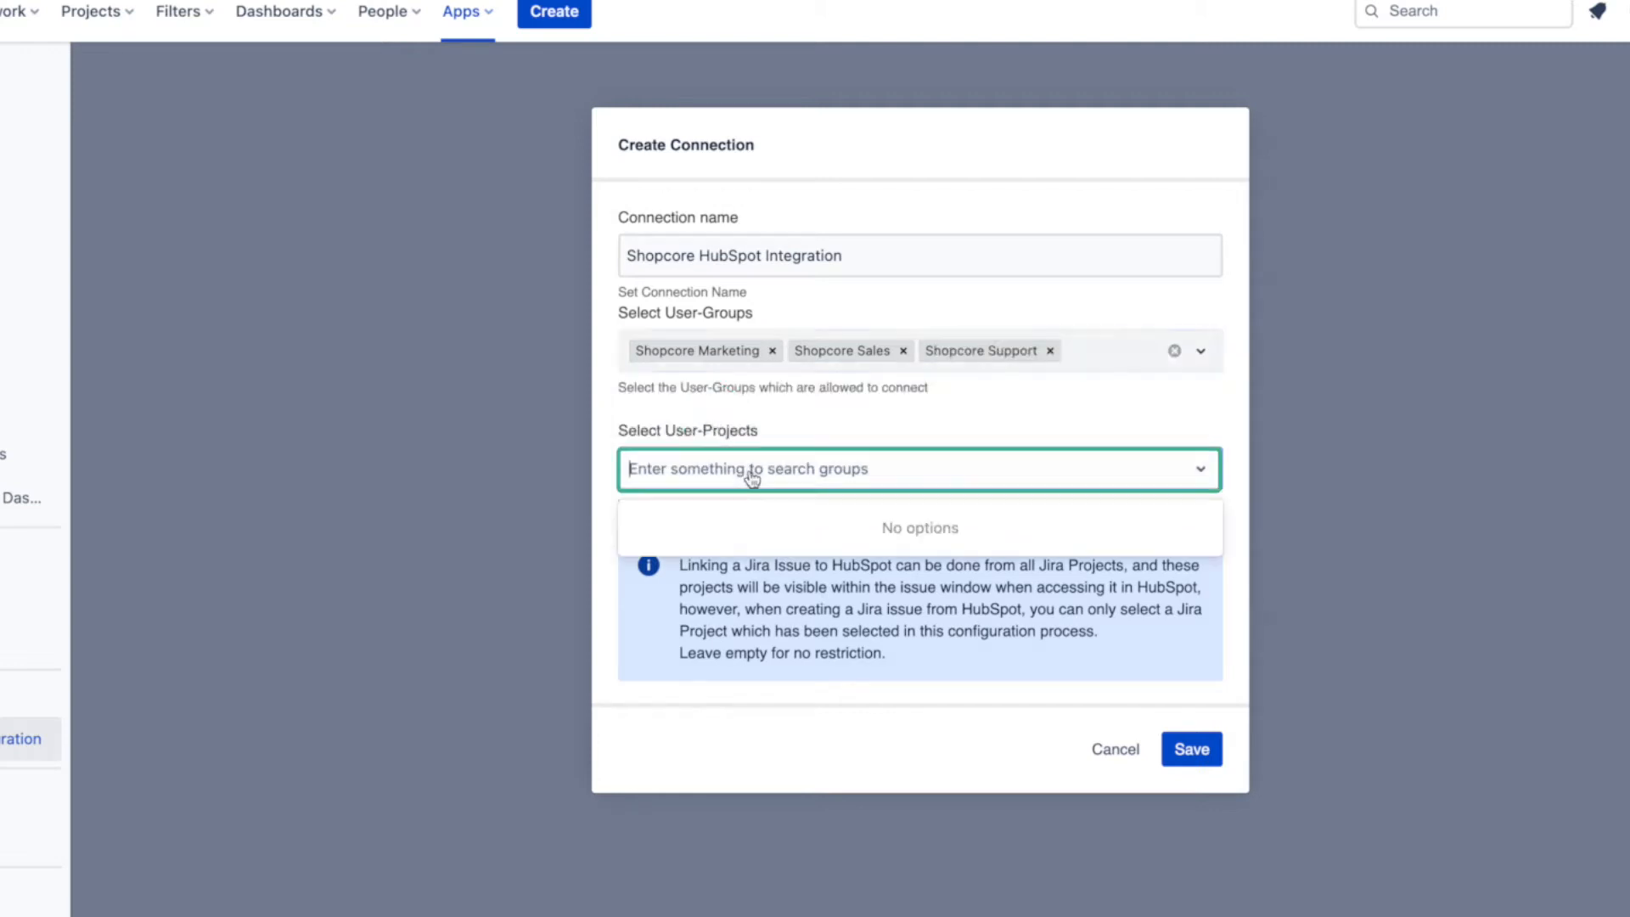
Step: Limit linkable projects to Shopcore Support and save the connection
type("Sh")
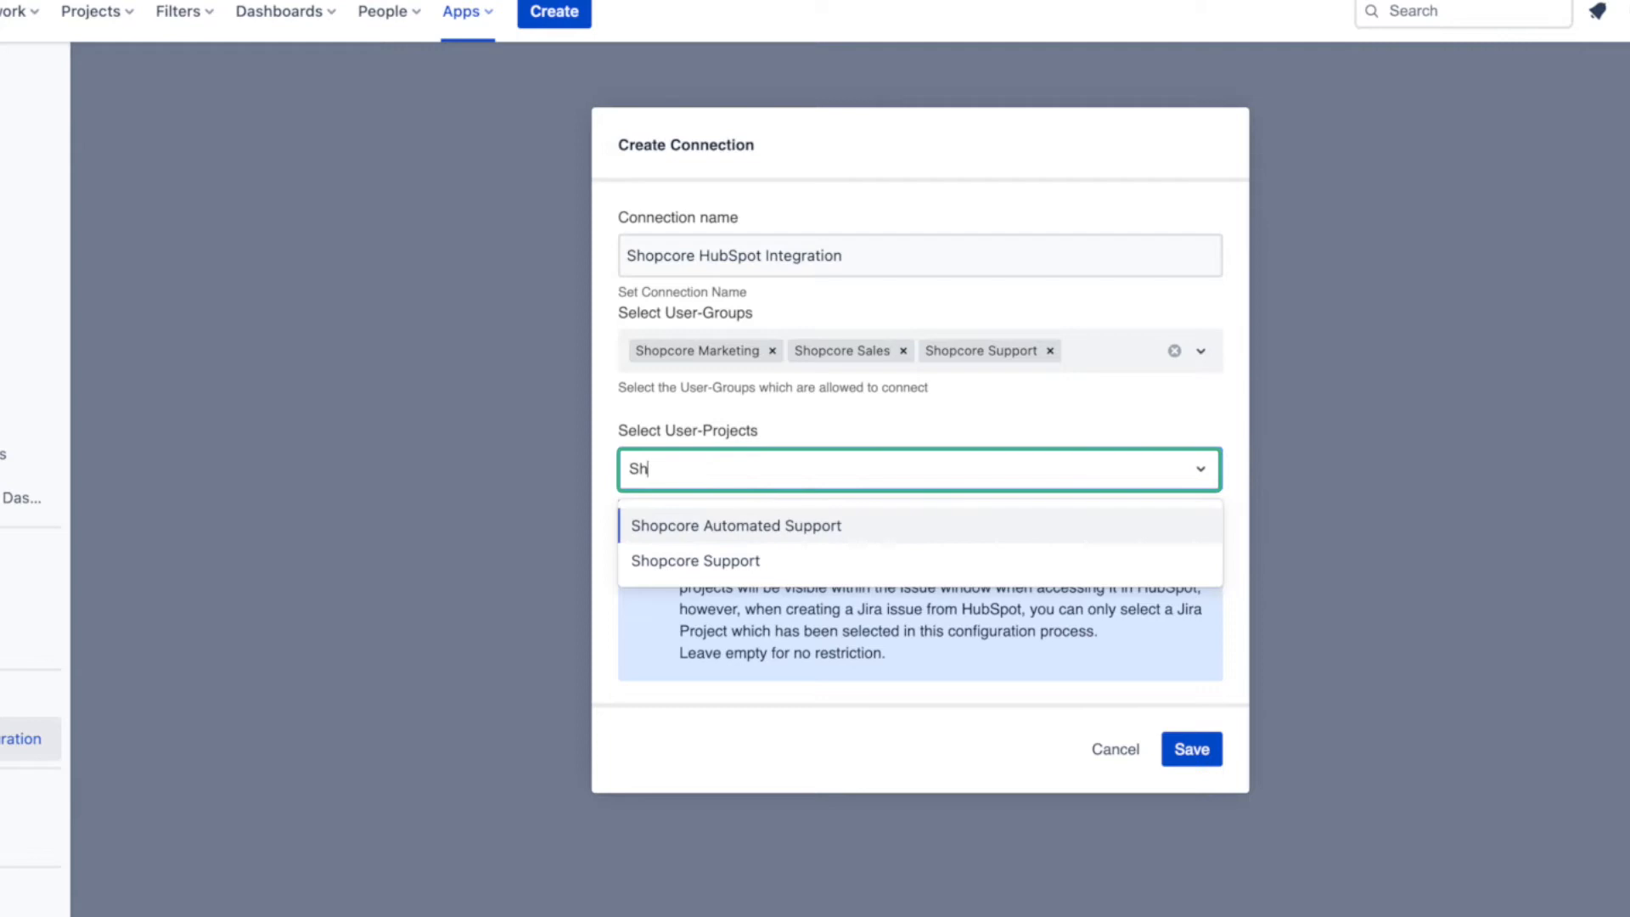
left_click(693, 561)
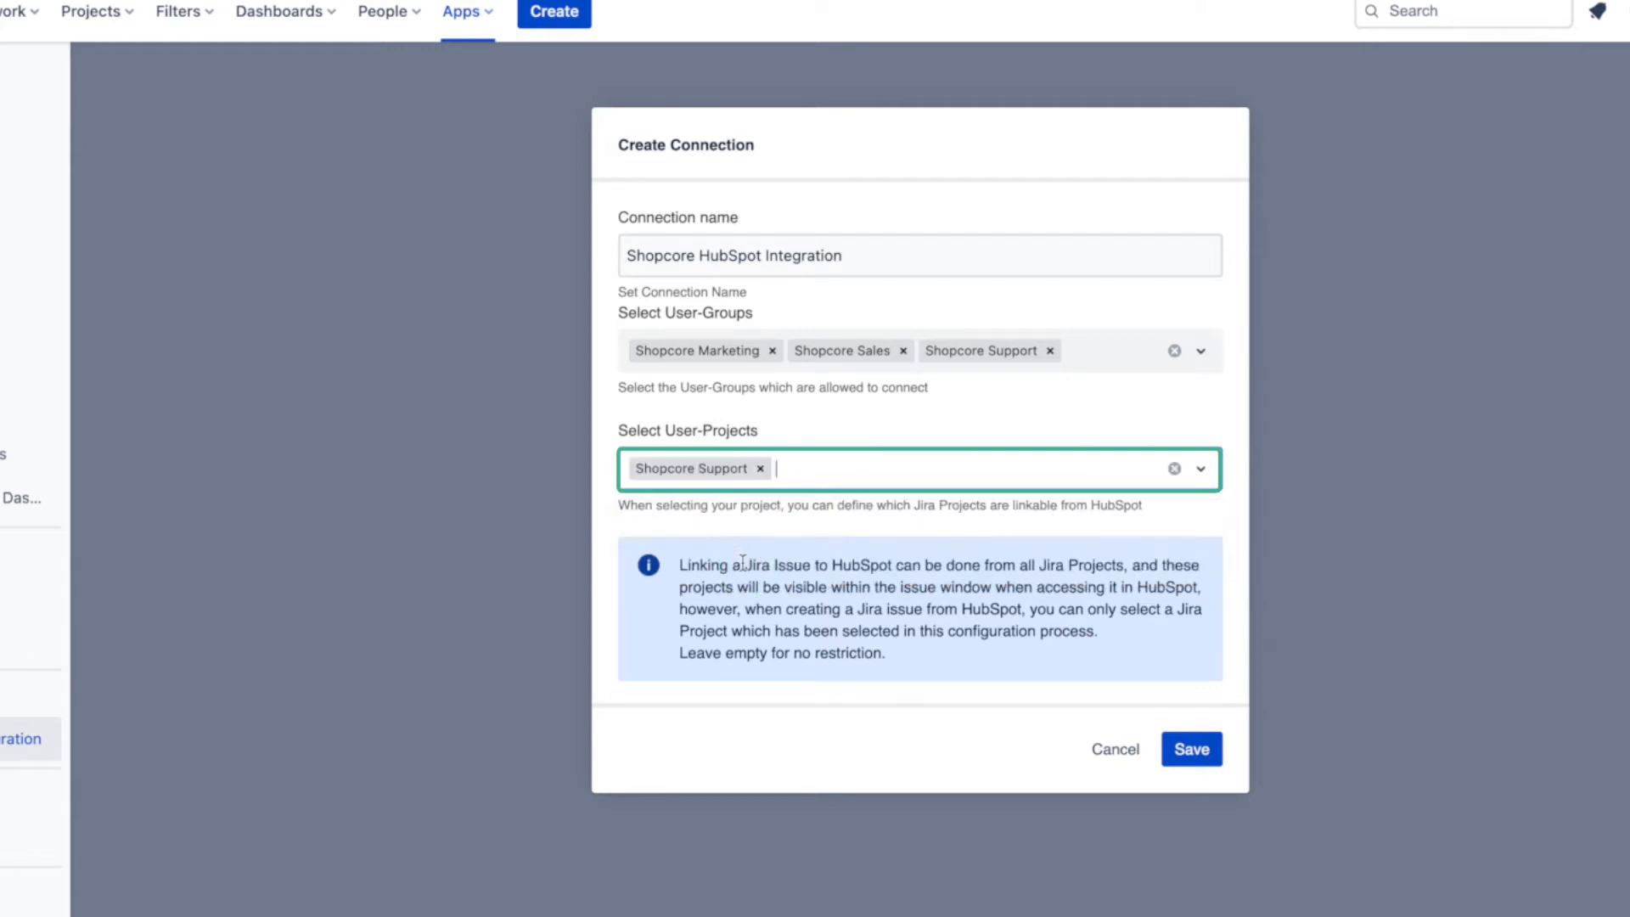
left_click(1190, 749)
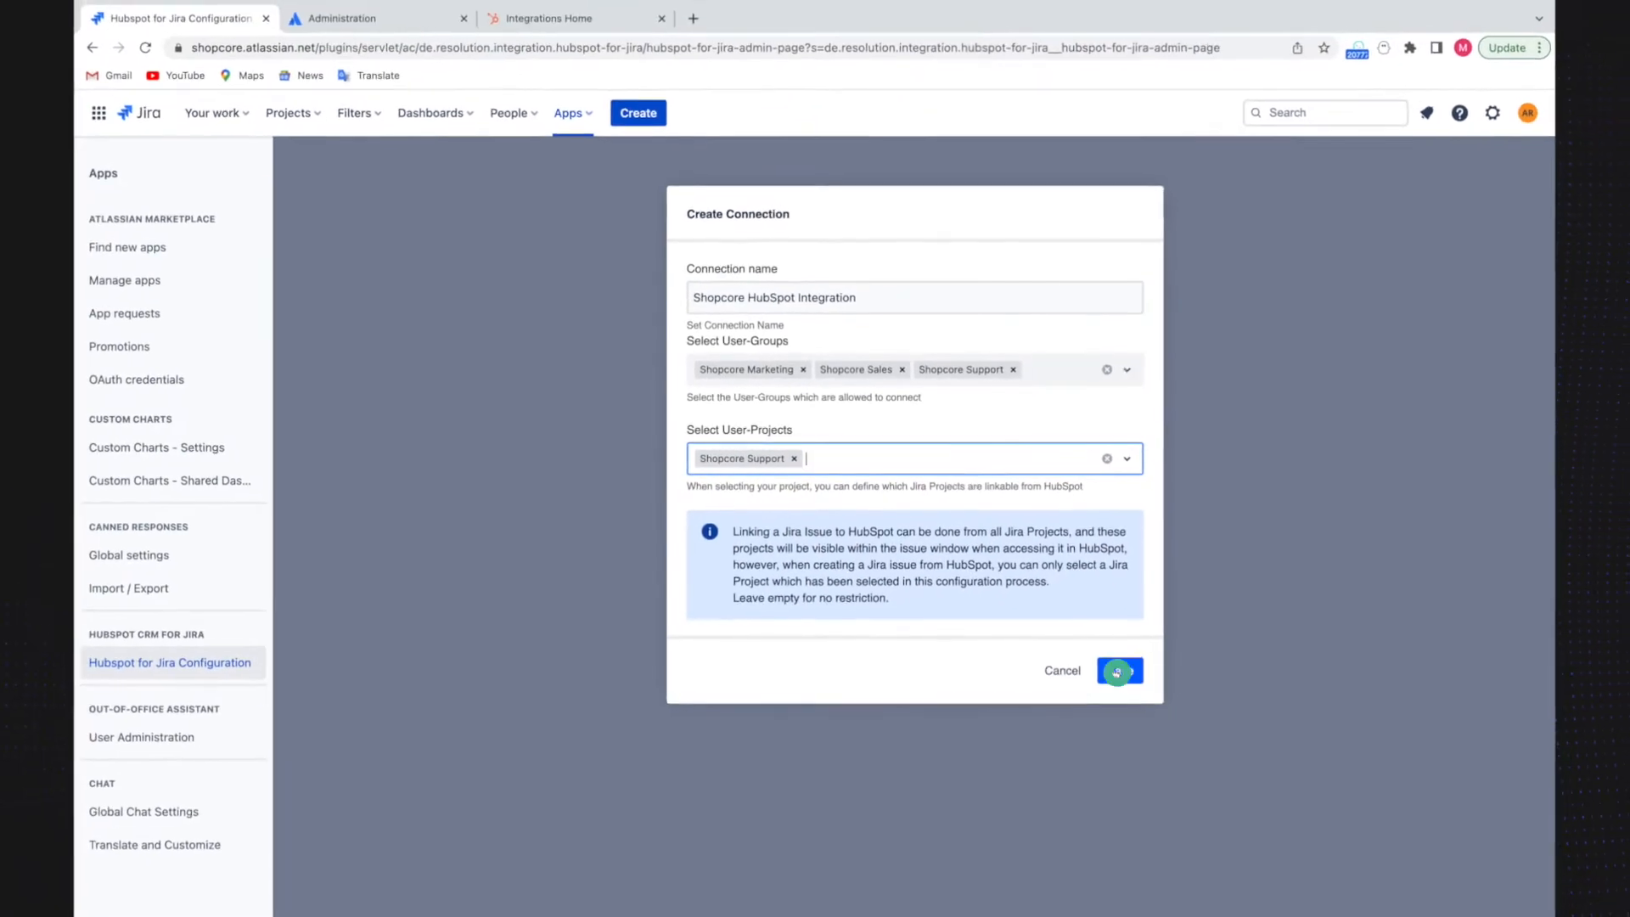
Step: Authenticate the connection in HubSpot with App-Test-Account 1 as the authorizing account
left_click(1119, 670)
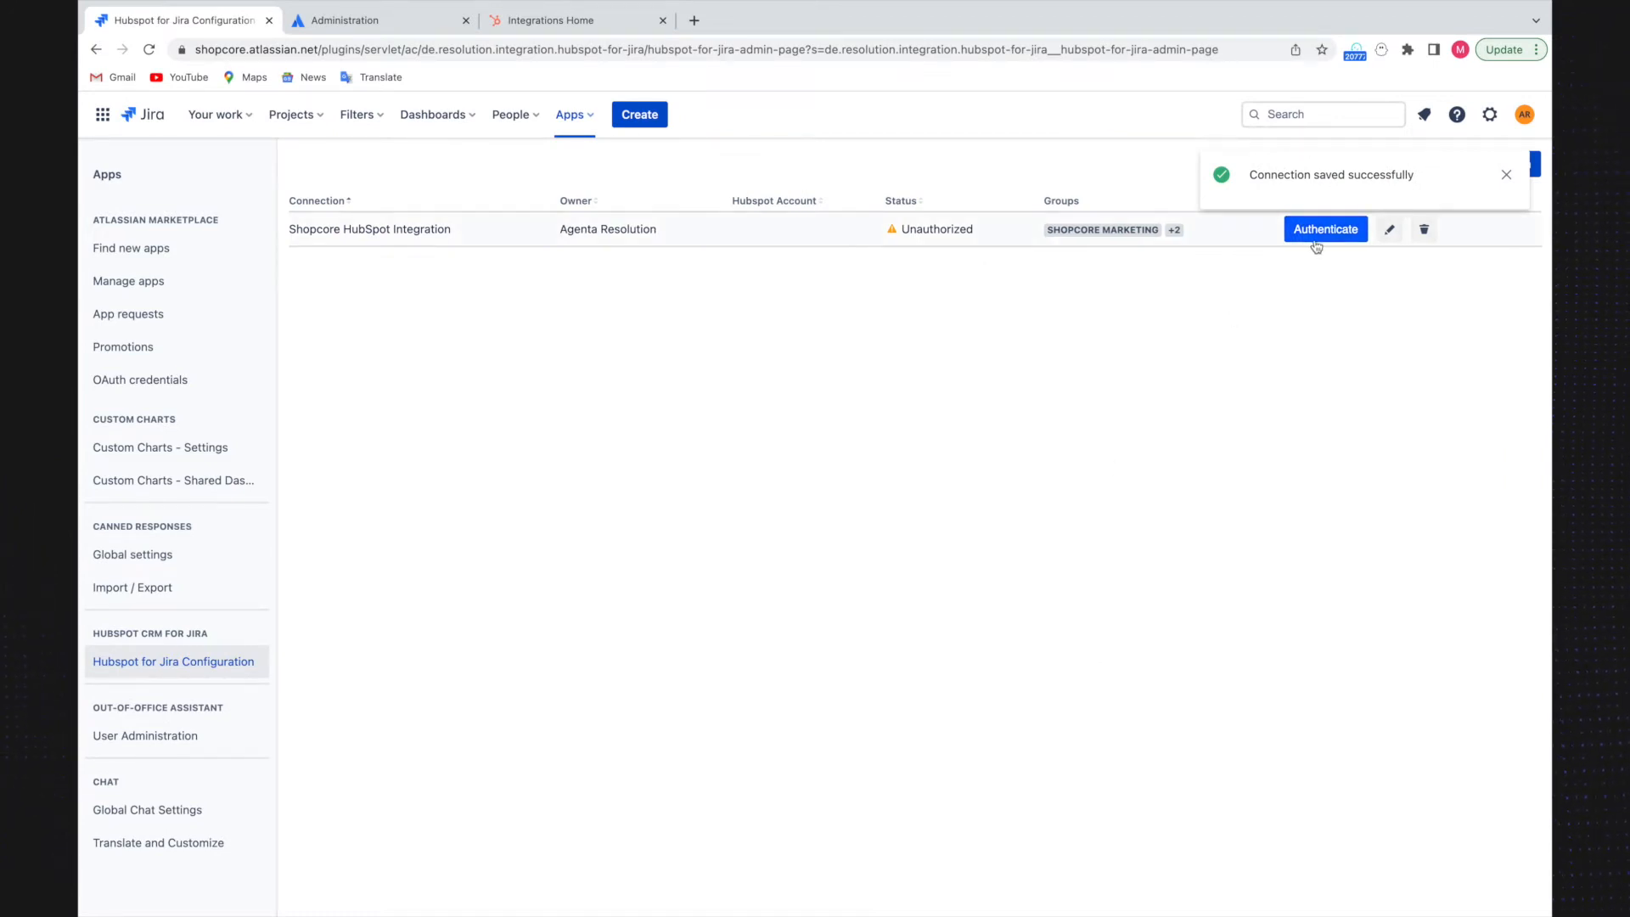
left_click(1327, 230)
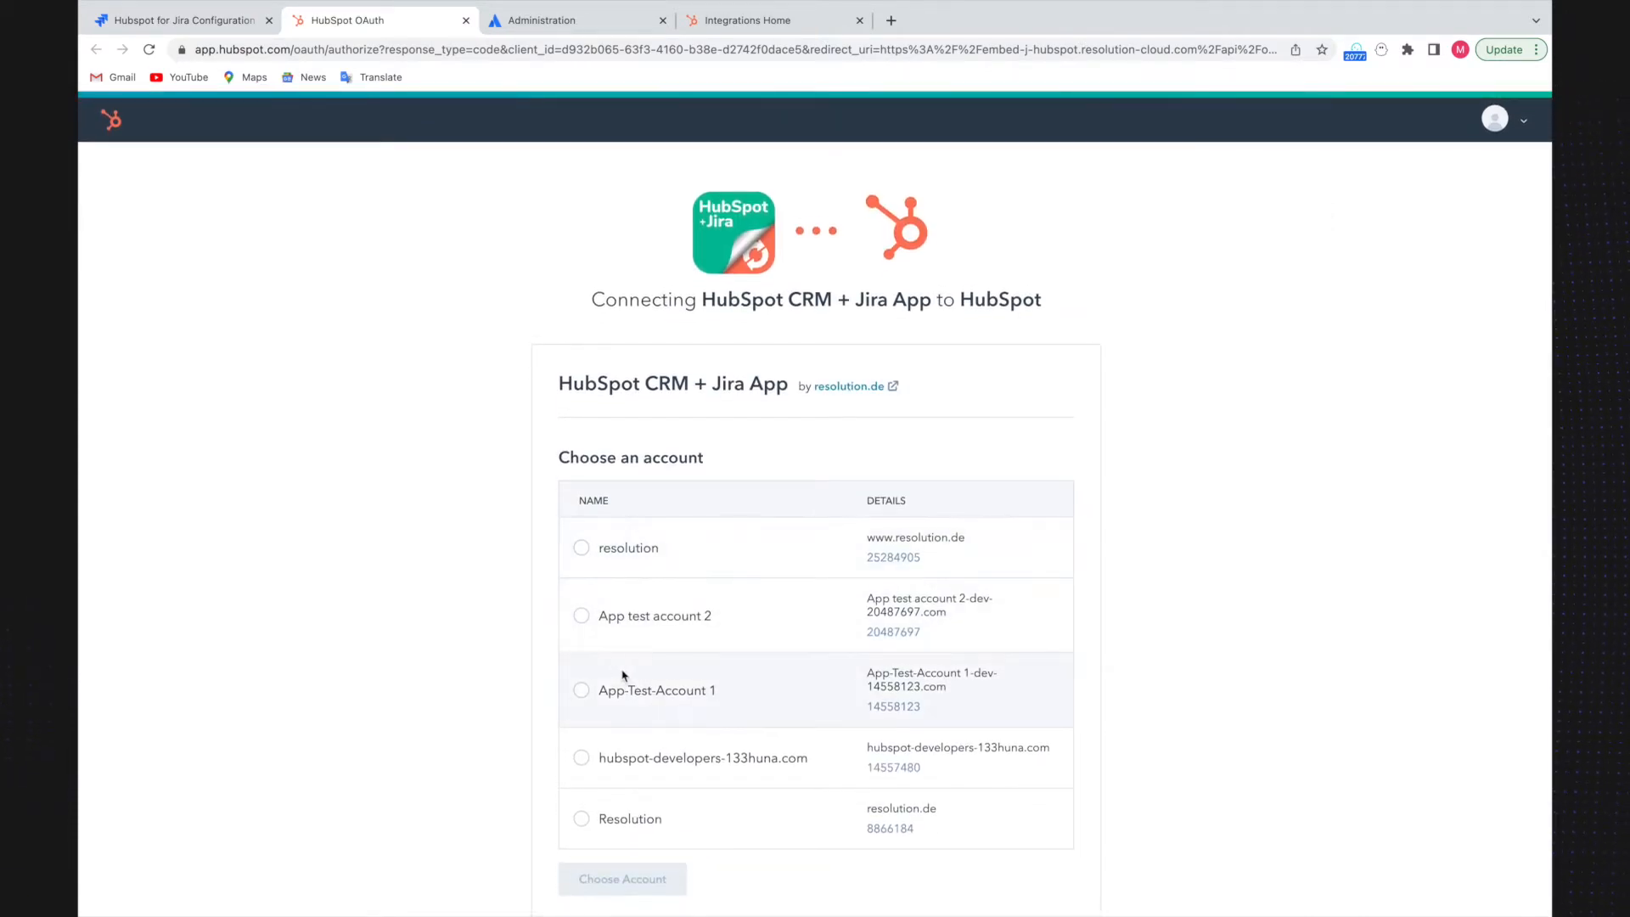
left_click(622, 878)
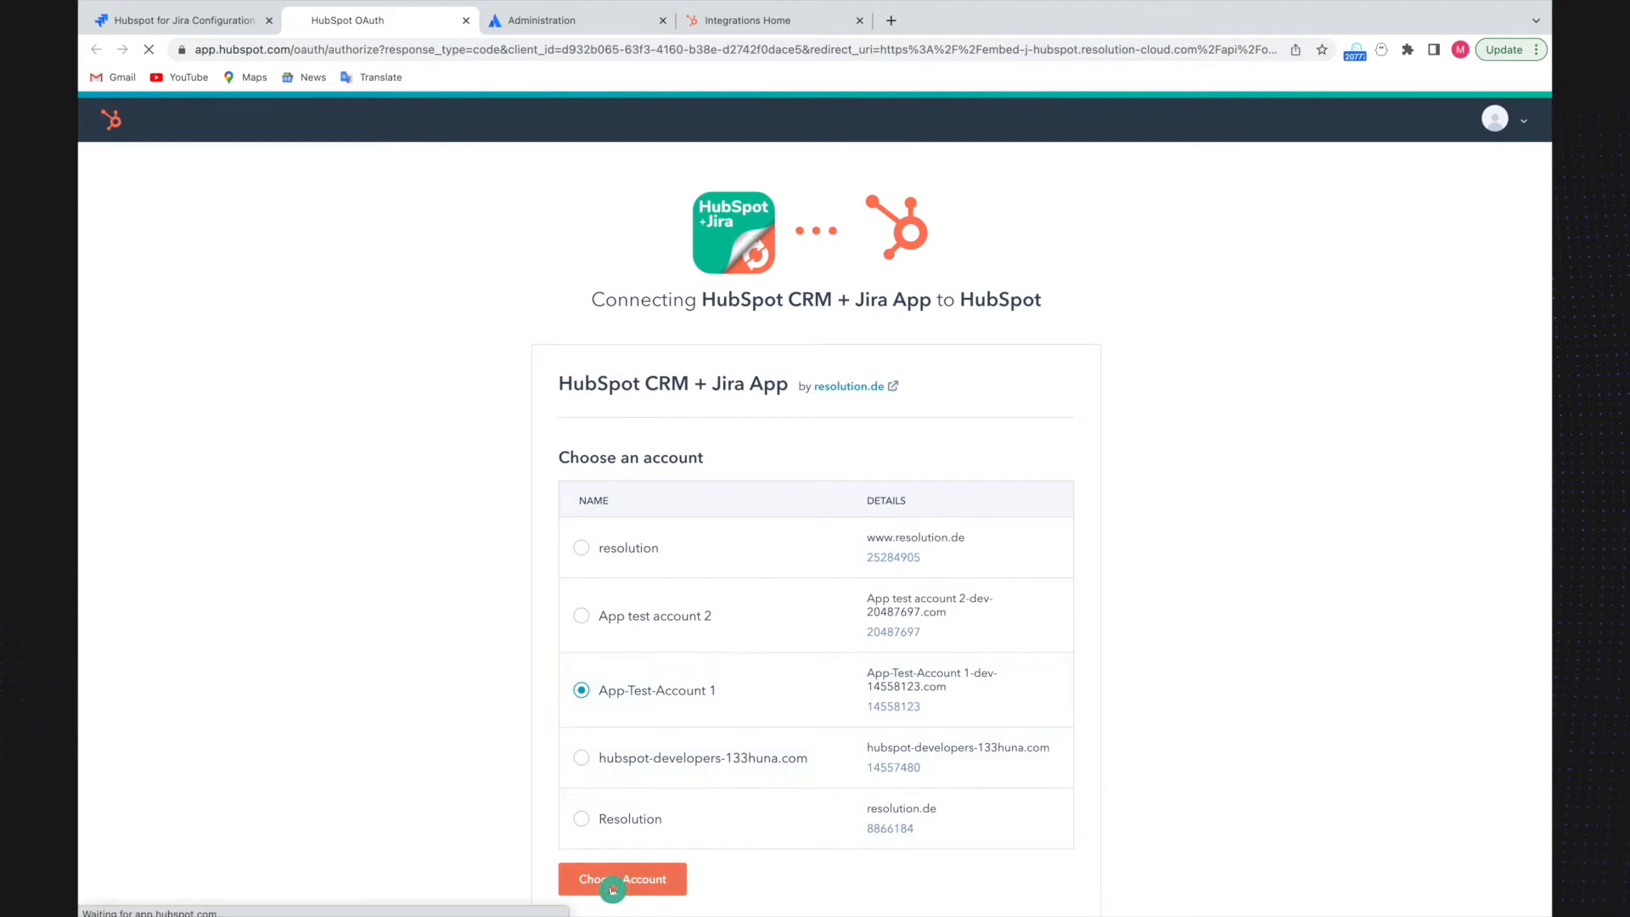
left_click(621, 878)
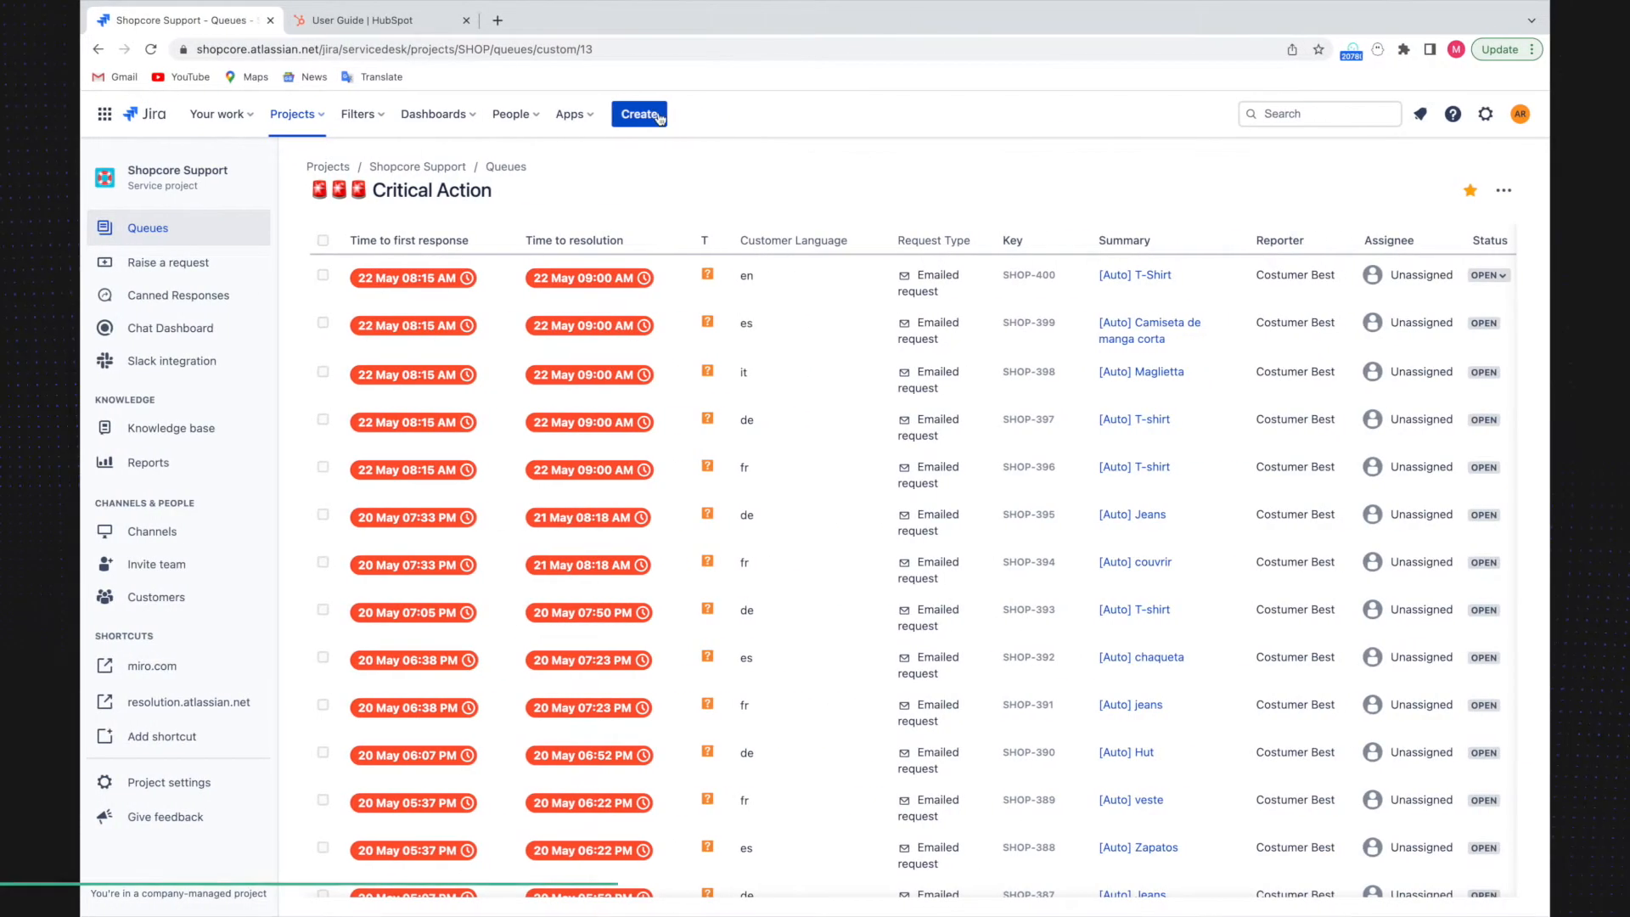
left_click(639, 113)
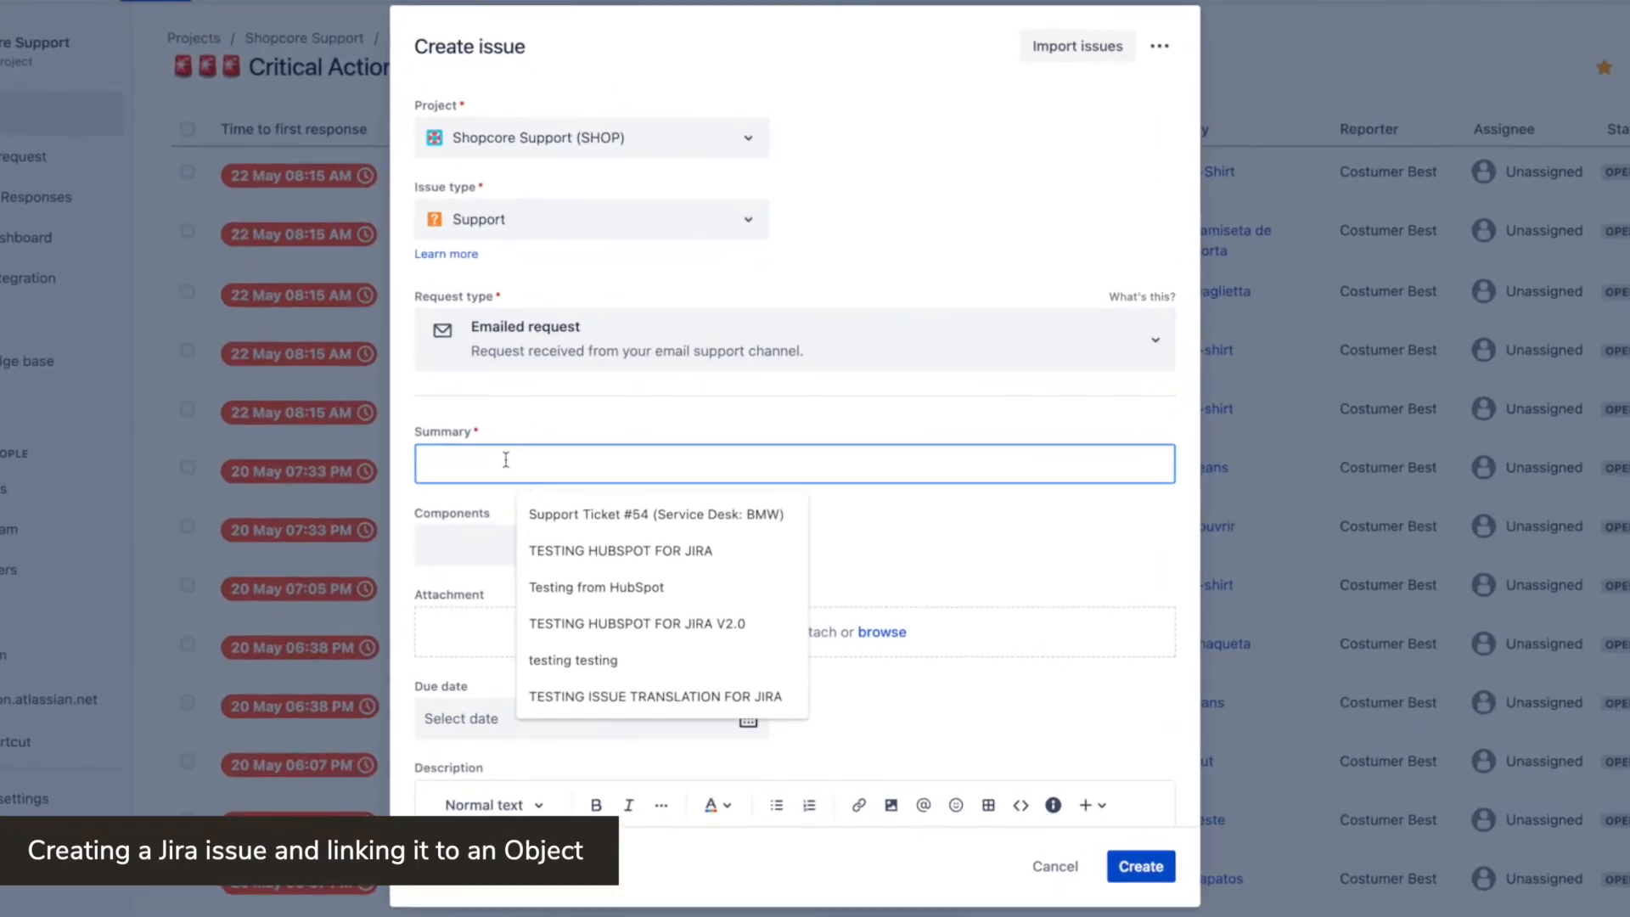
type("Customer")
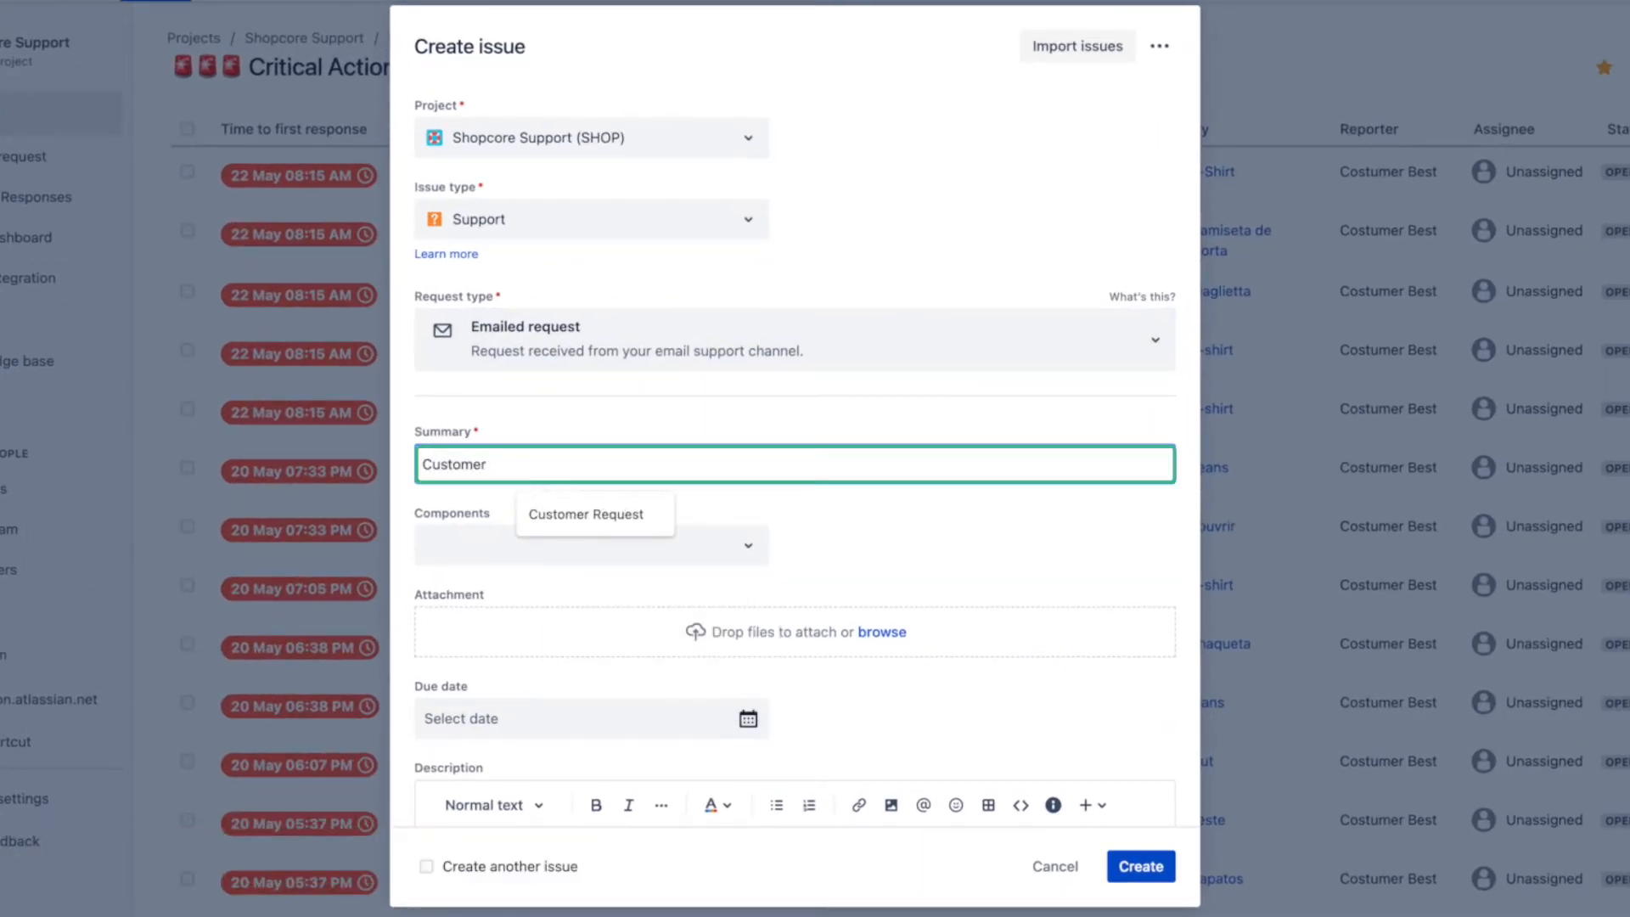
type("Request -")
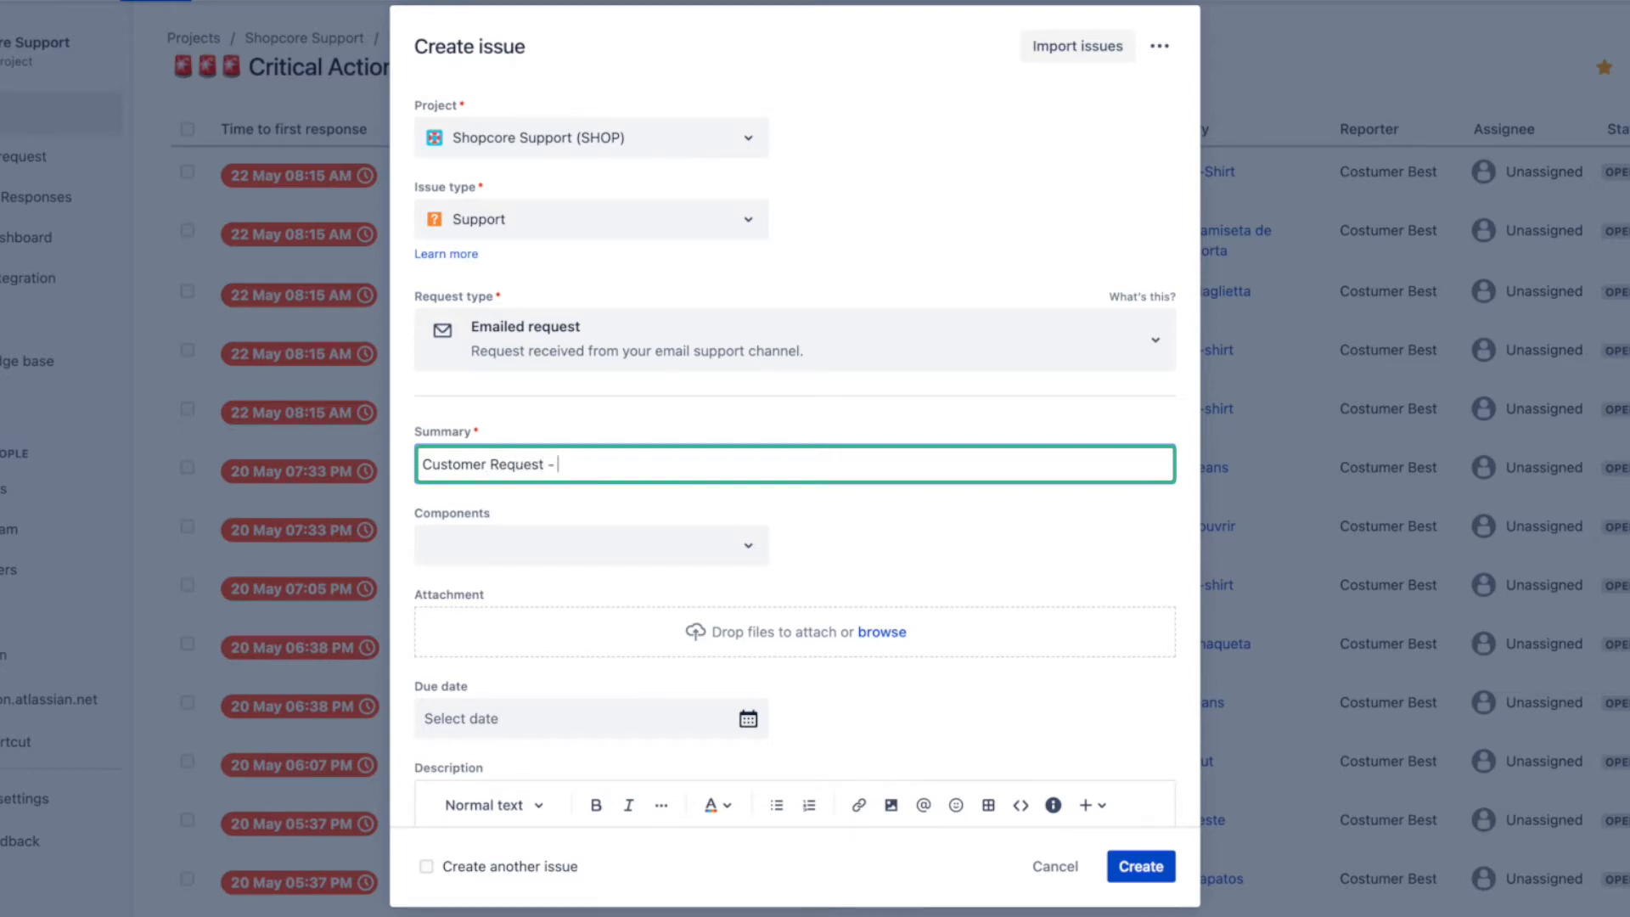
type("Gavin")
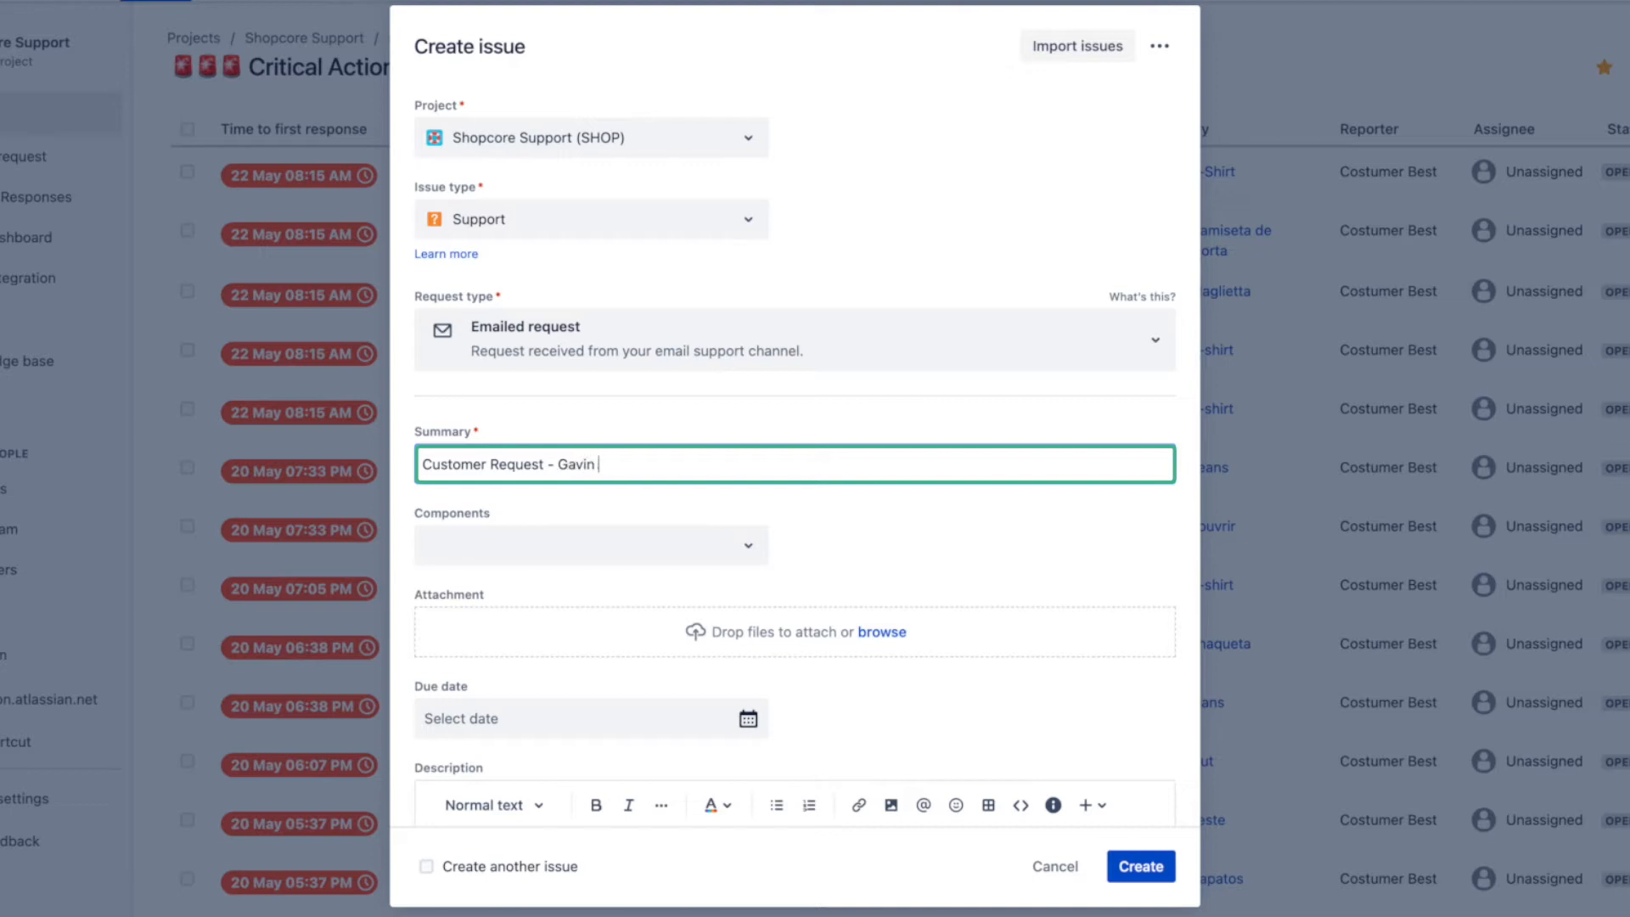
type("Watson")
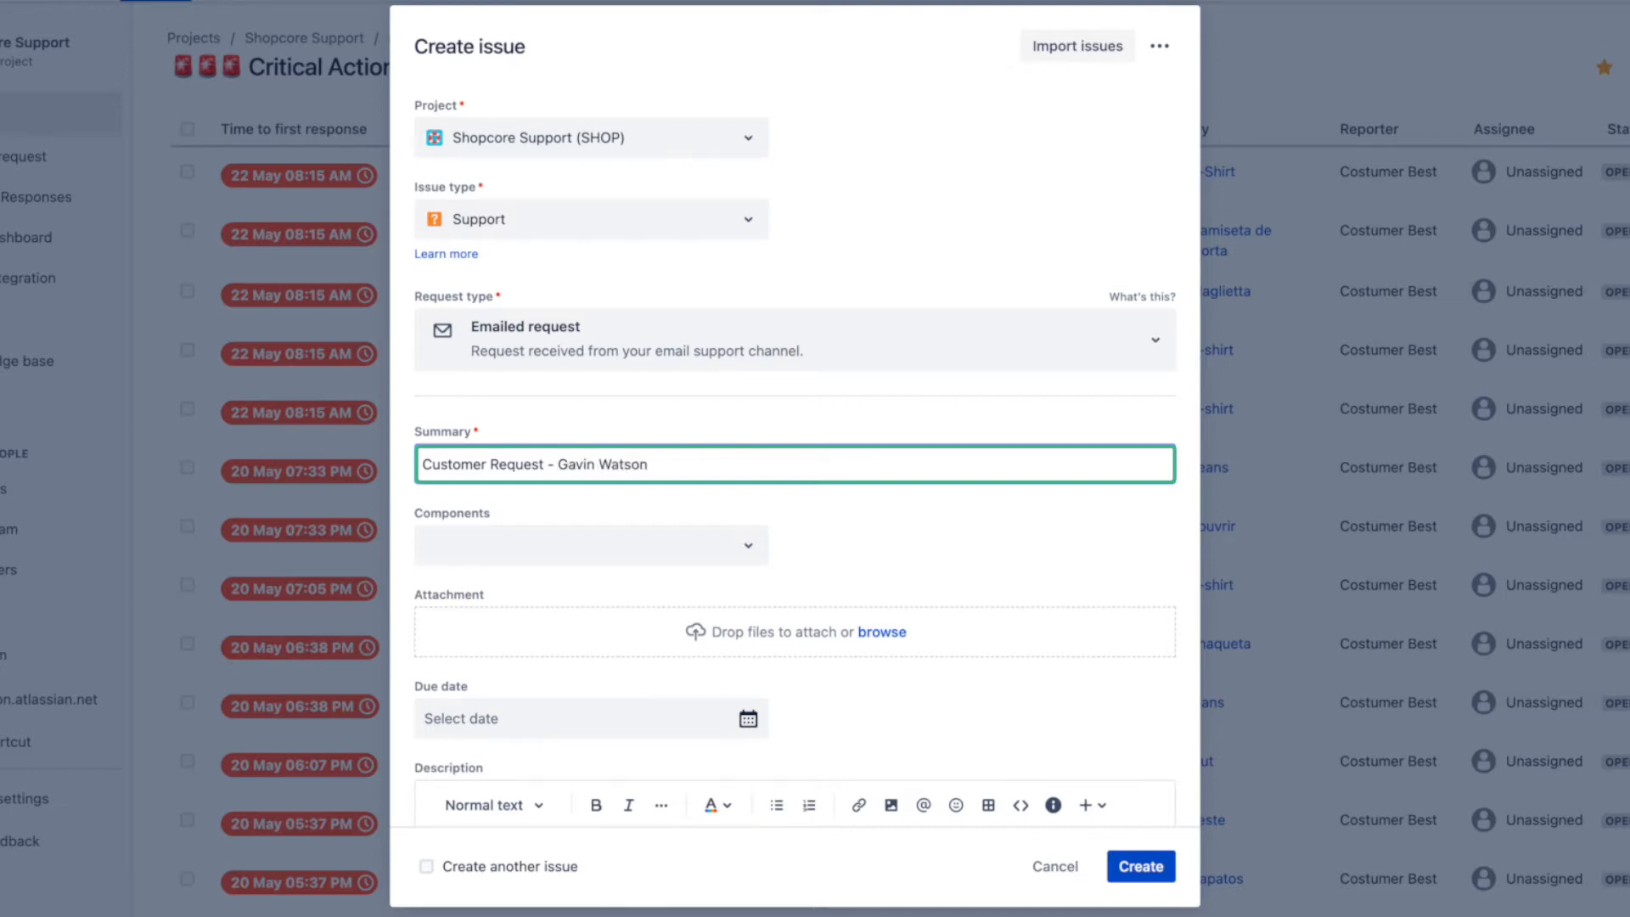
Step: Set due date 18/08/2022 and a description asking sales to assist Gavin
scroll("down", 3)
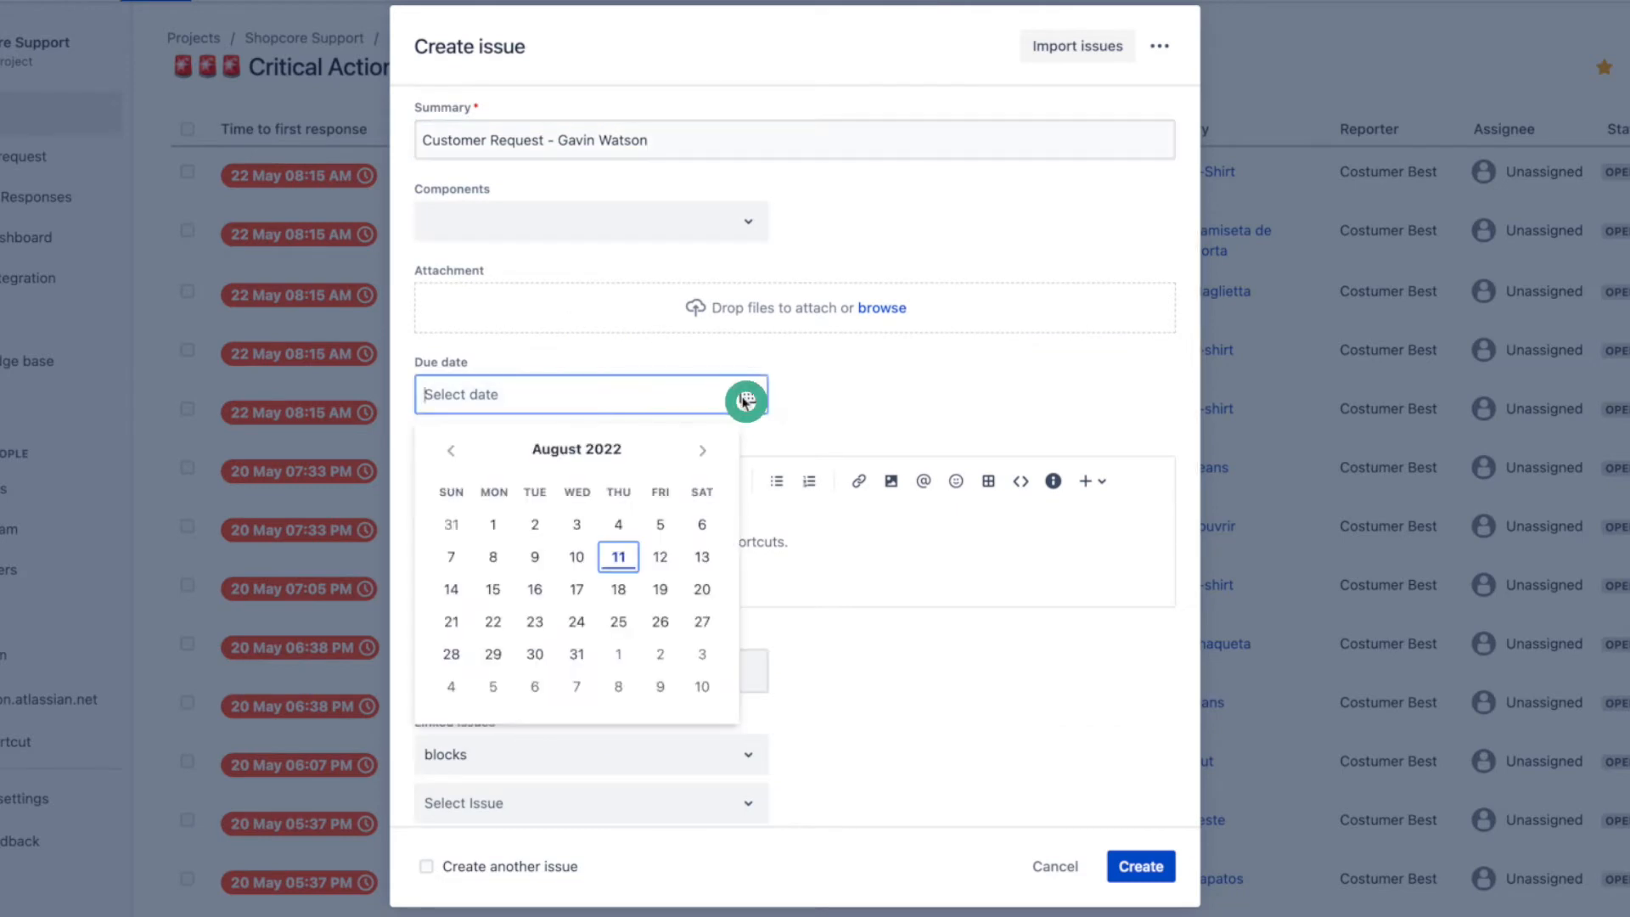
left_click(618, 589)
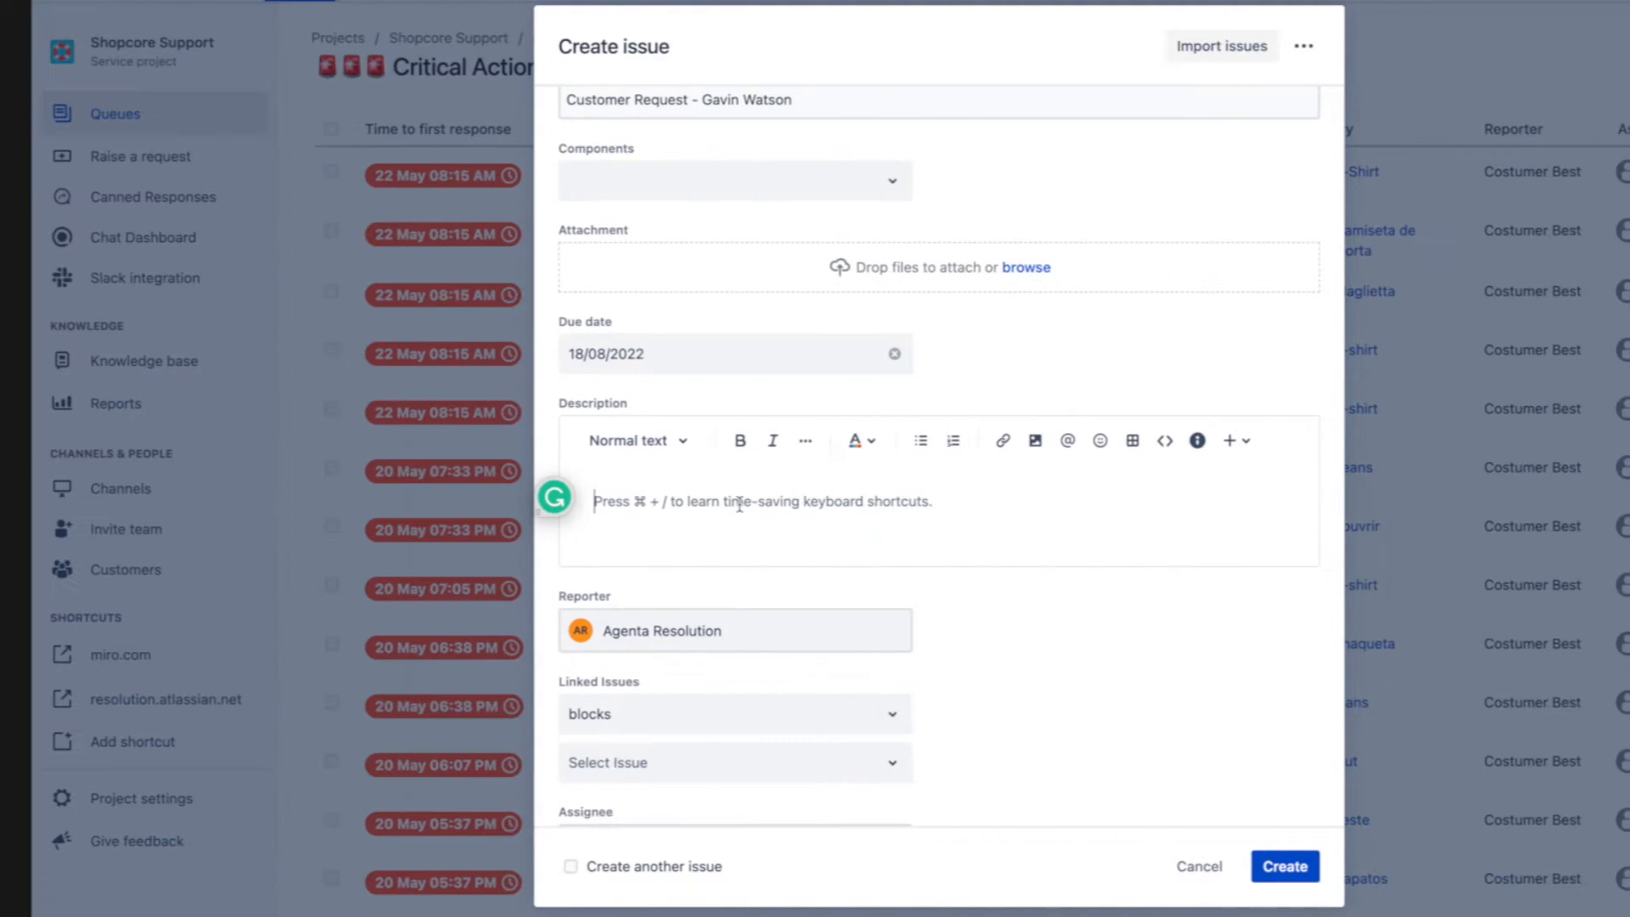
type("Gavin Watson logge")
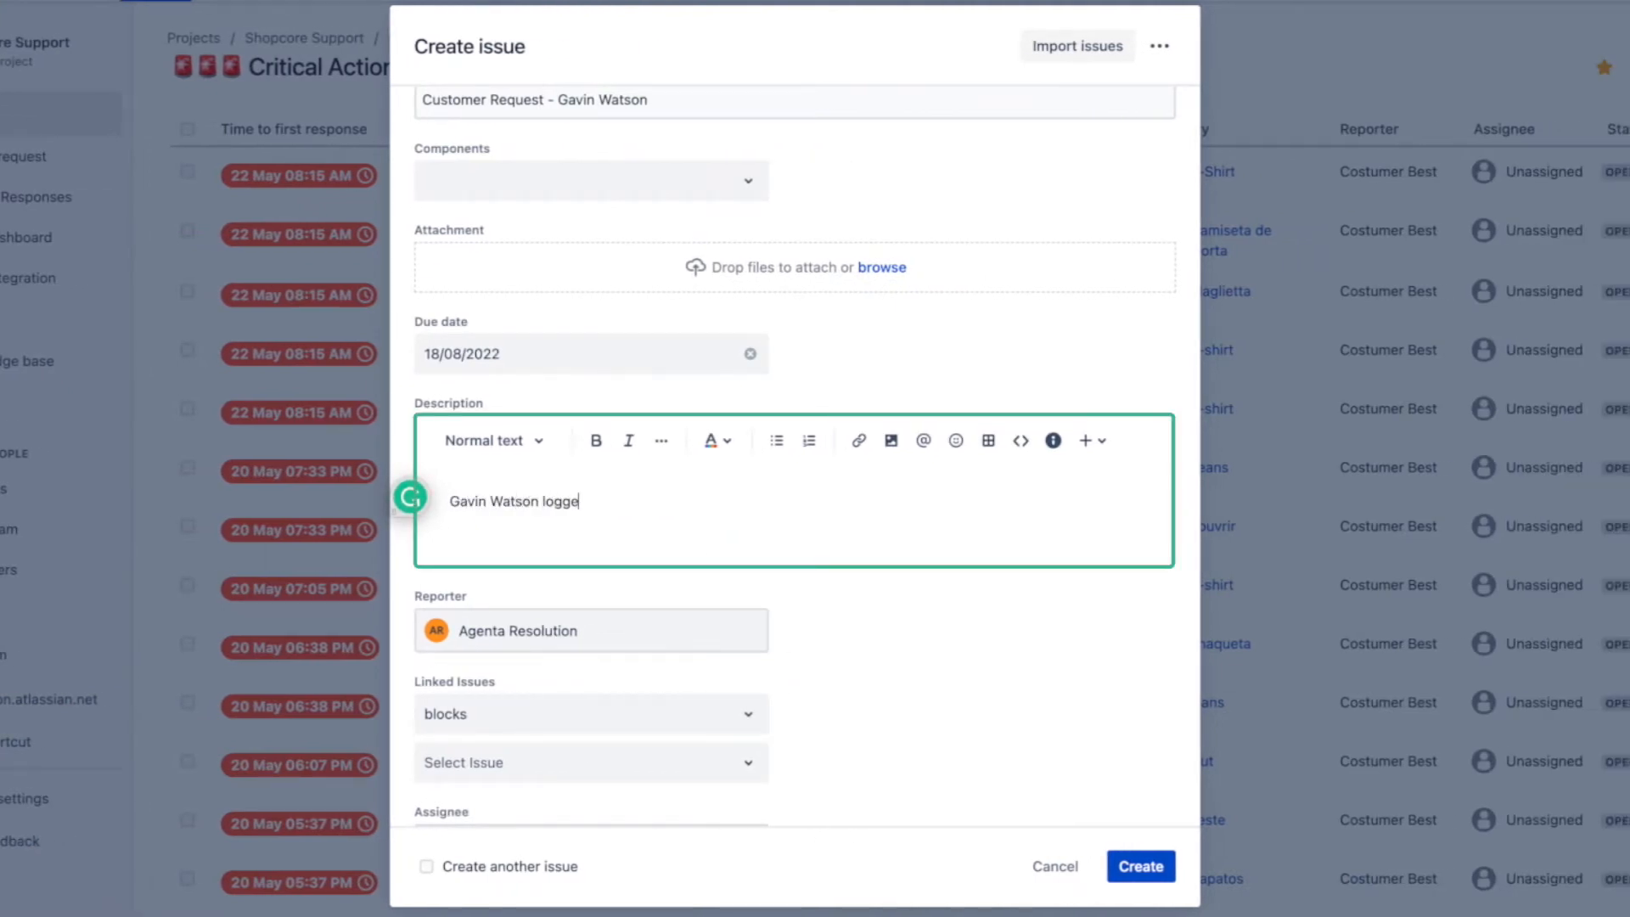
type("d a support request - sa")
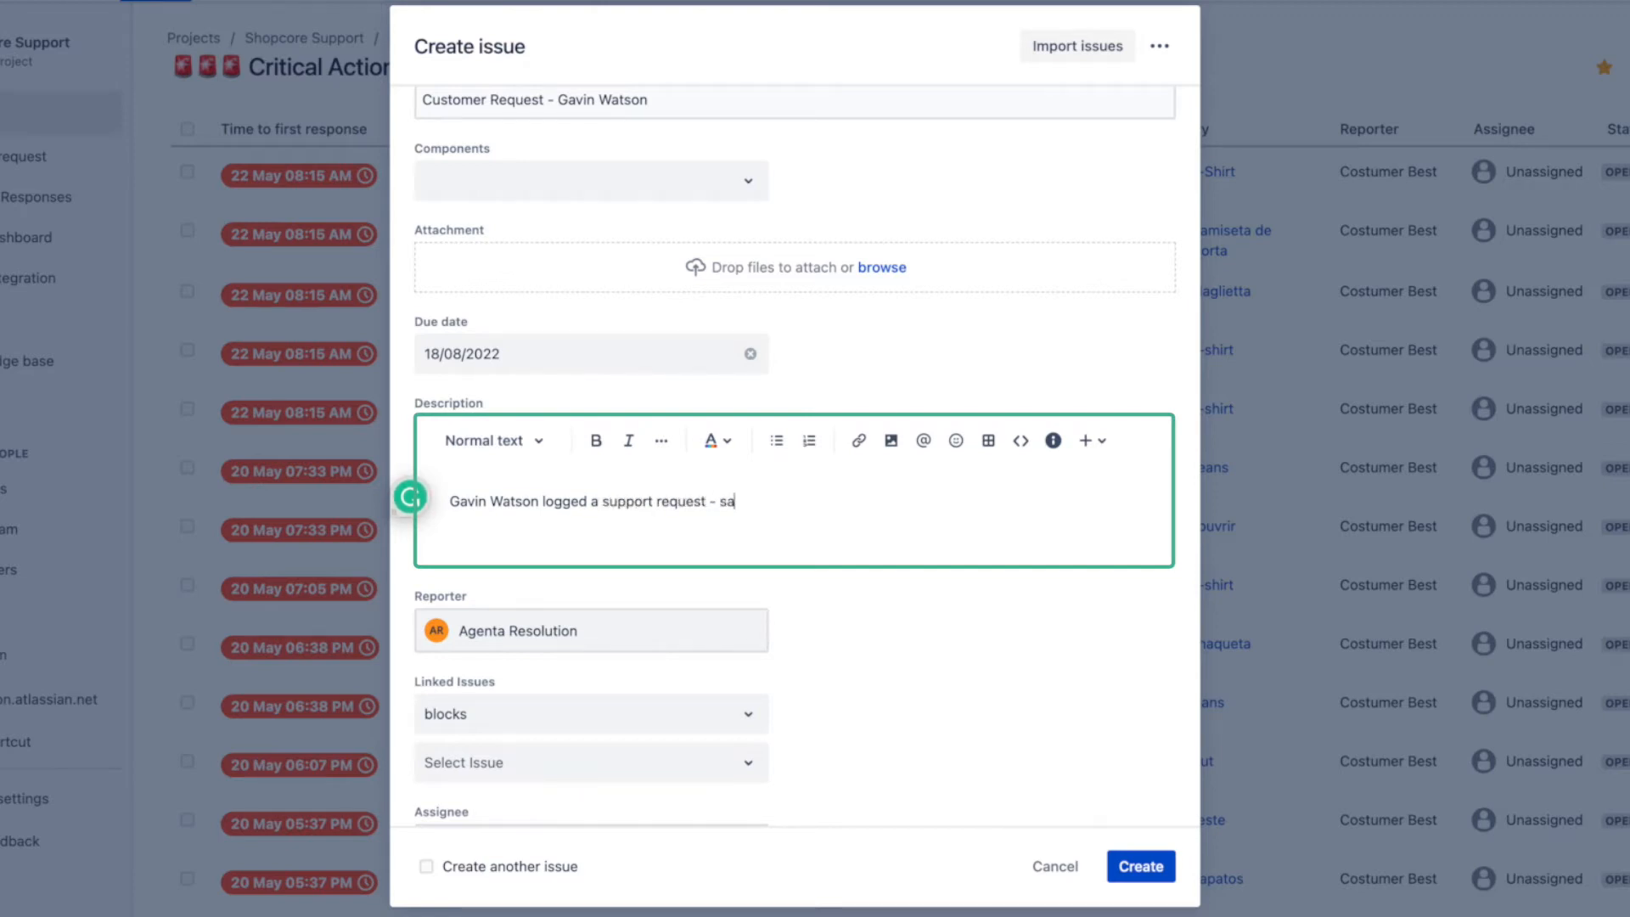
type("les to ass")
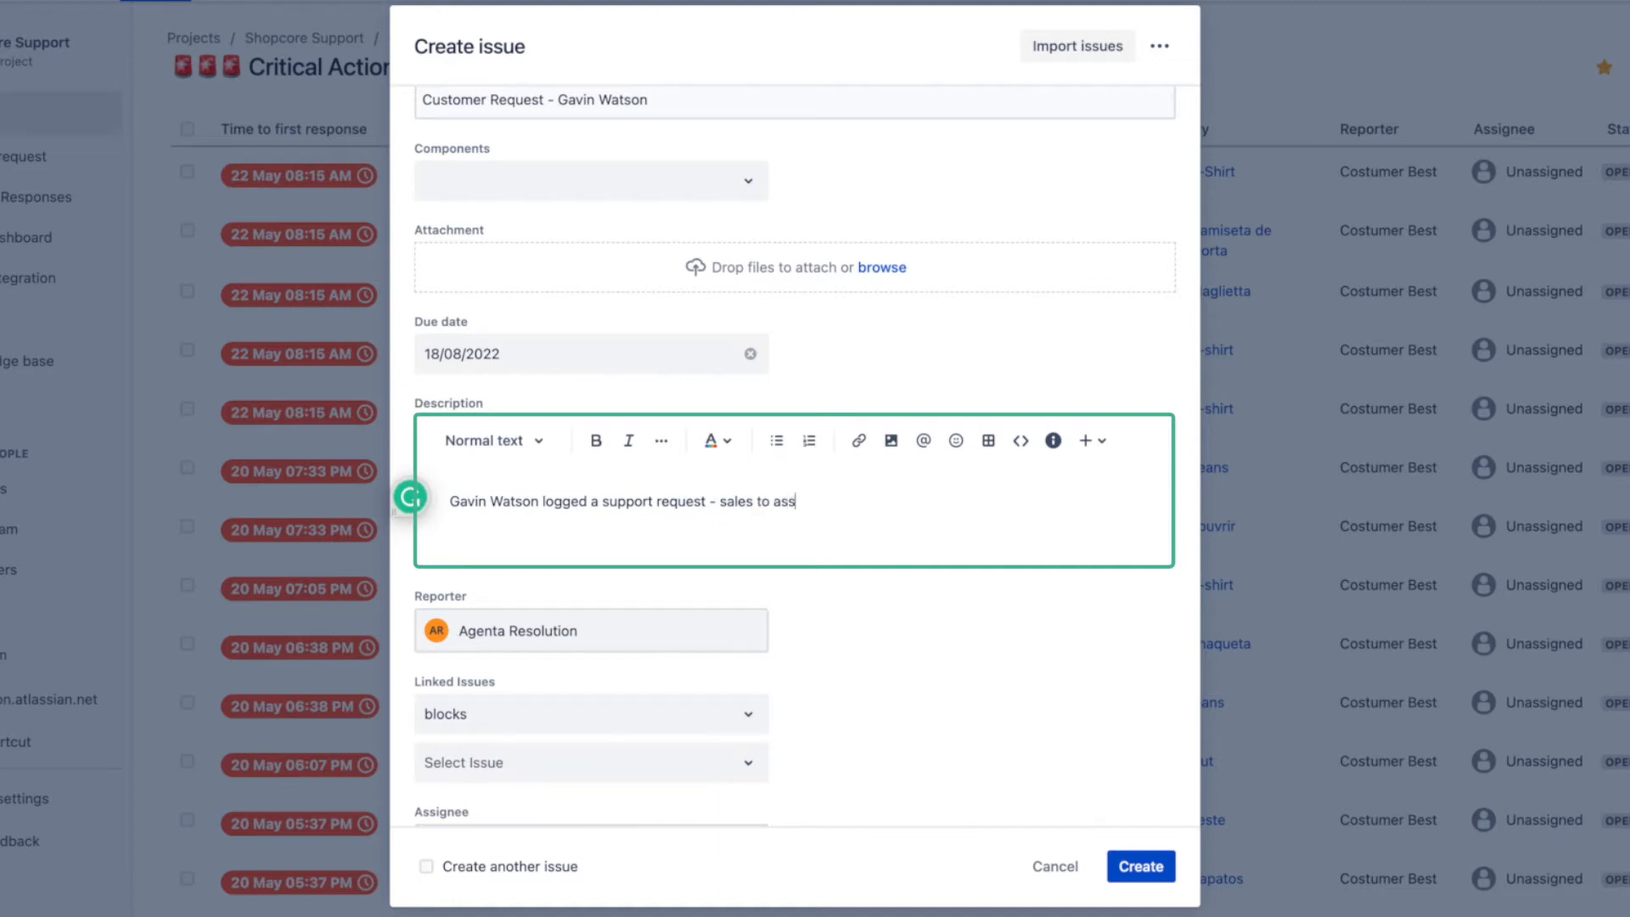
type("ist.")
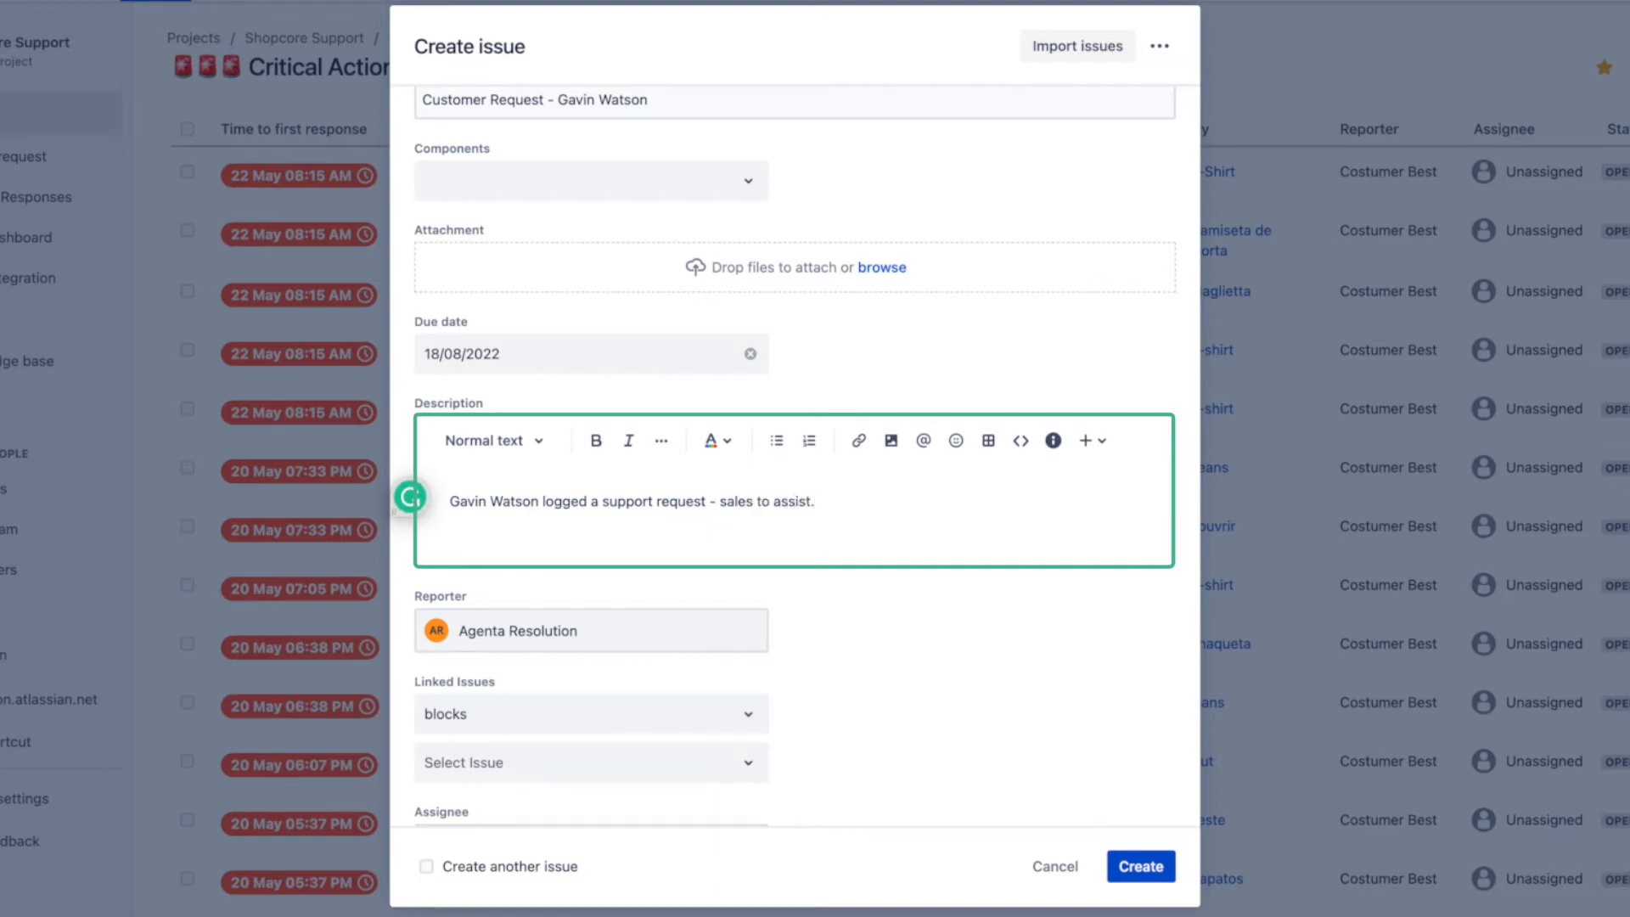
scroll("down", 3)
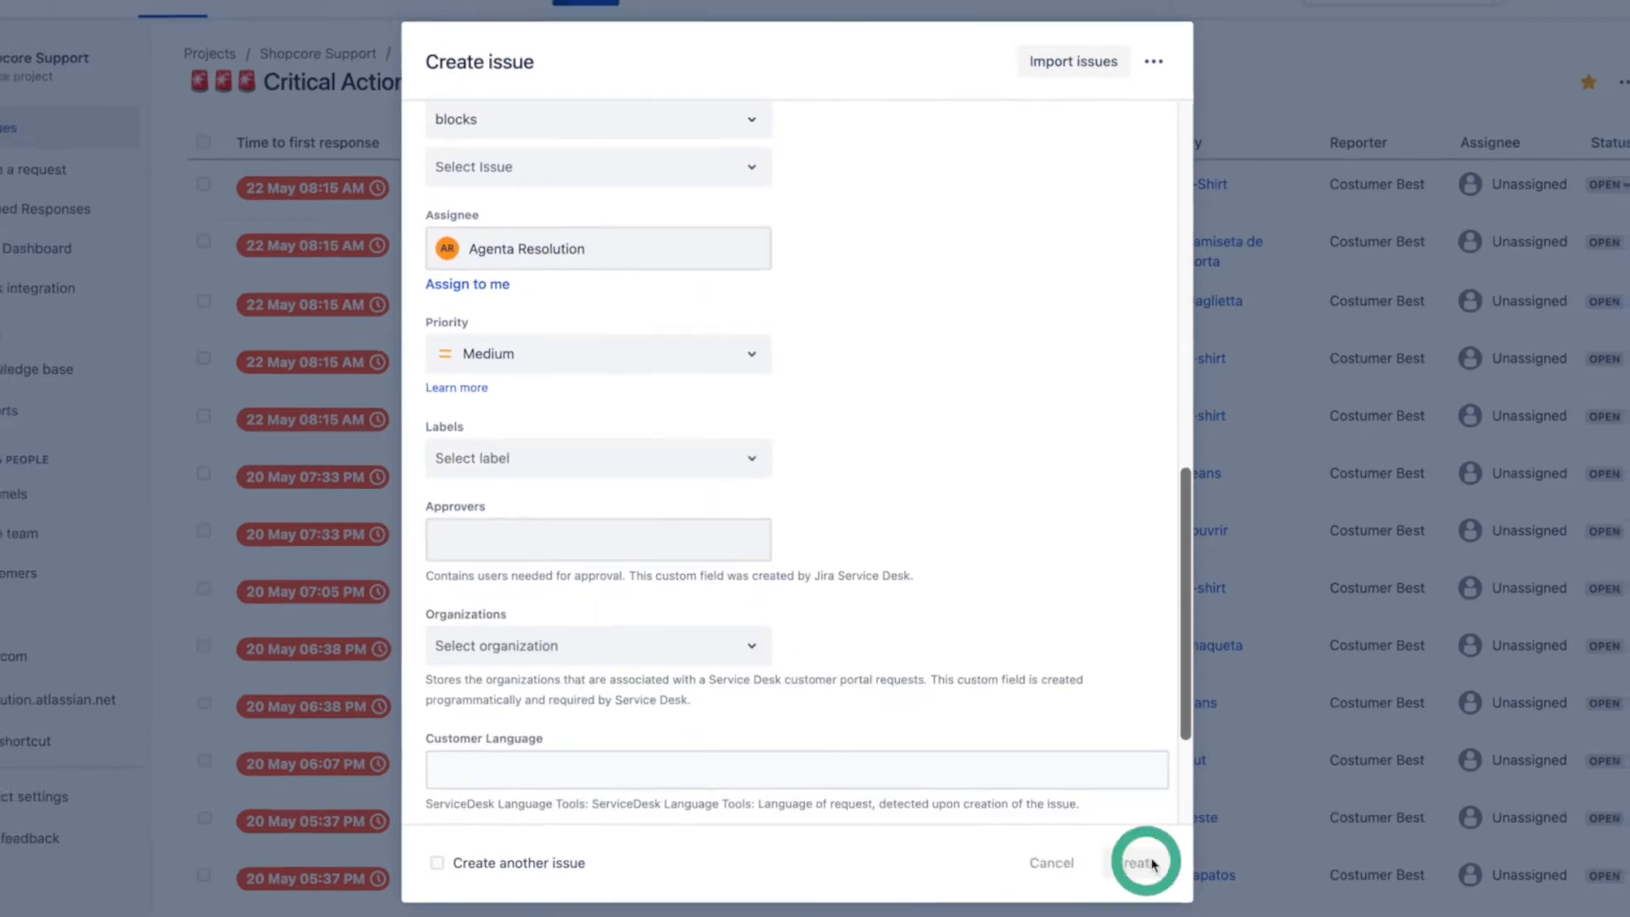
Step: Create issue SHOP-402, view it and start linking a HubSpot object from its HubSpot CRM panel
left_click(1143, 863)
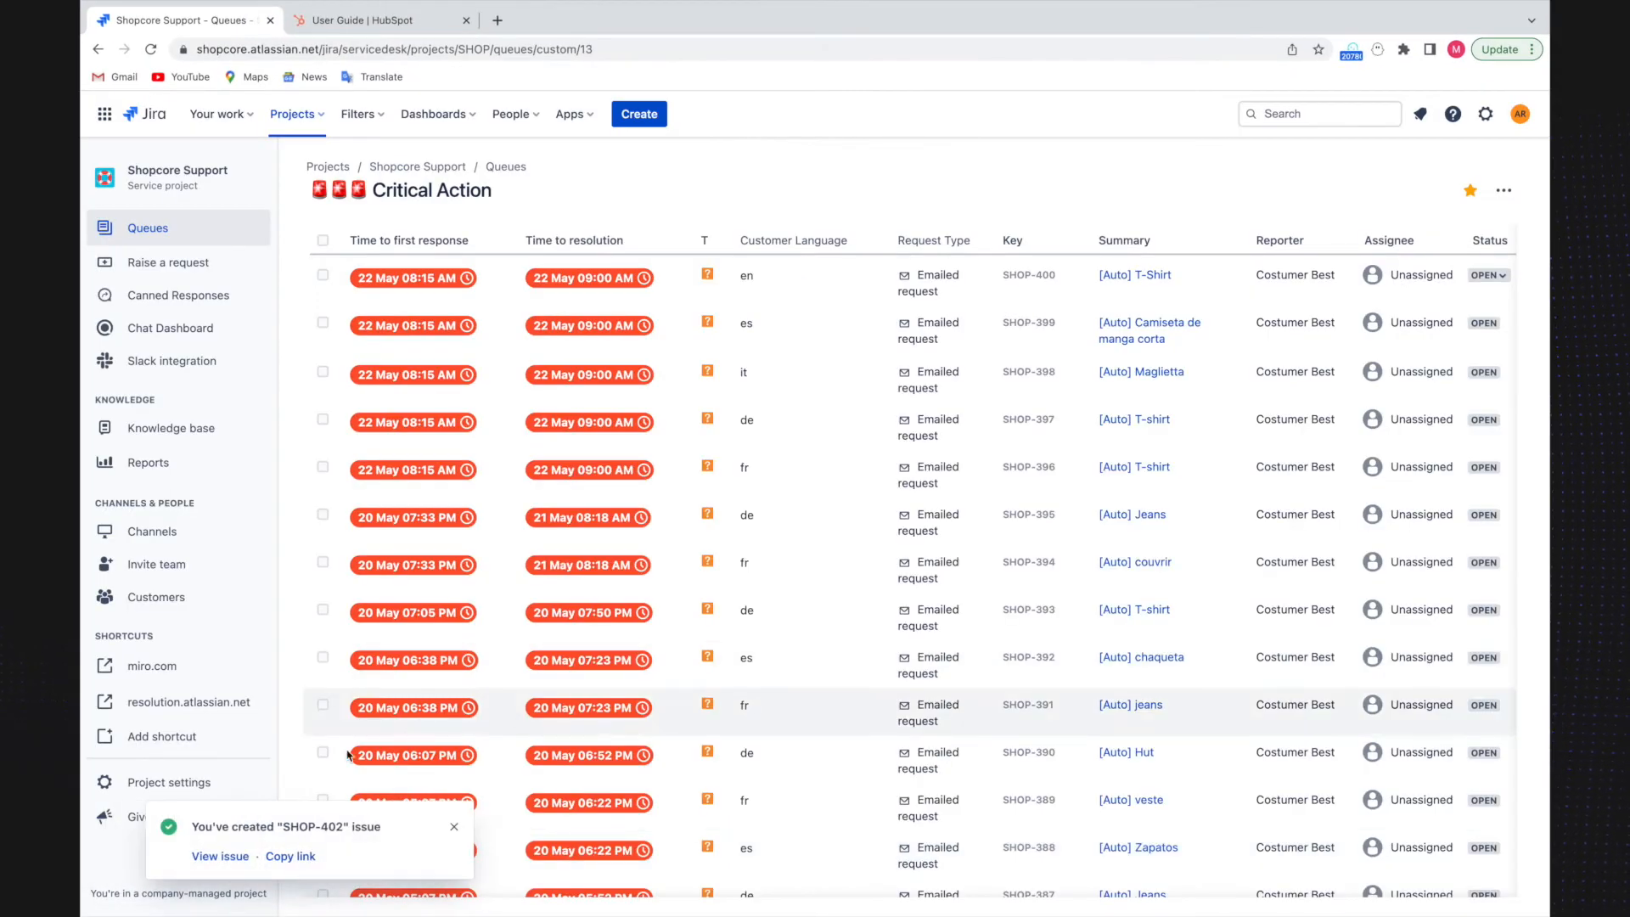
left_click(219, 856)
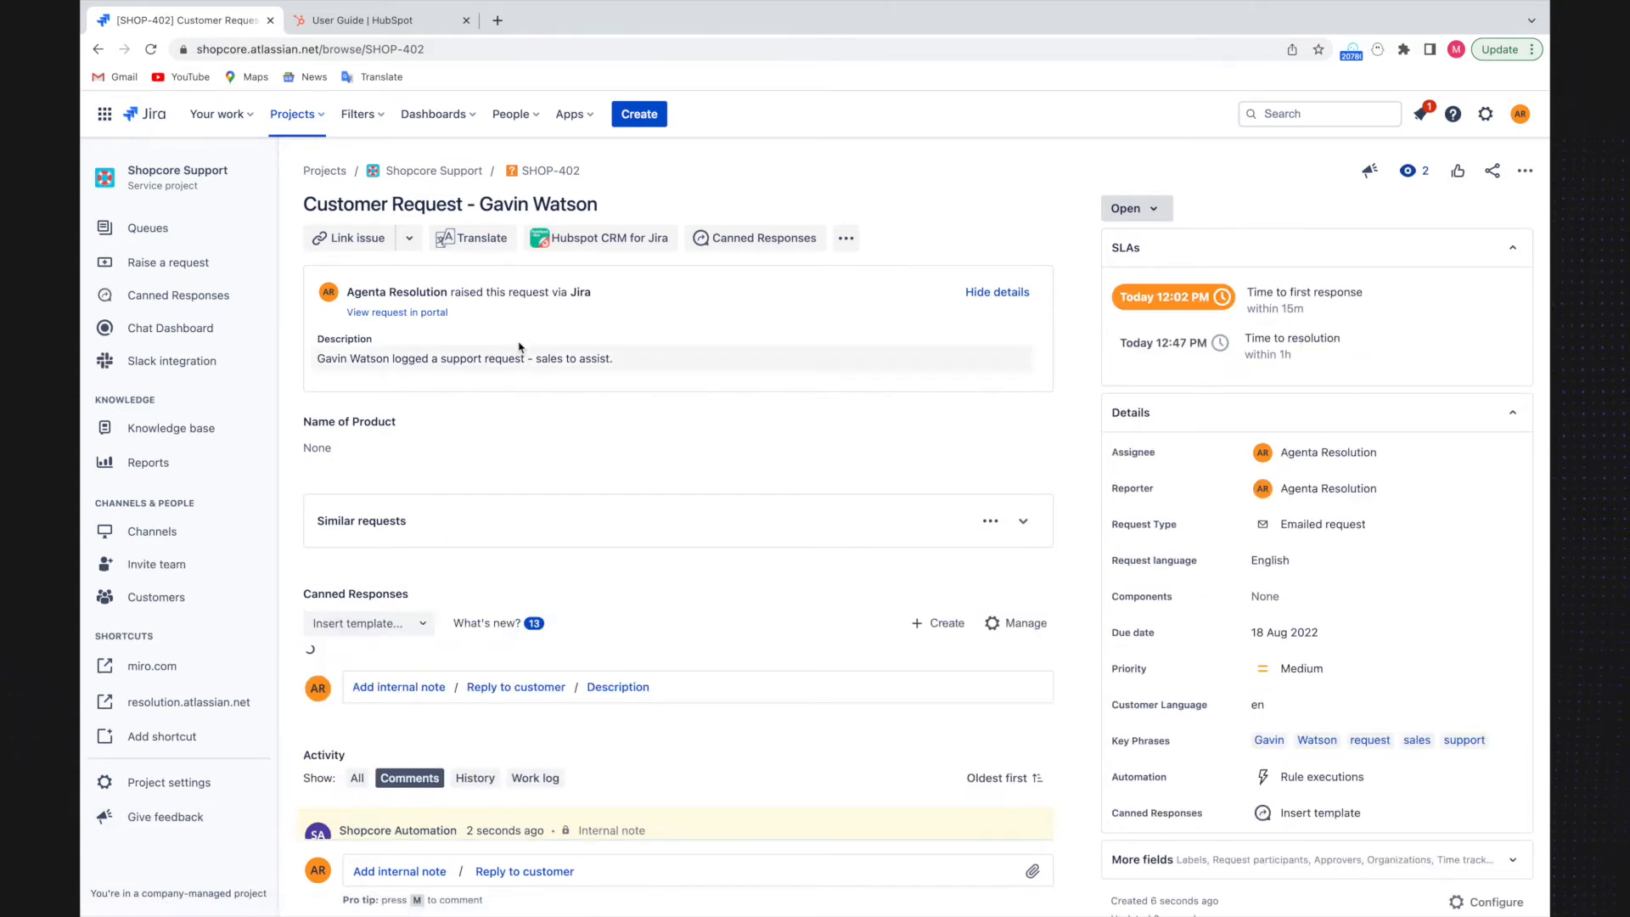
left_click(600, 238)
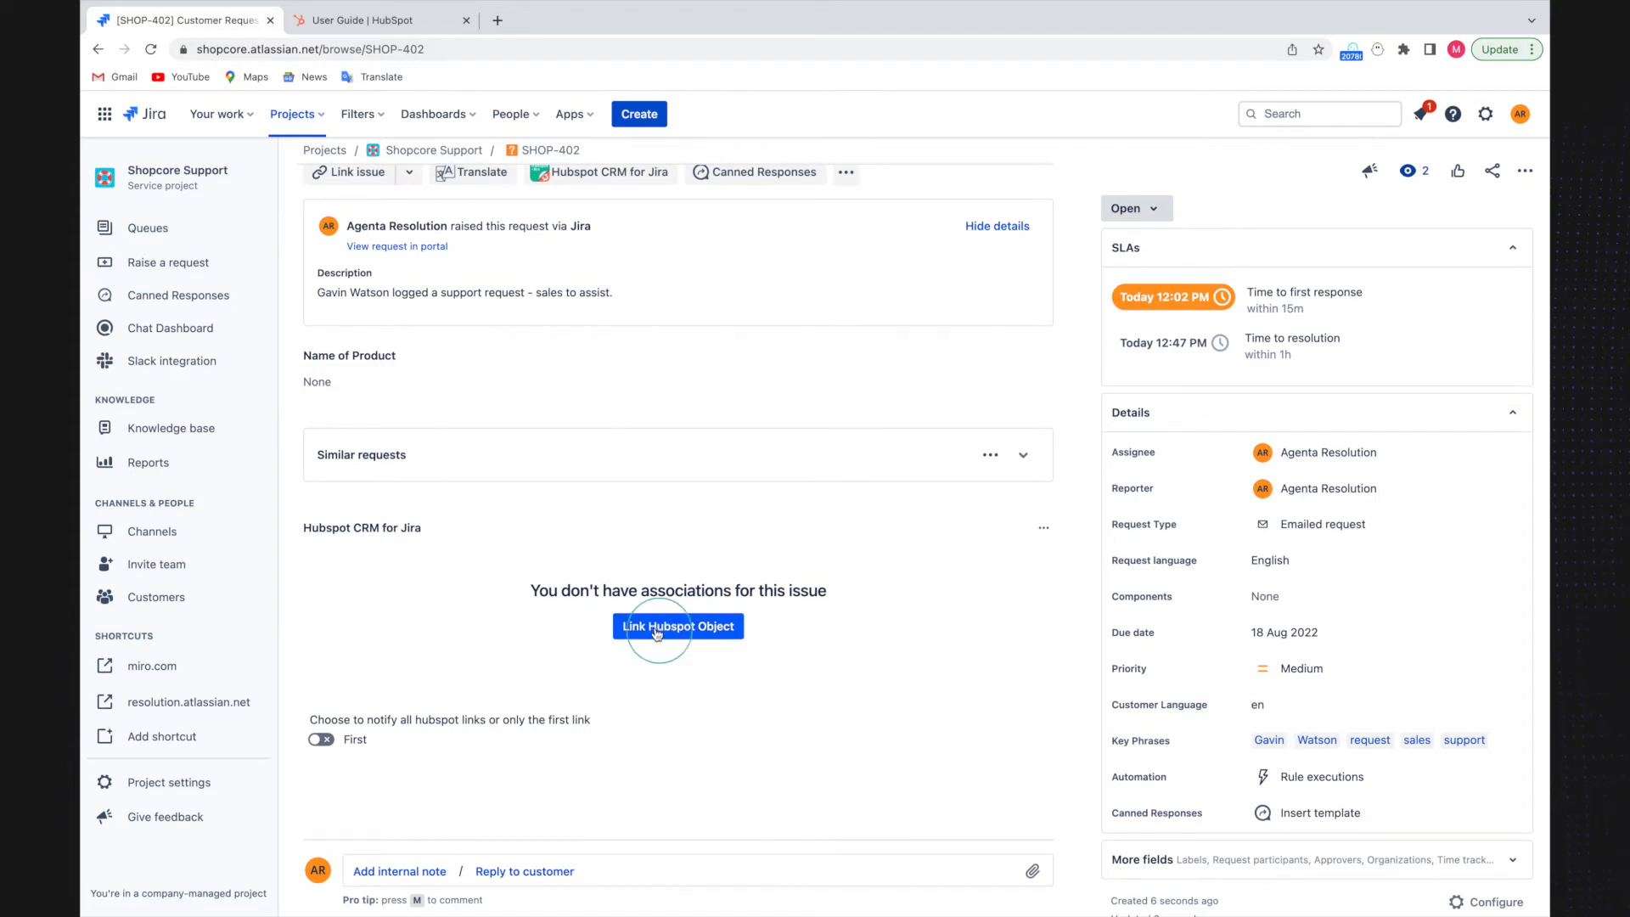
left_click(677, 626)
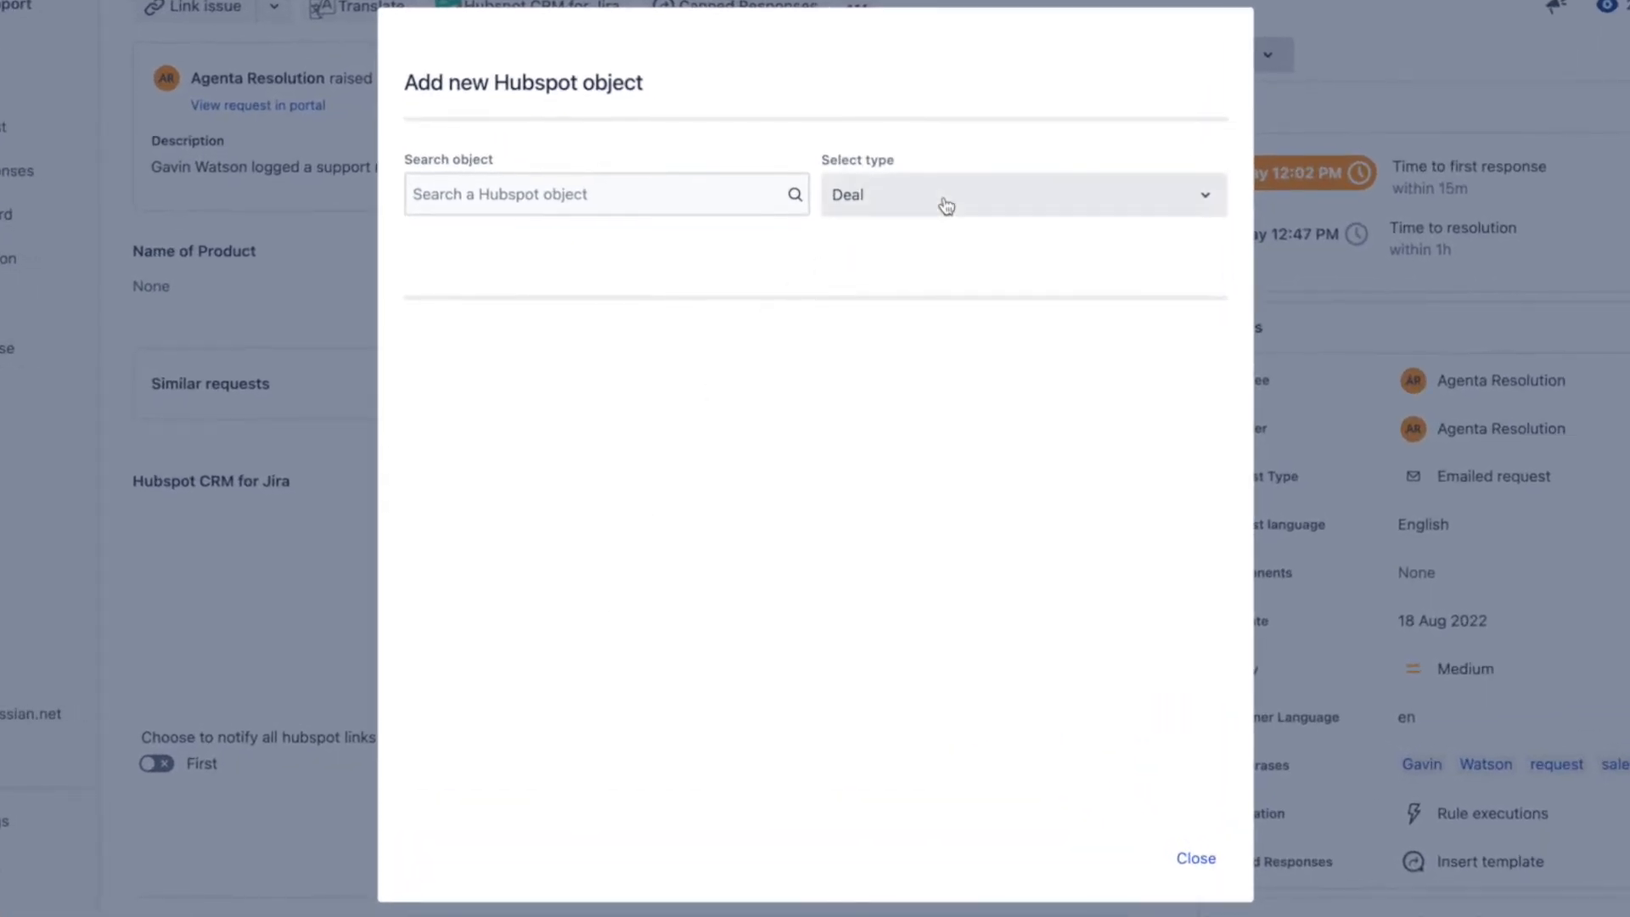
left_click(1023, 193)
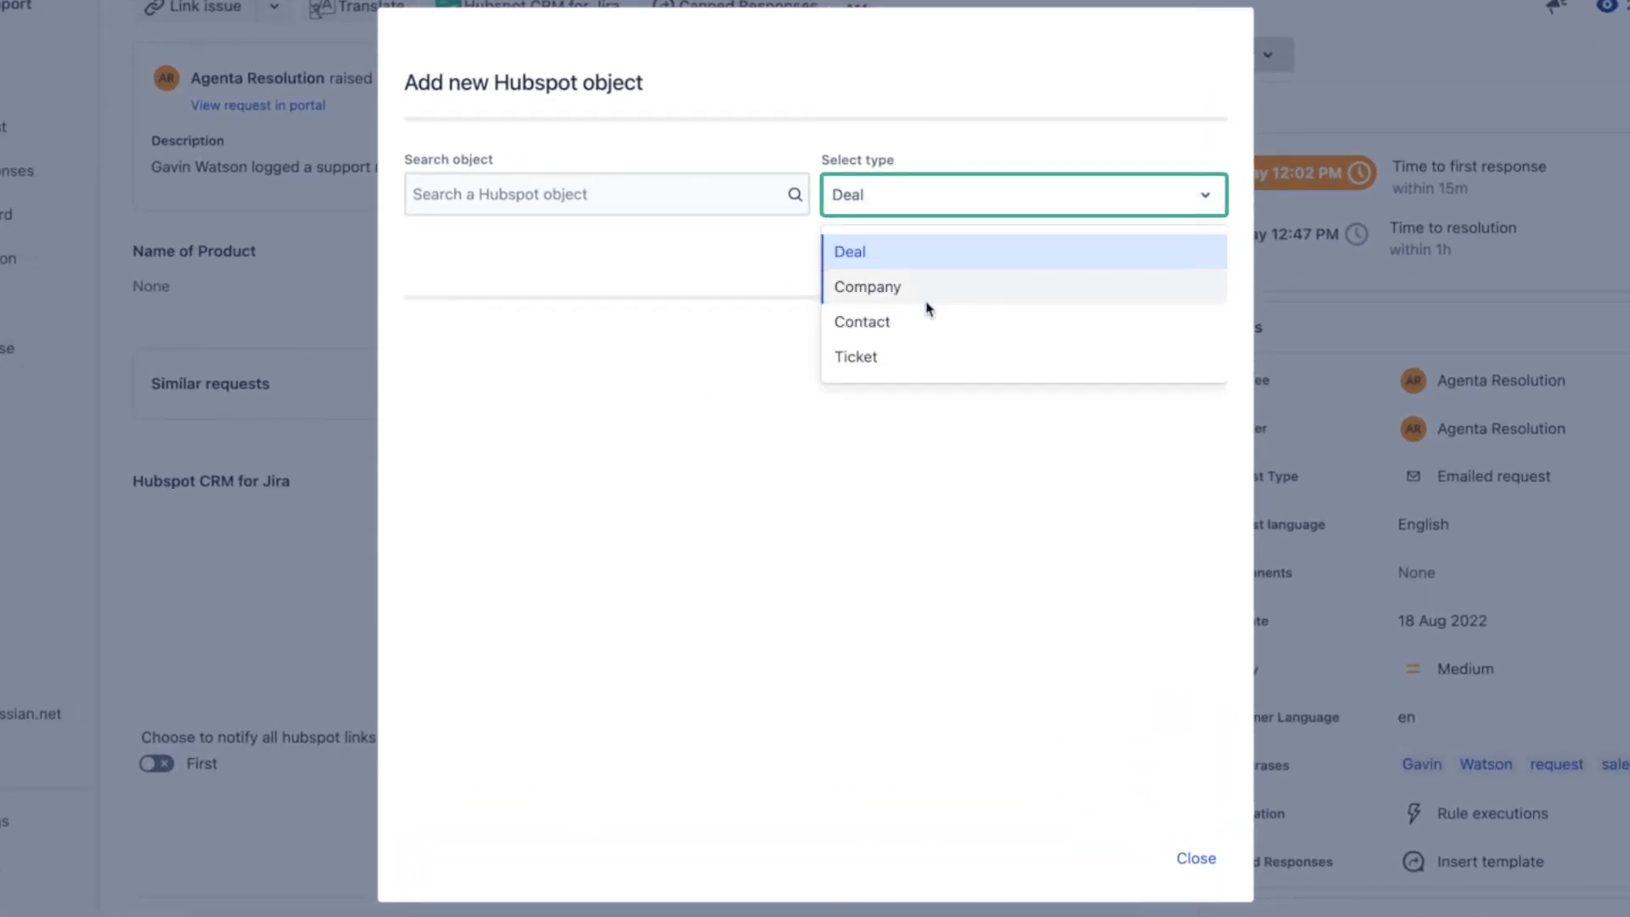
mouse_move(924, 321)
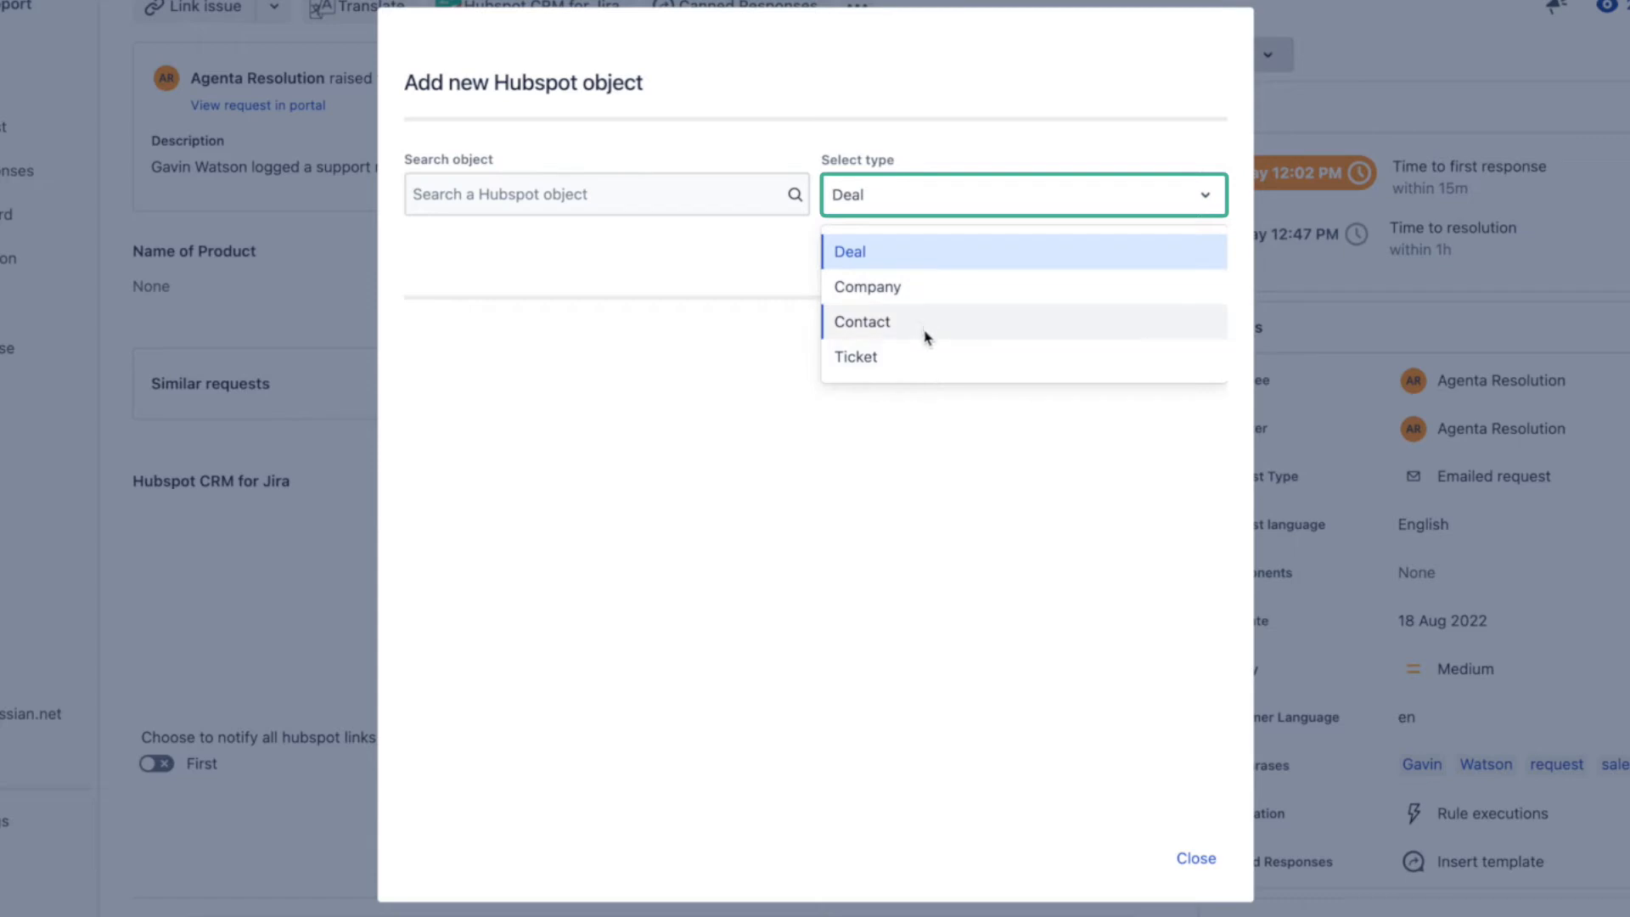
left_click(861, 321)
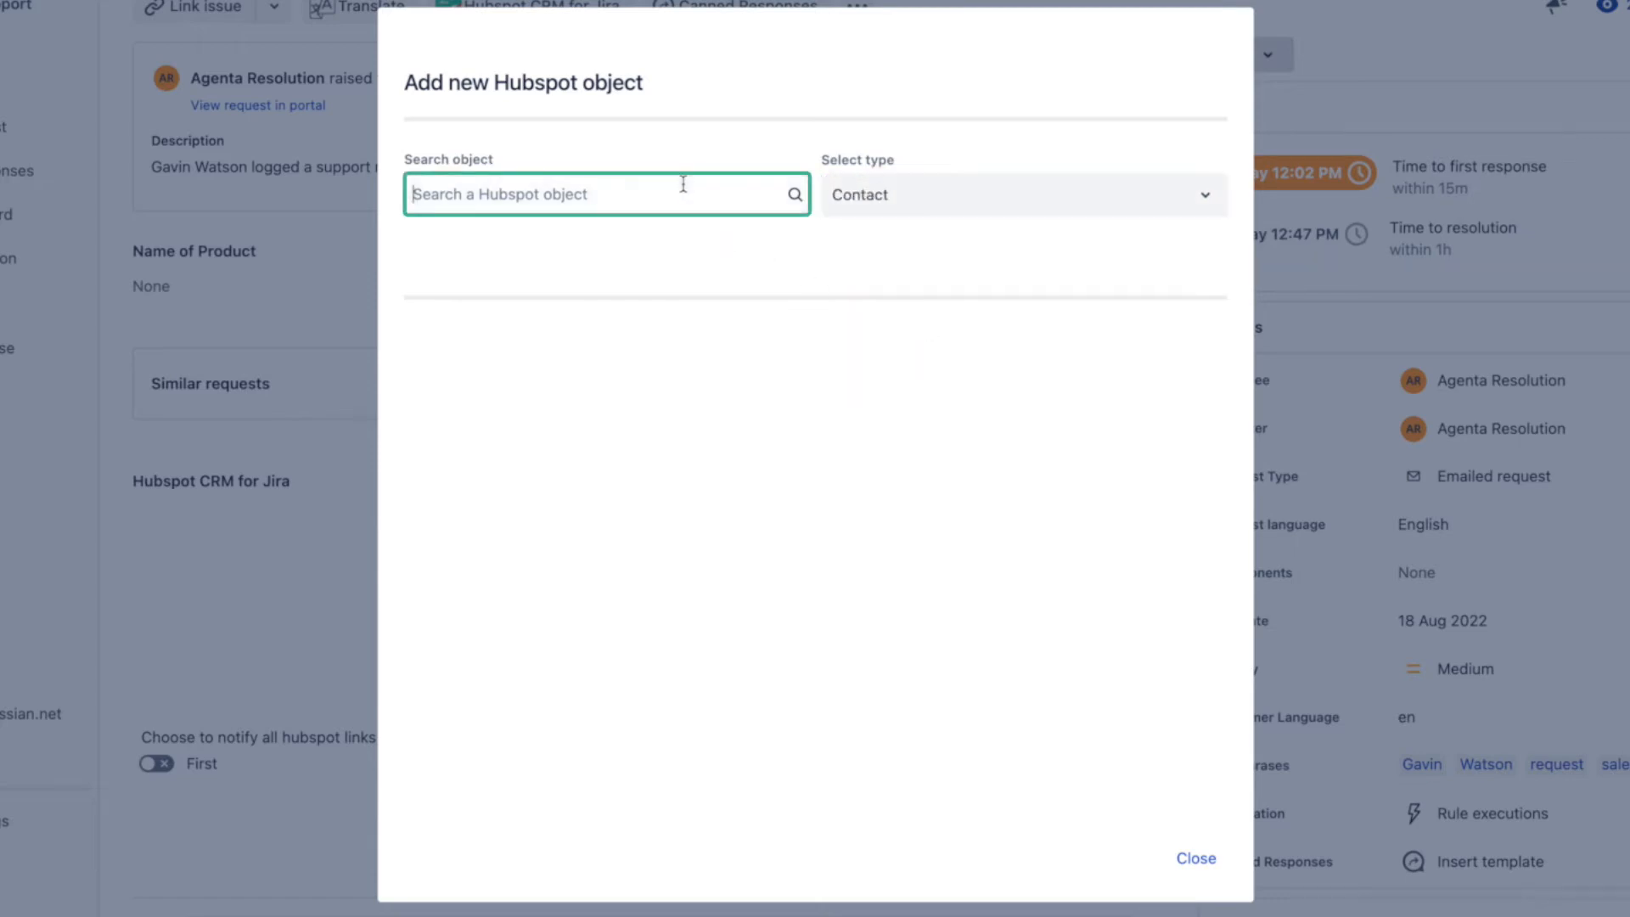
type("gavin")
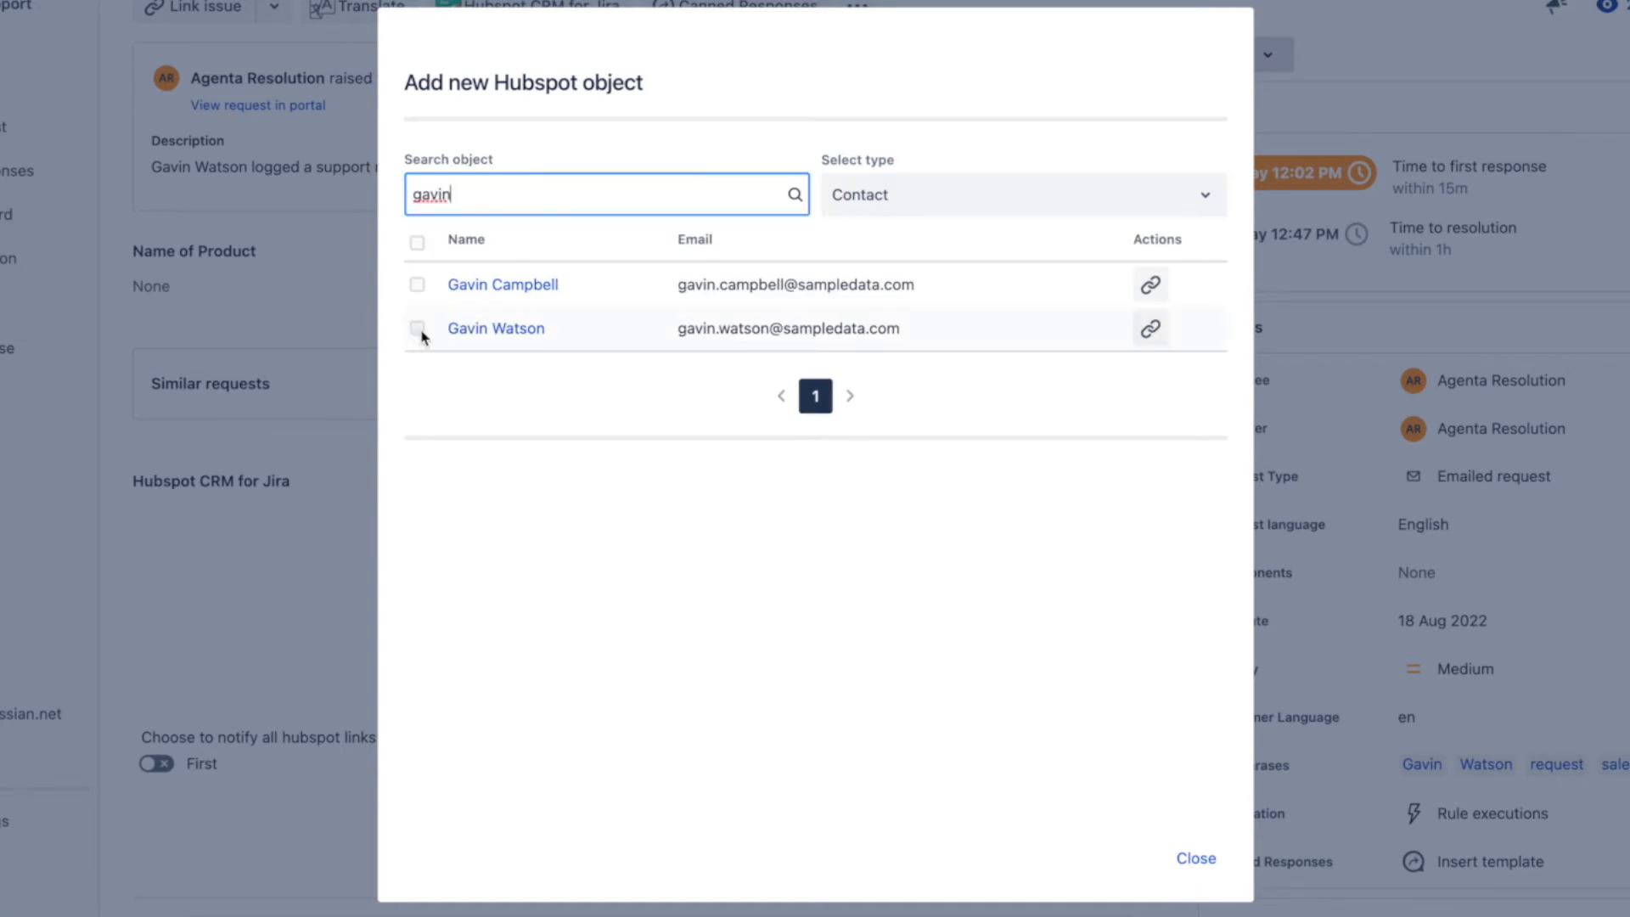
left_click(418, 328)
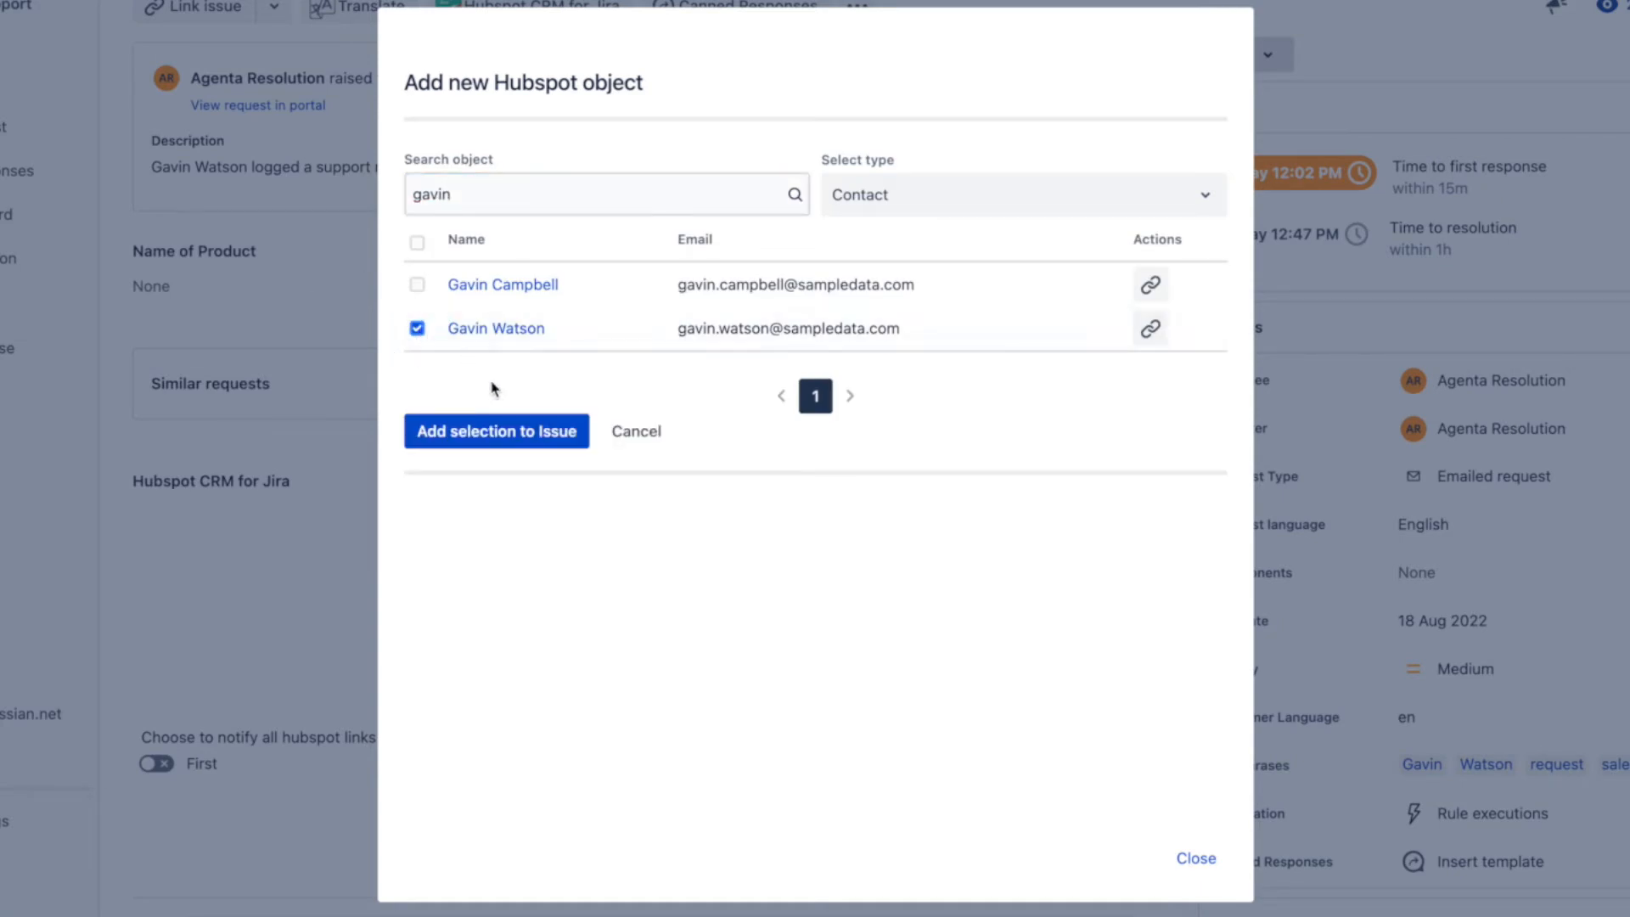
left_click(495, 430)
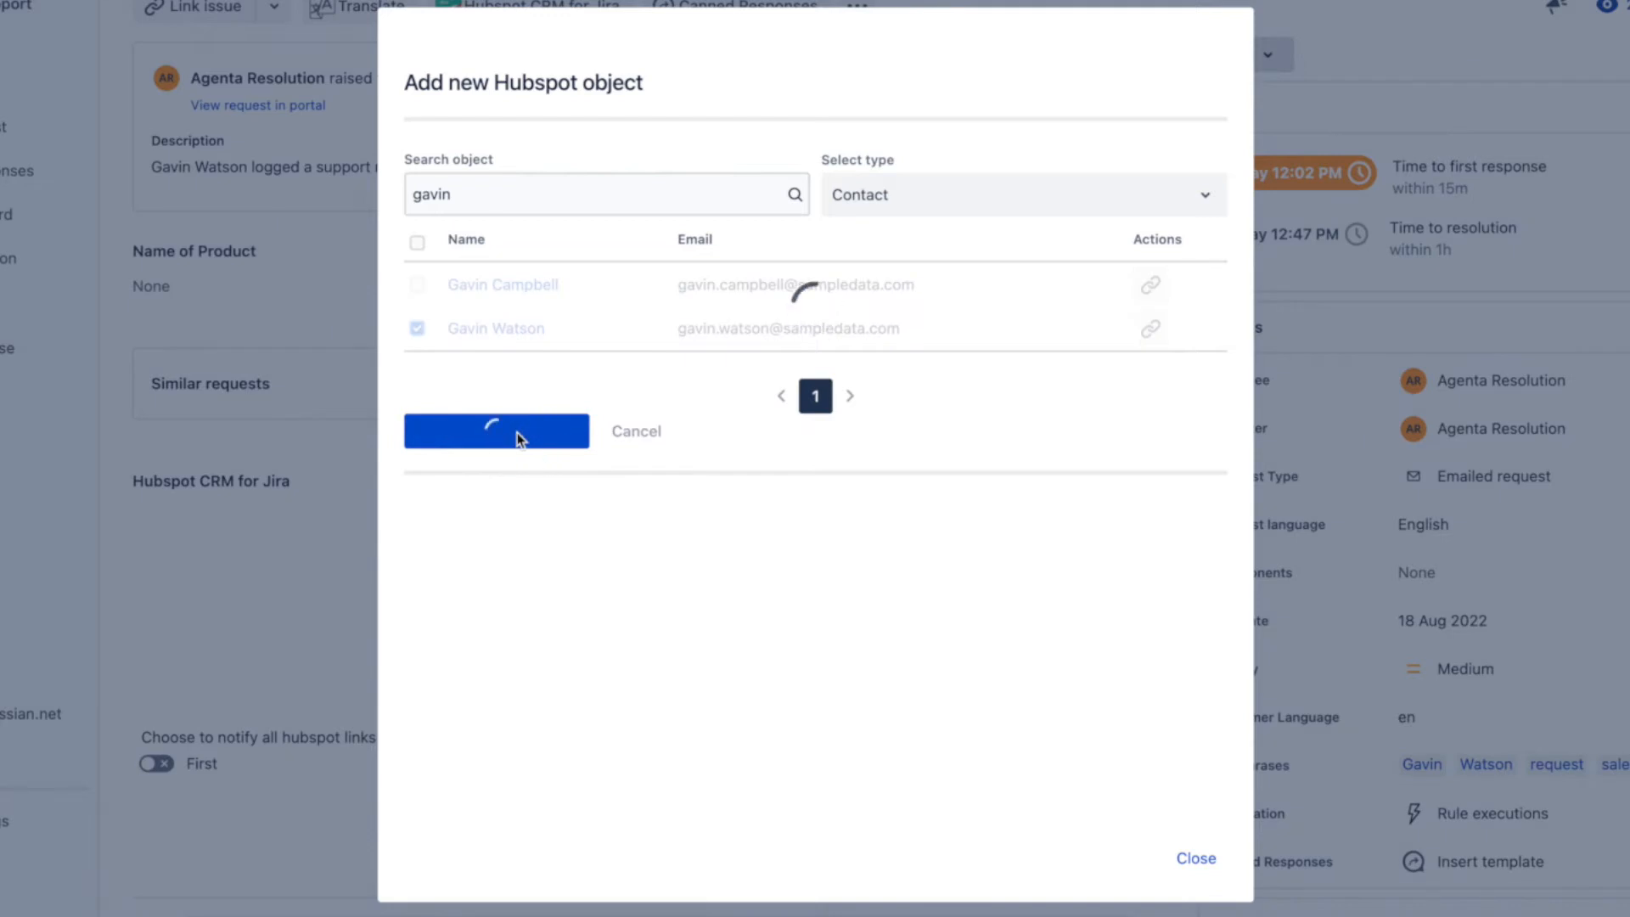
left_click(496, 430)
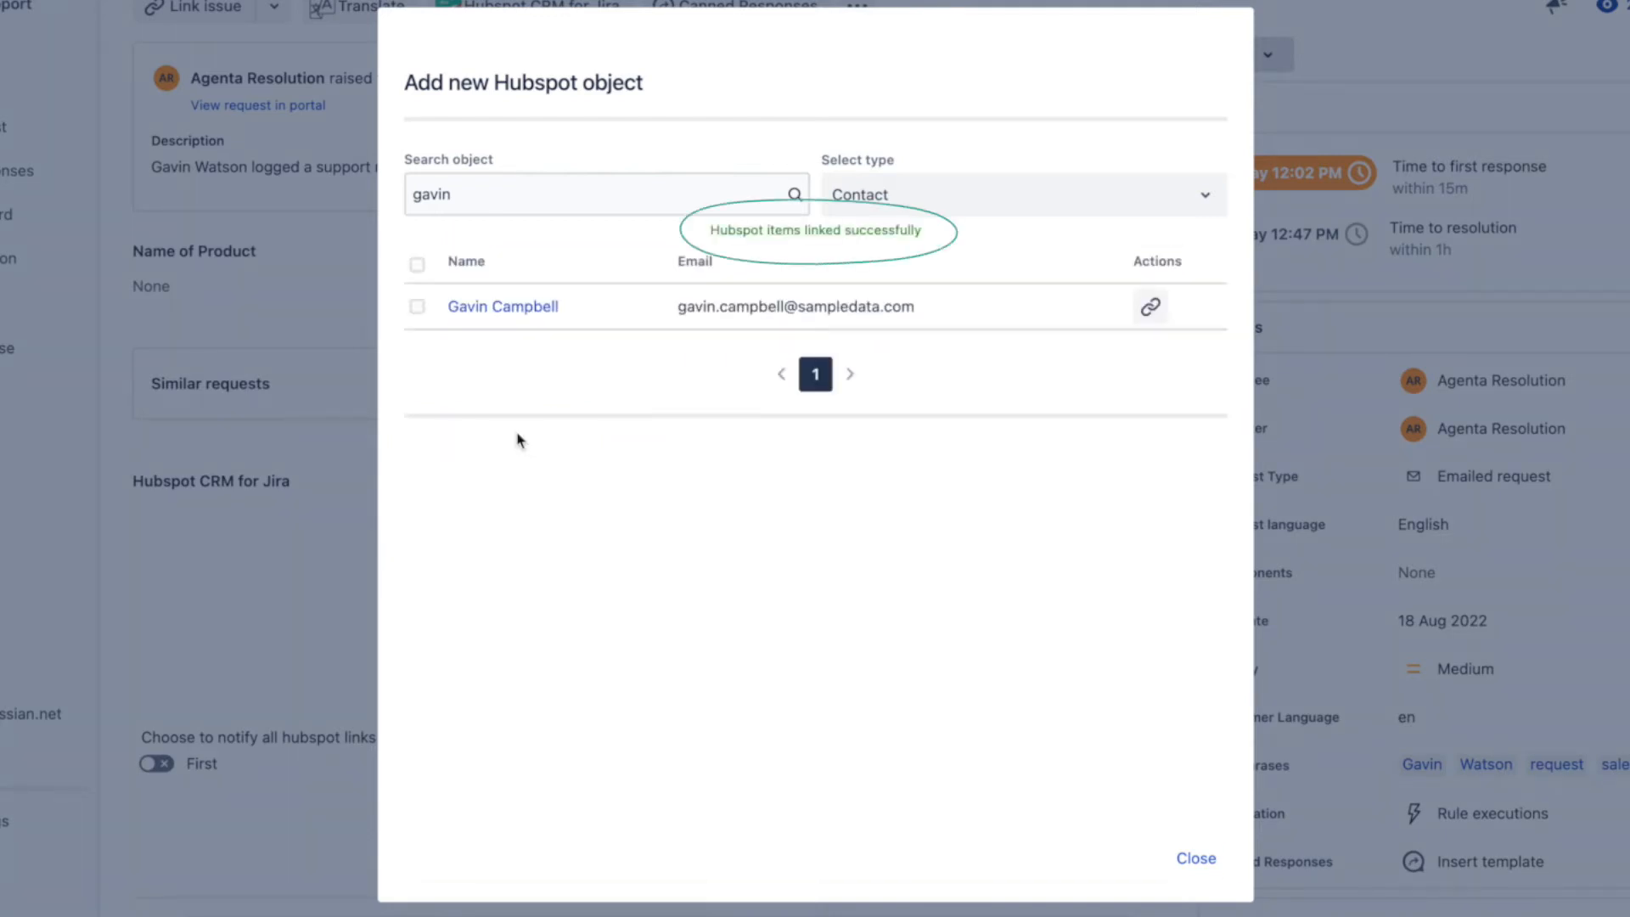
mouse_move(888, 552)
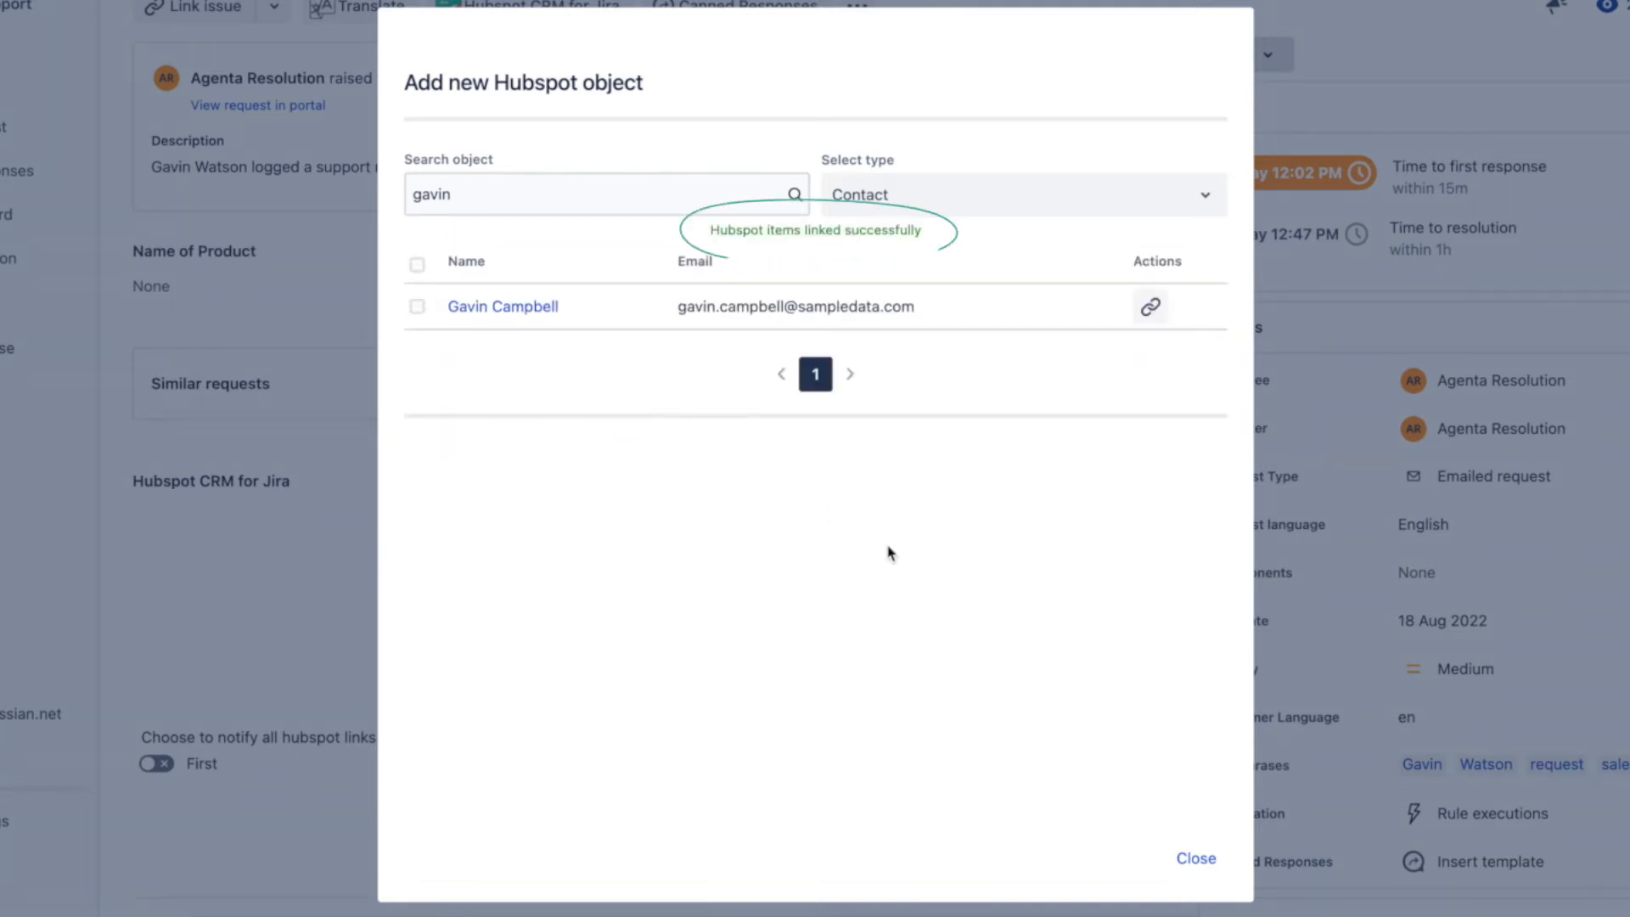
left_click(1194, 857)
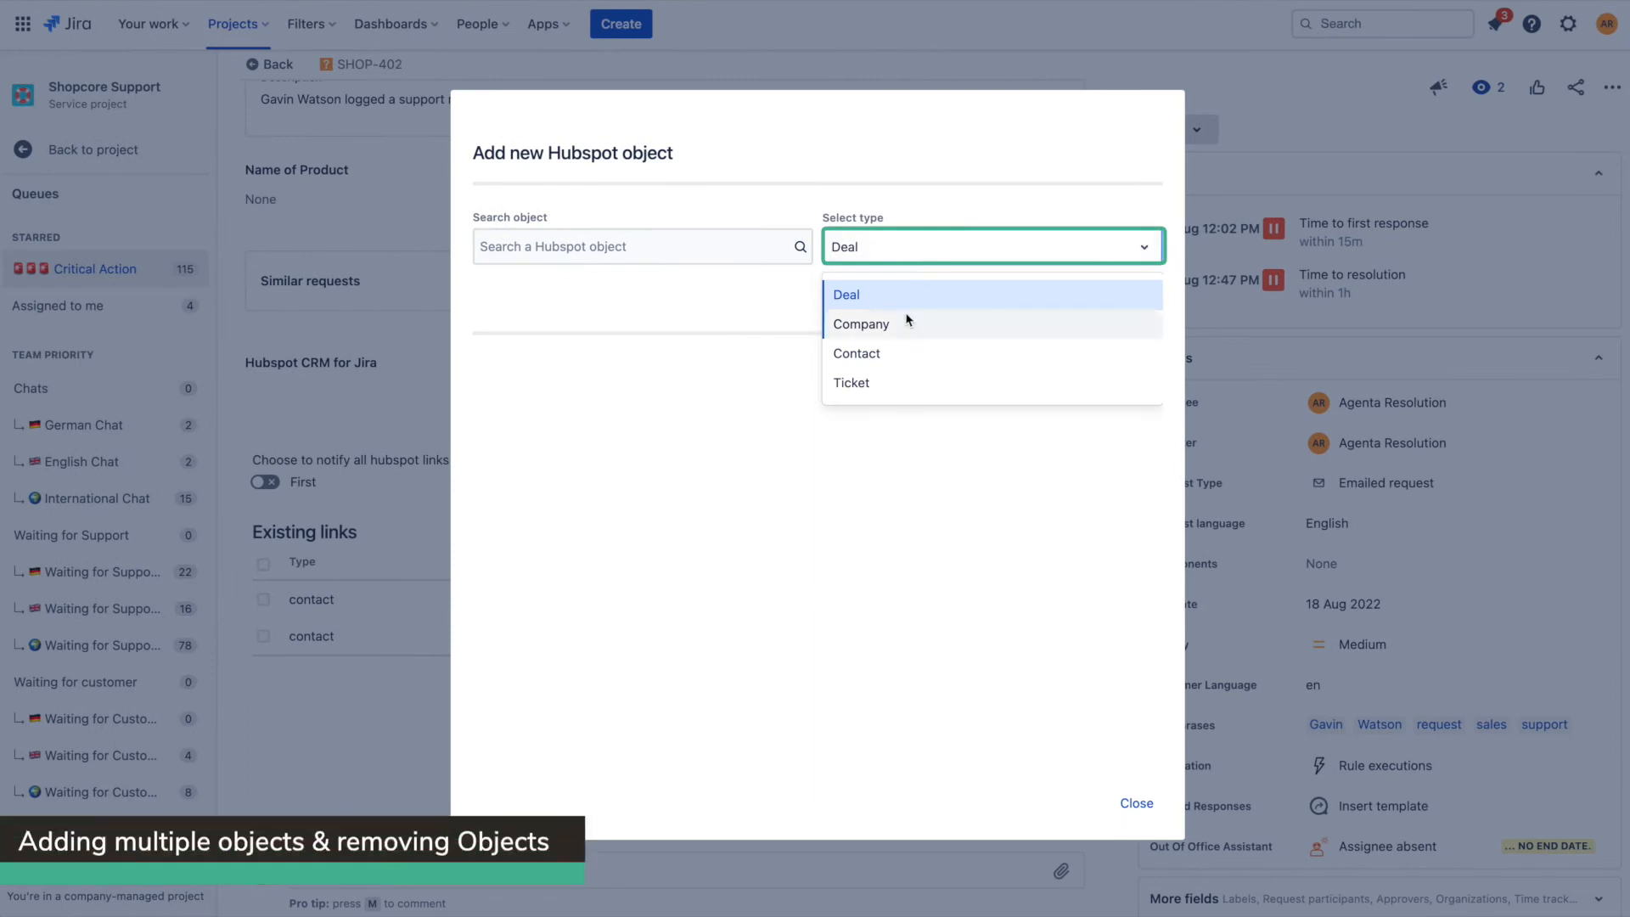
Step: Link the HubSpot company Deloitte to issue SHOP-402
left_click(861, 322)
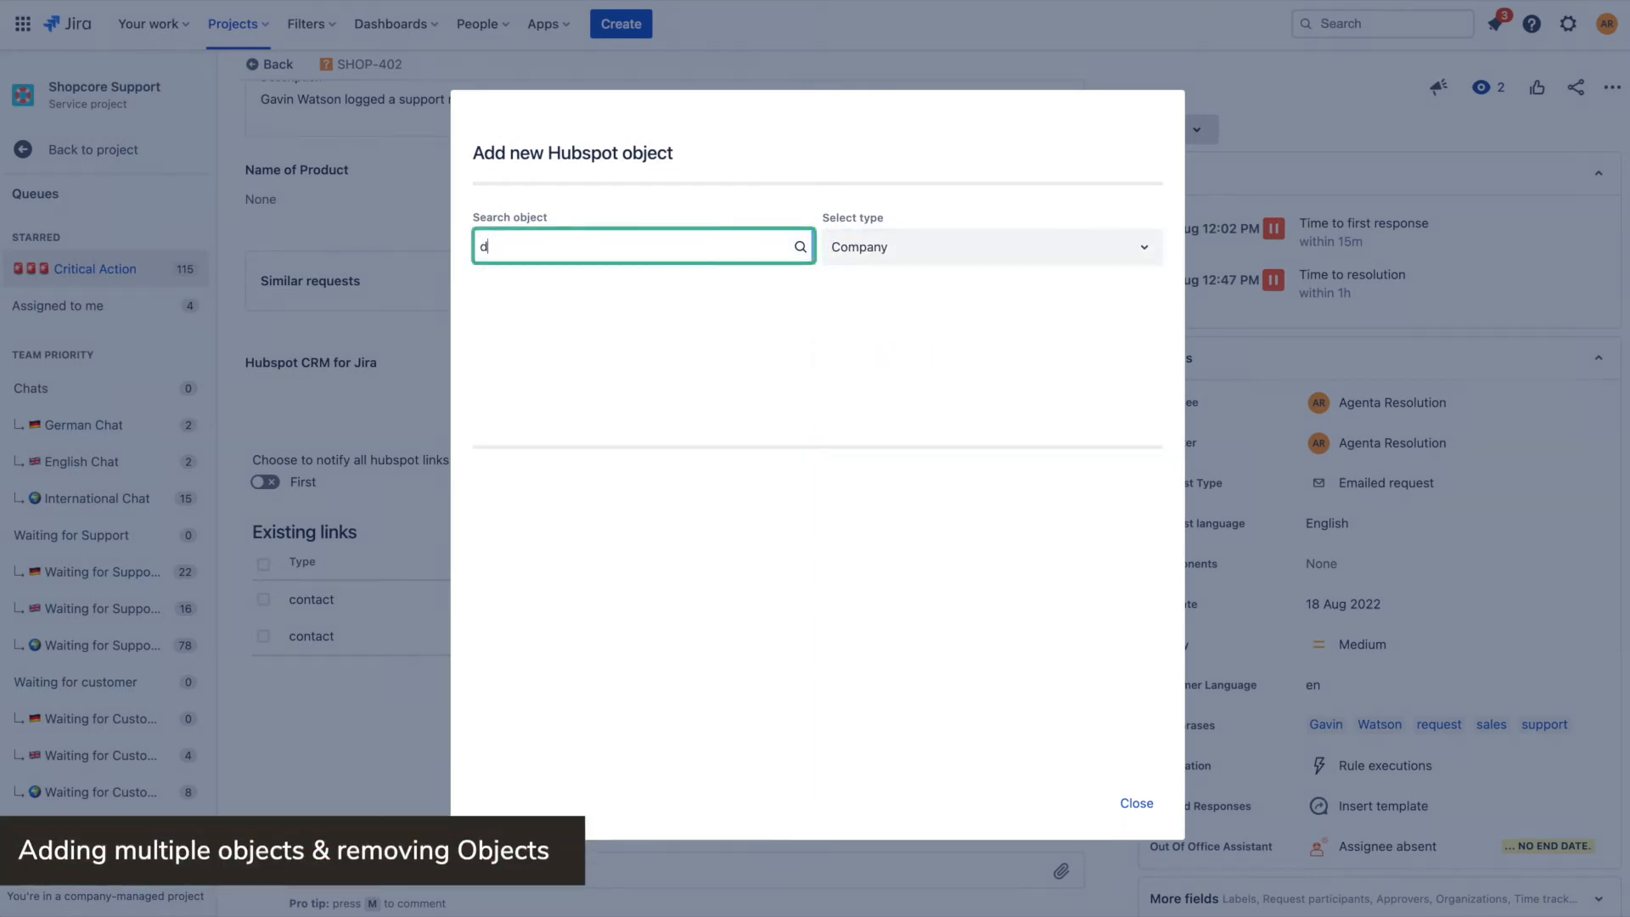
type("el")
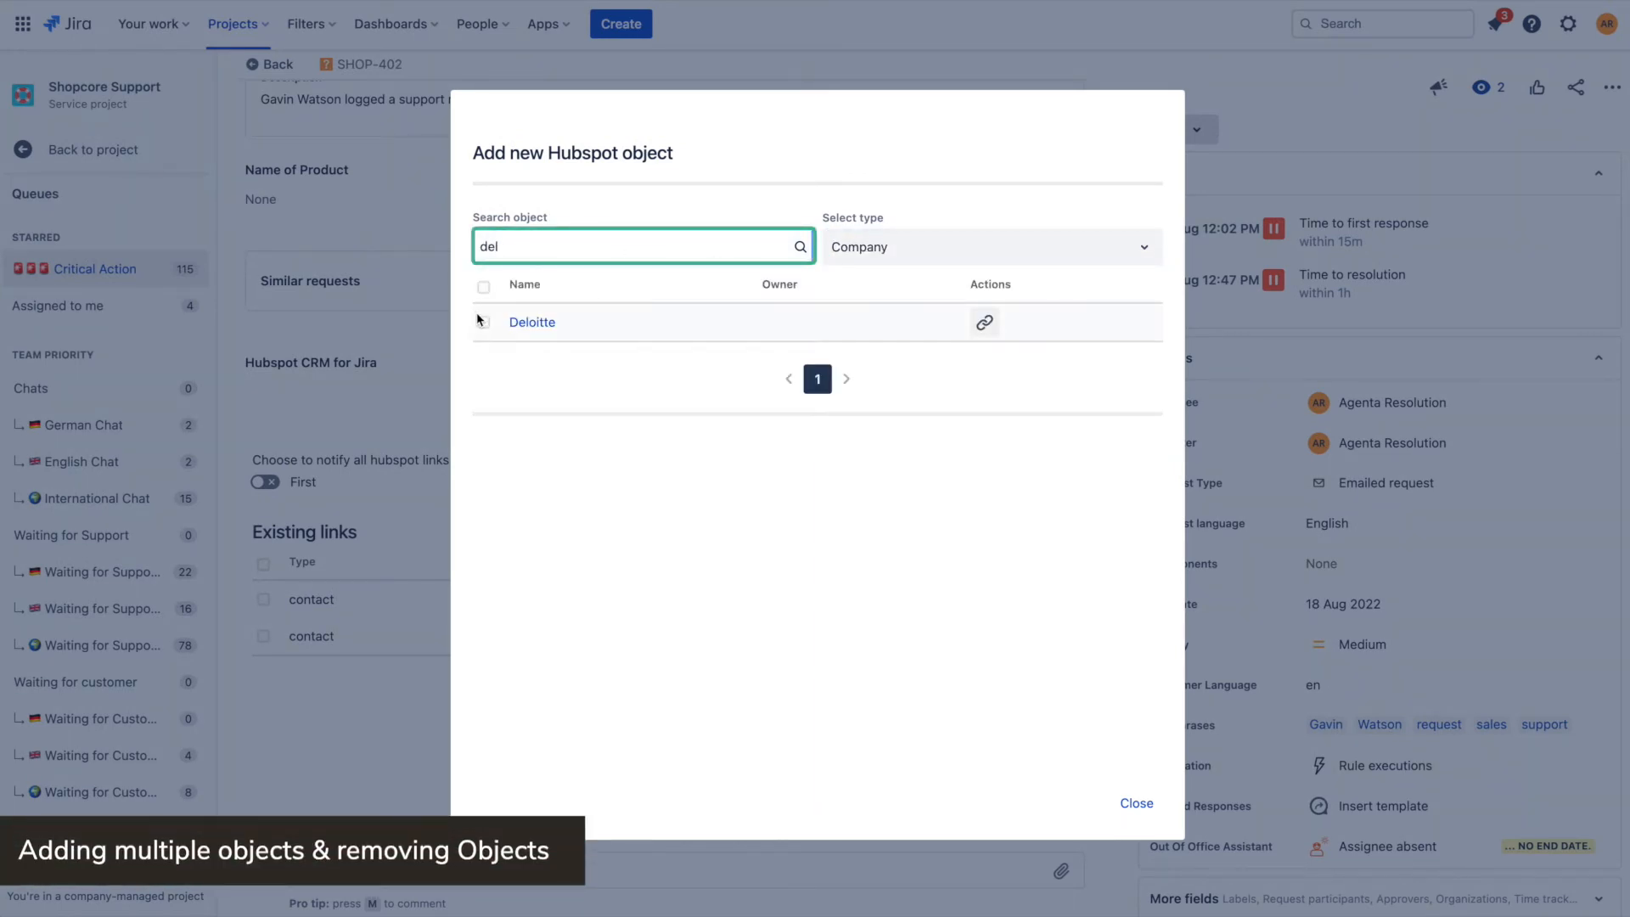
left_click(484, 321)
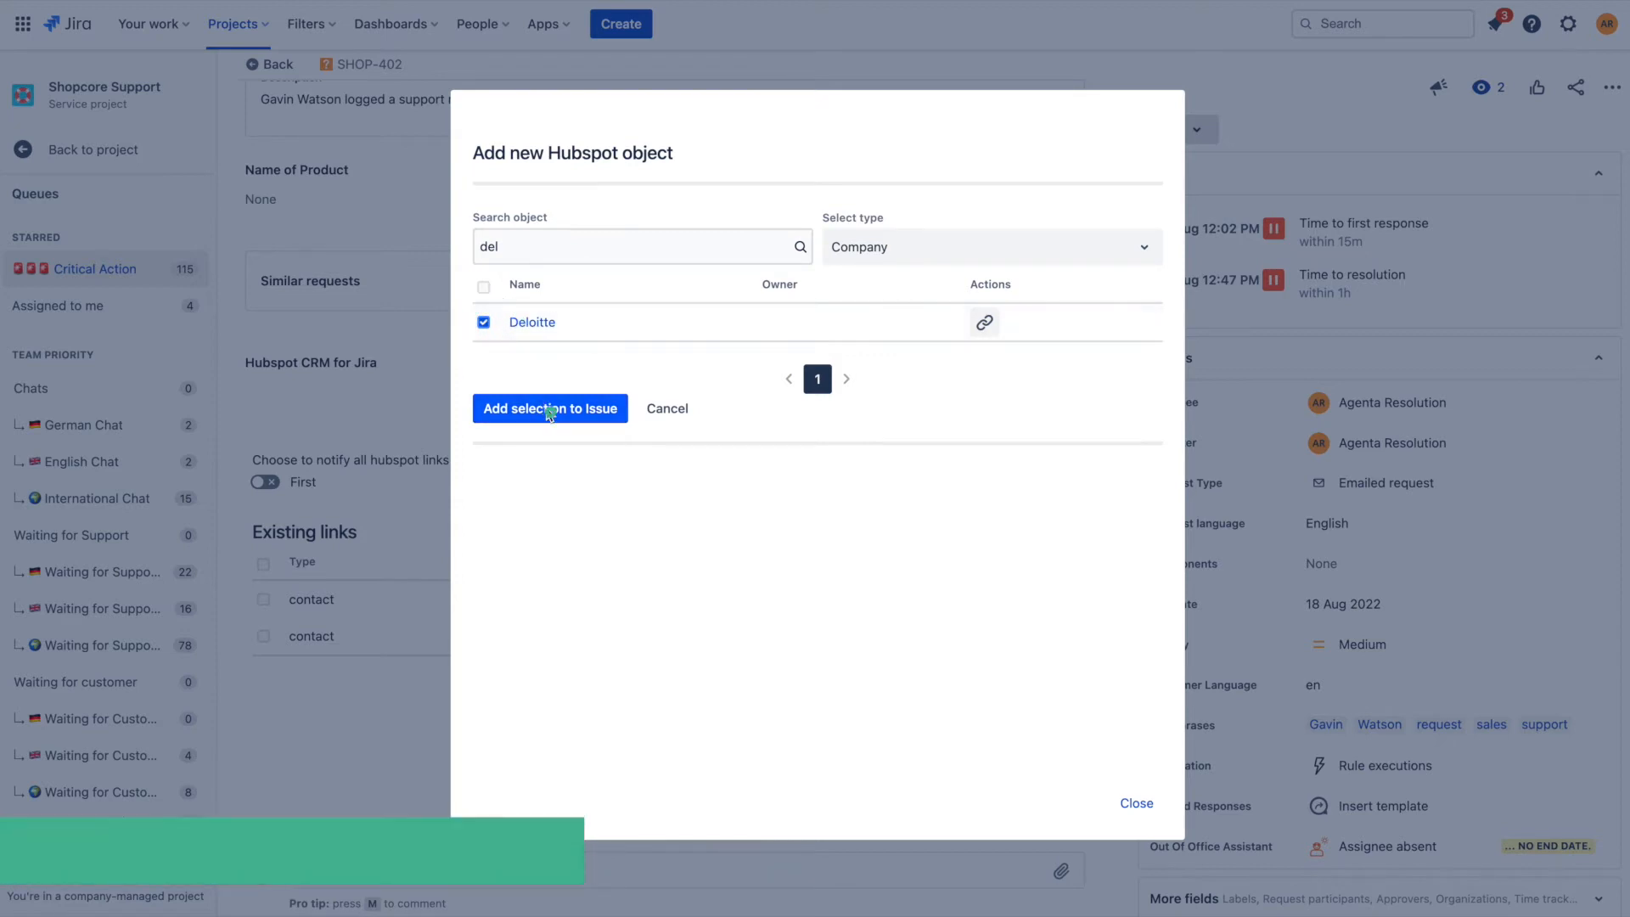
left_click(988, 246)
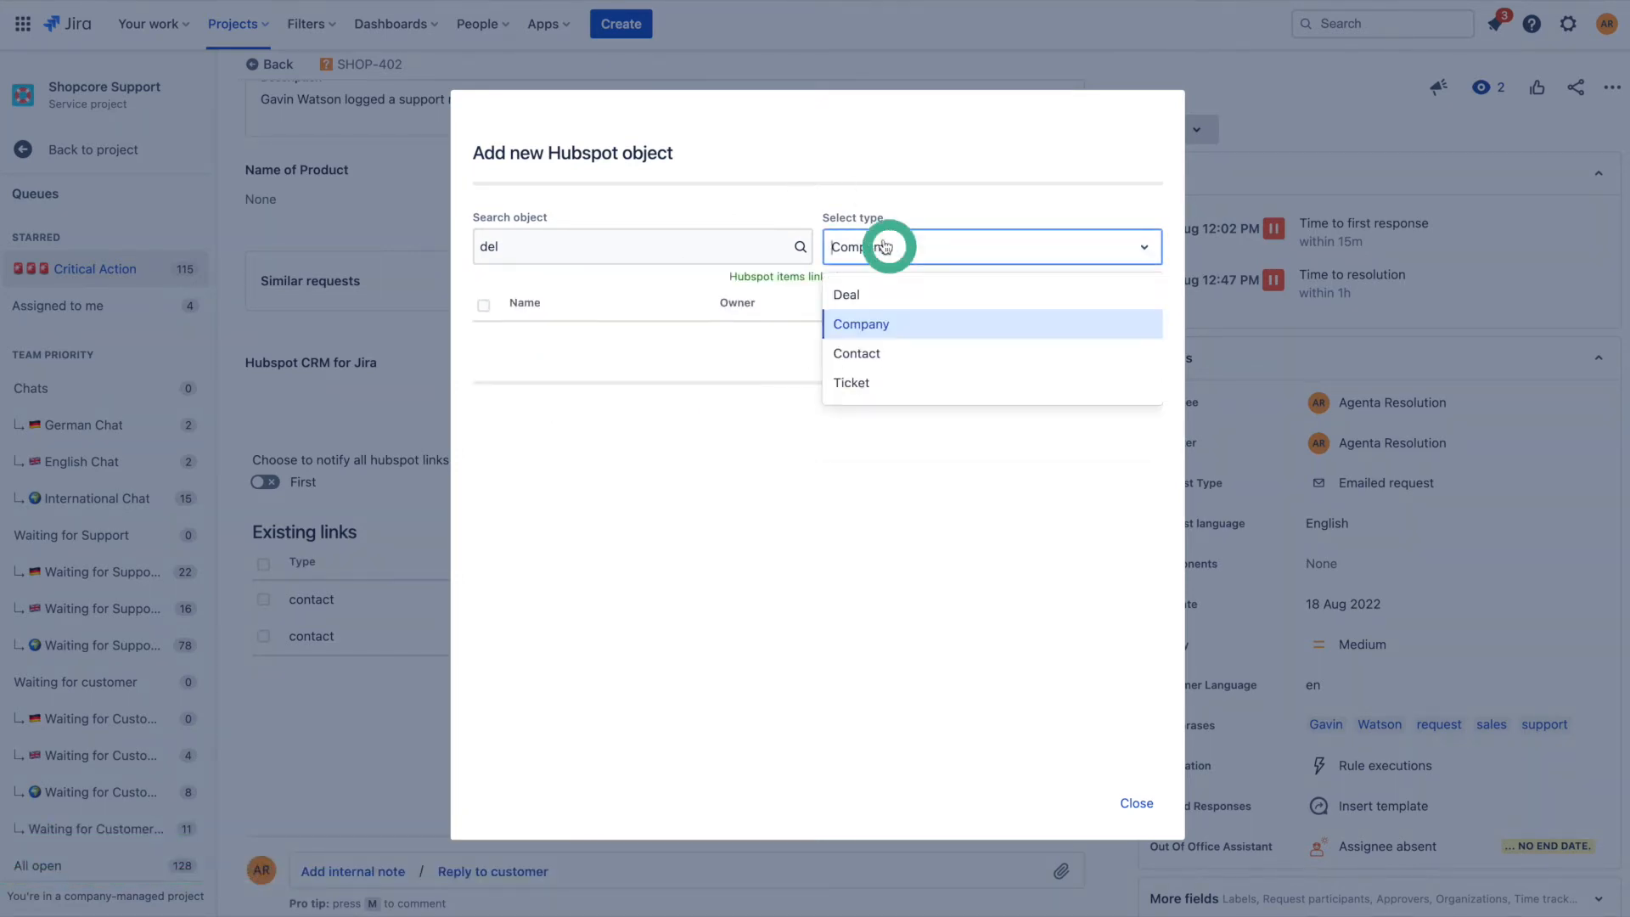
Step: Link the HubSpot deal 'Deloitte - intern uniforms' to issue SHOP-402
left_click(846, 293)
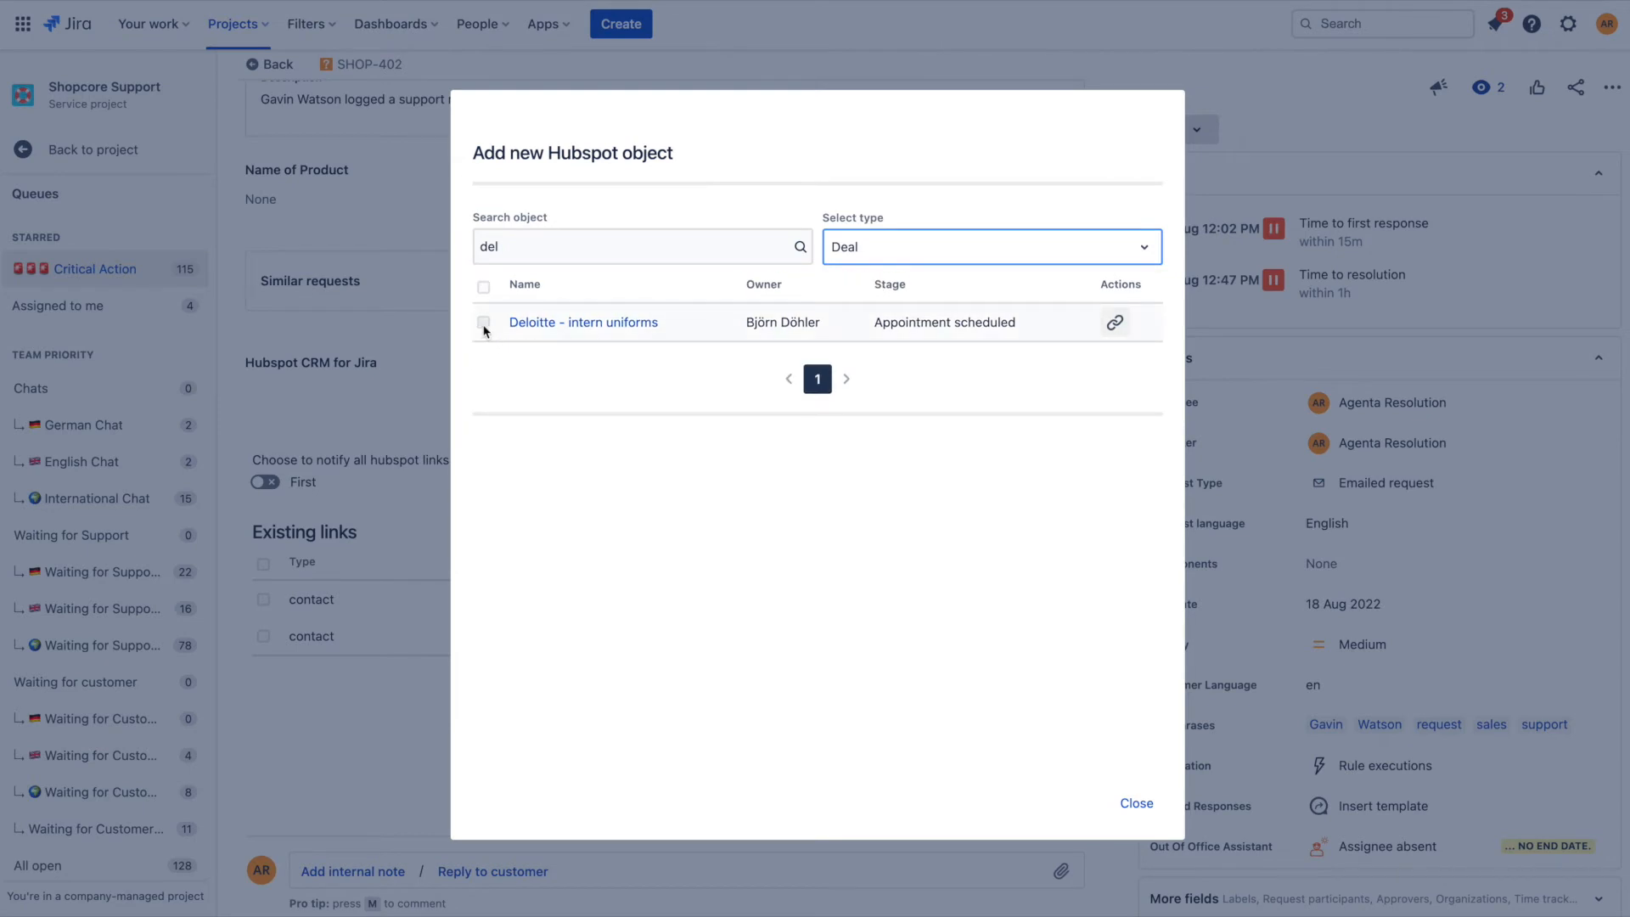
left_click(484, 322)
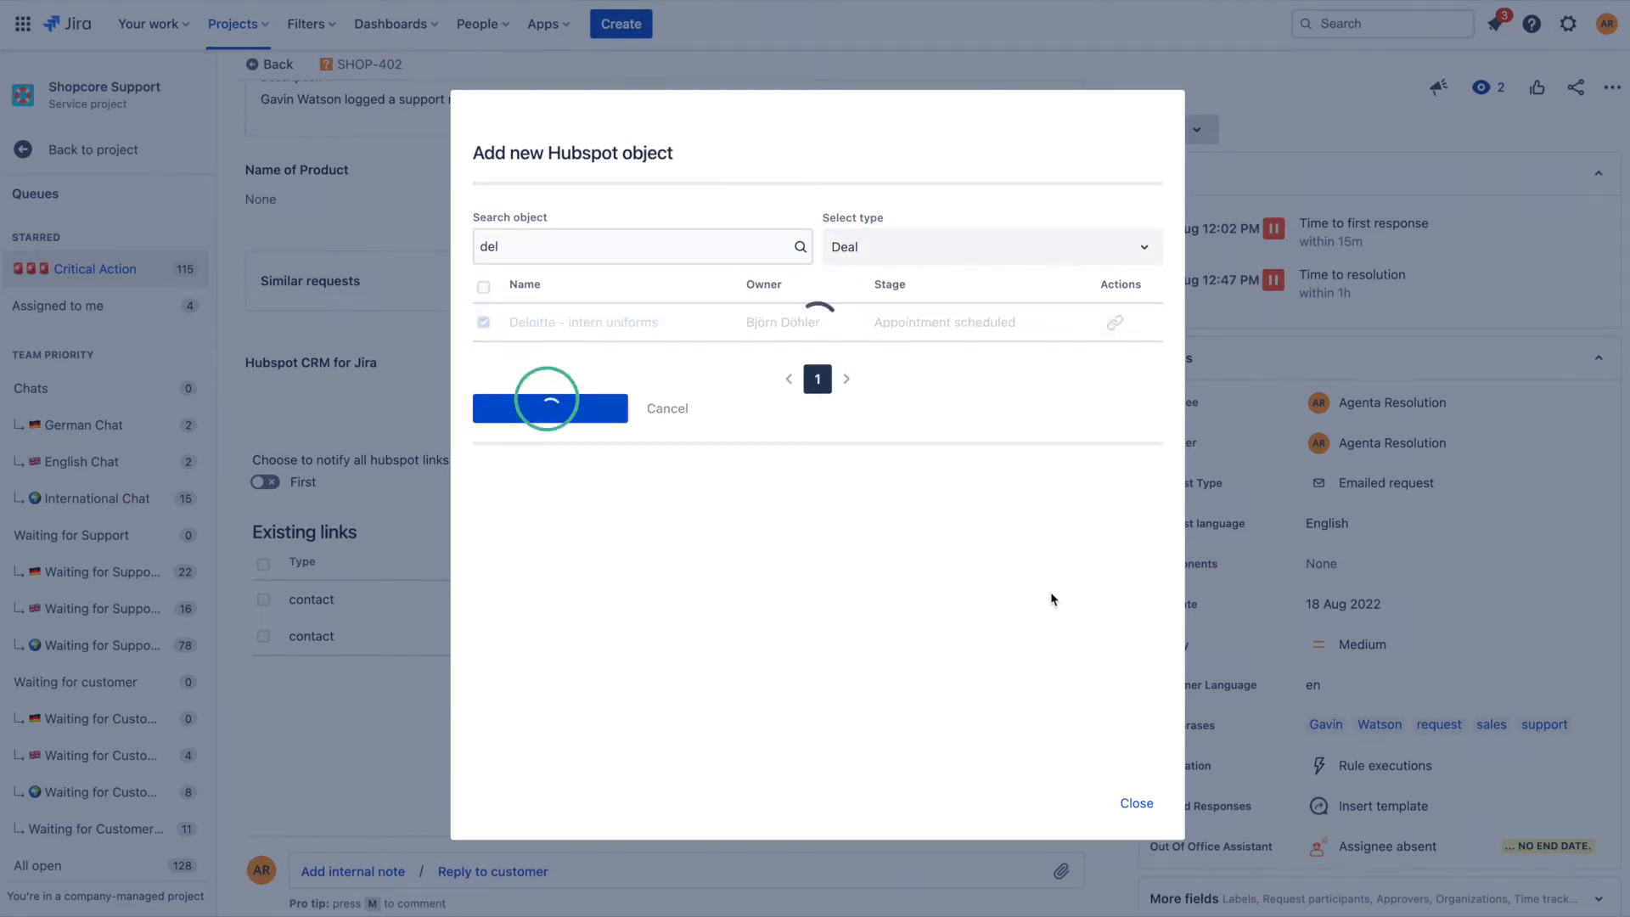
left_click(549, 408)
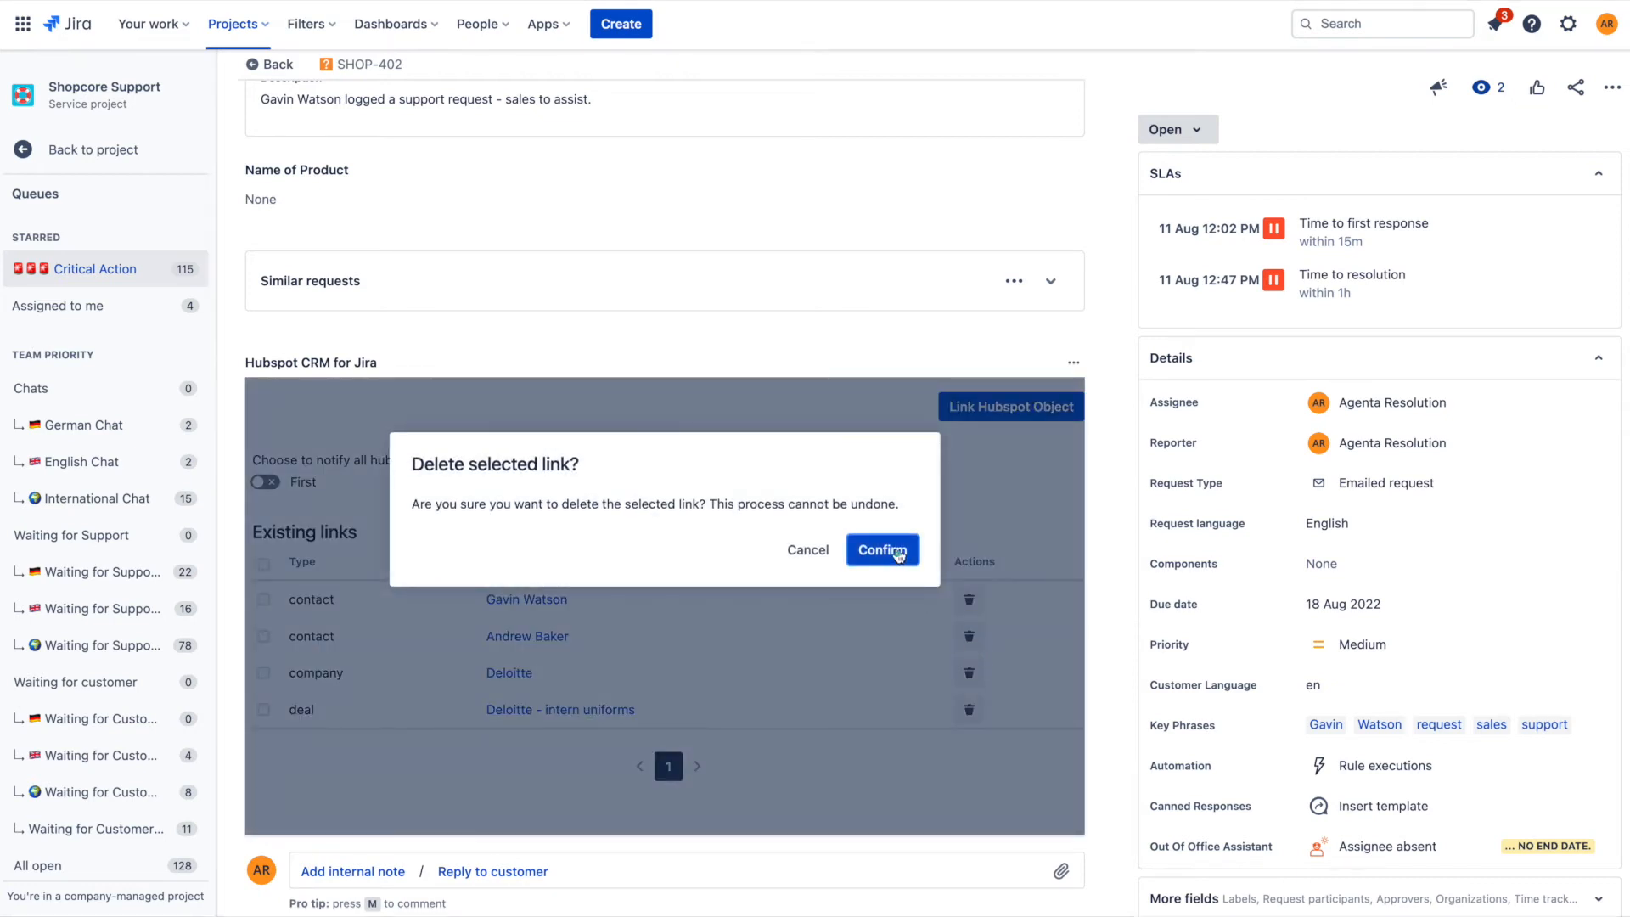
left_click(881, 548)
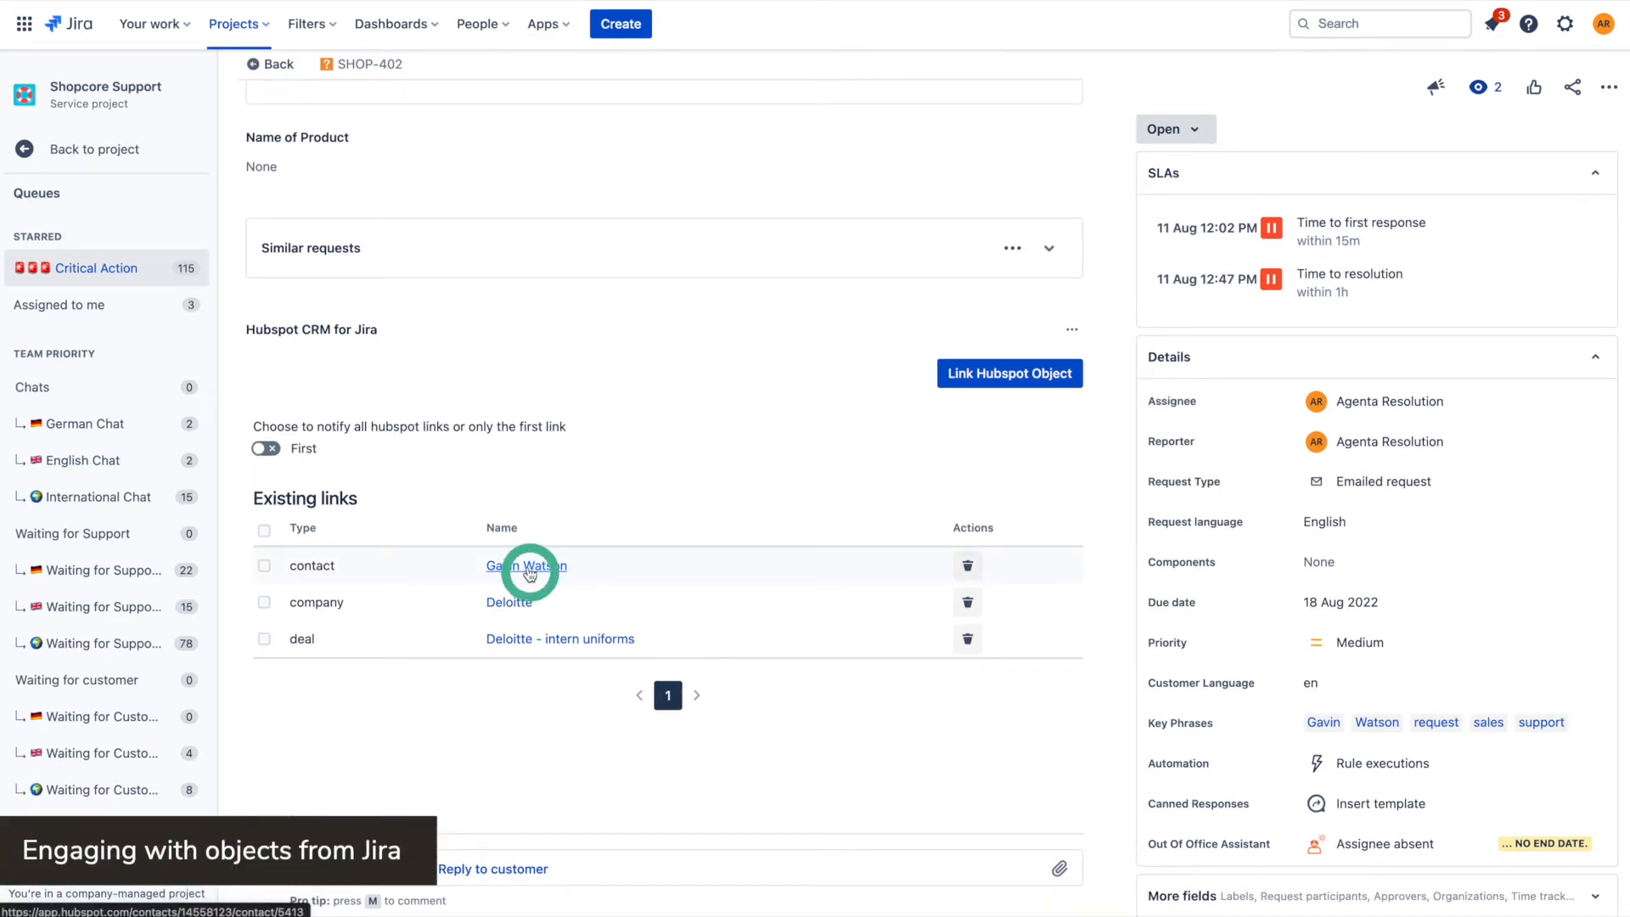
left_click(526, 565)
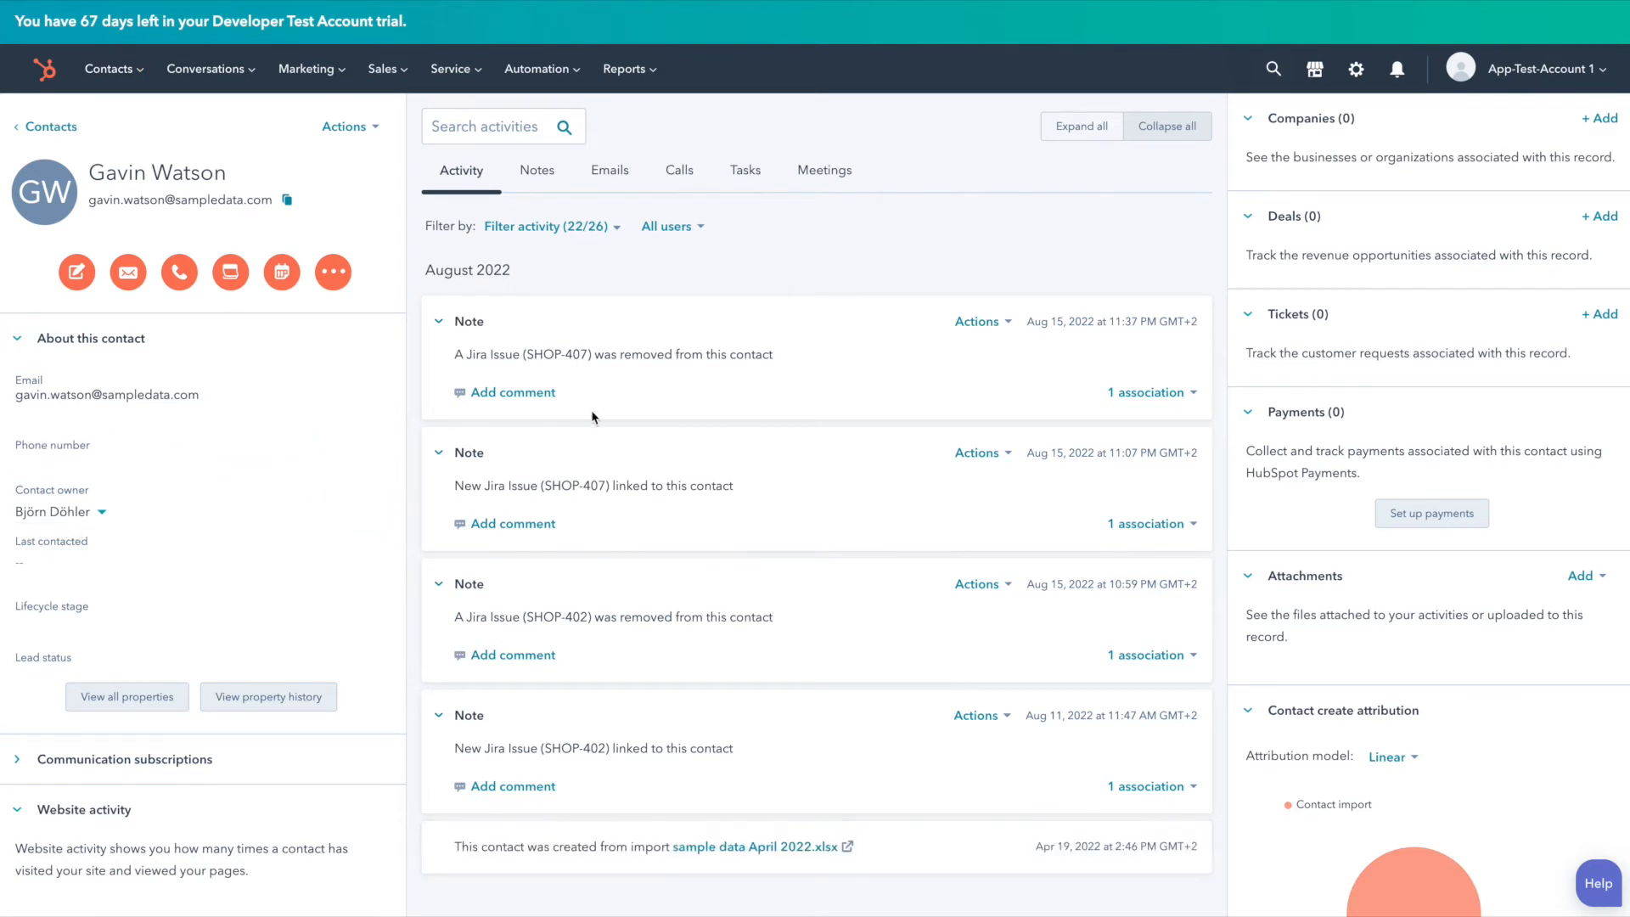
scroll("down", 3)
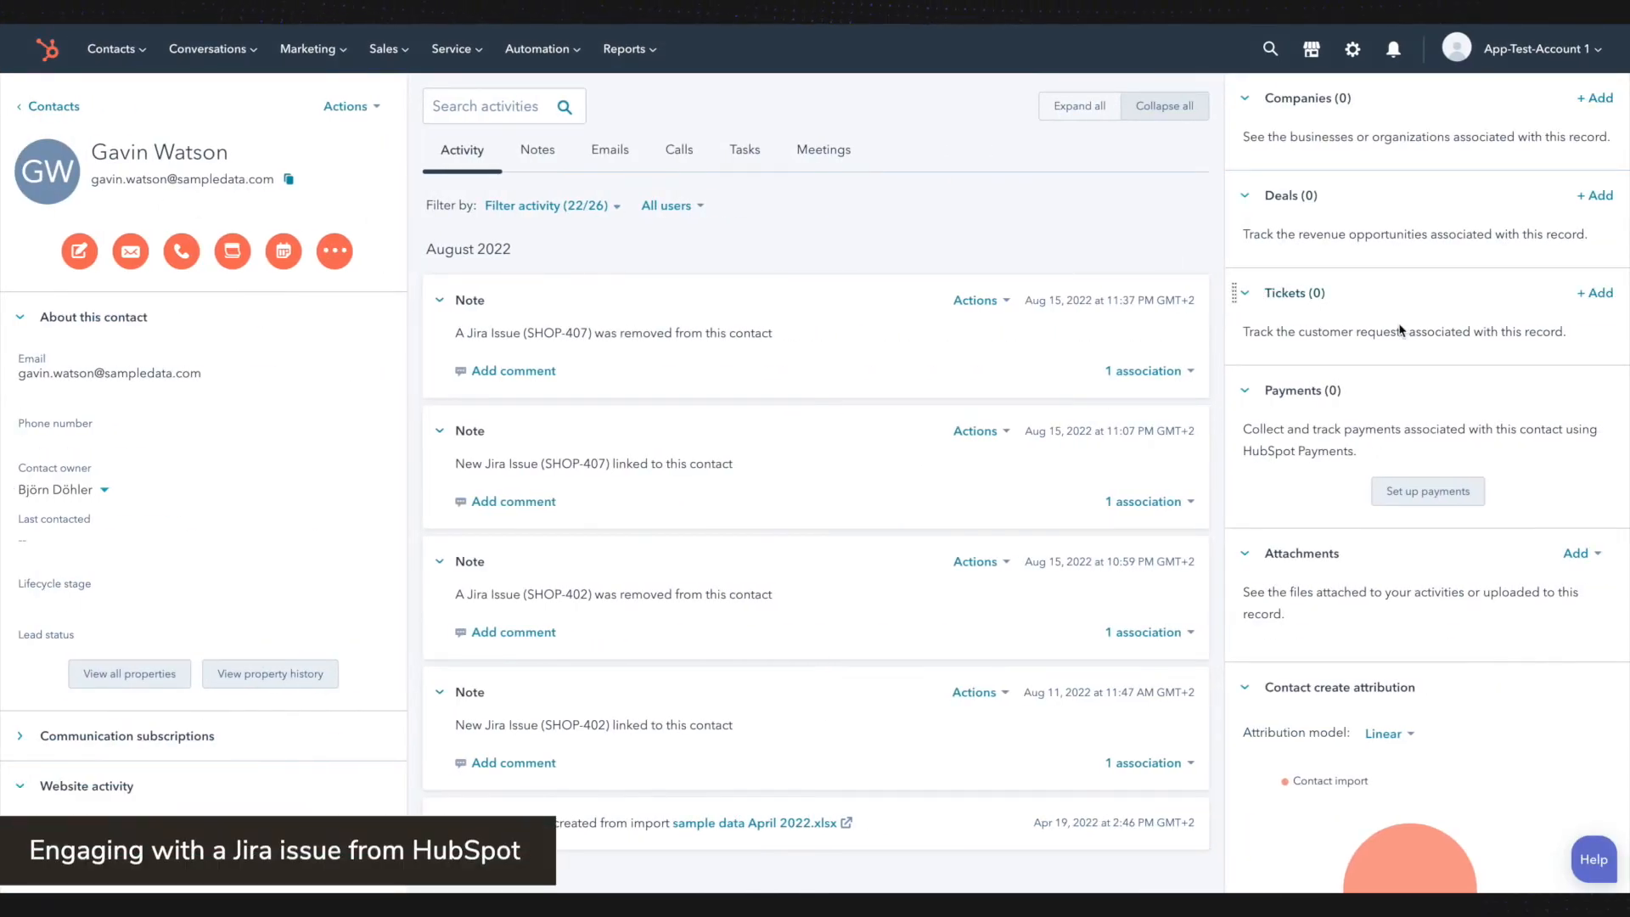
scroll("down", 3)
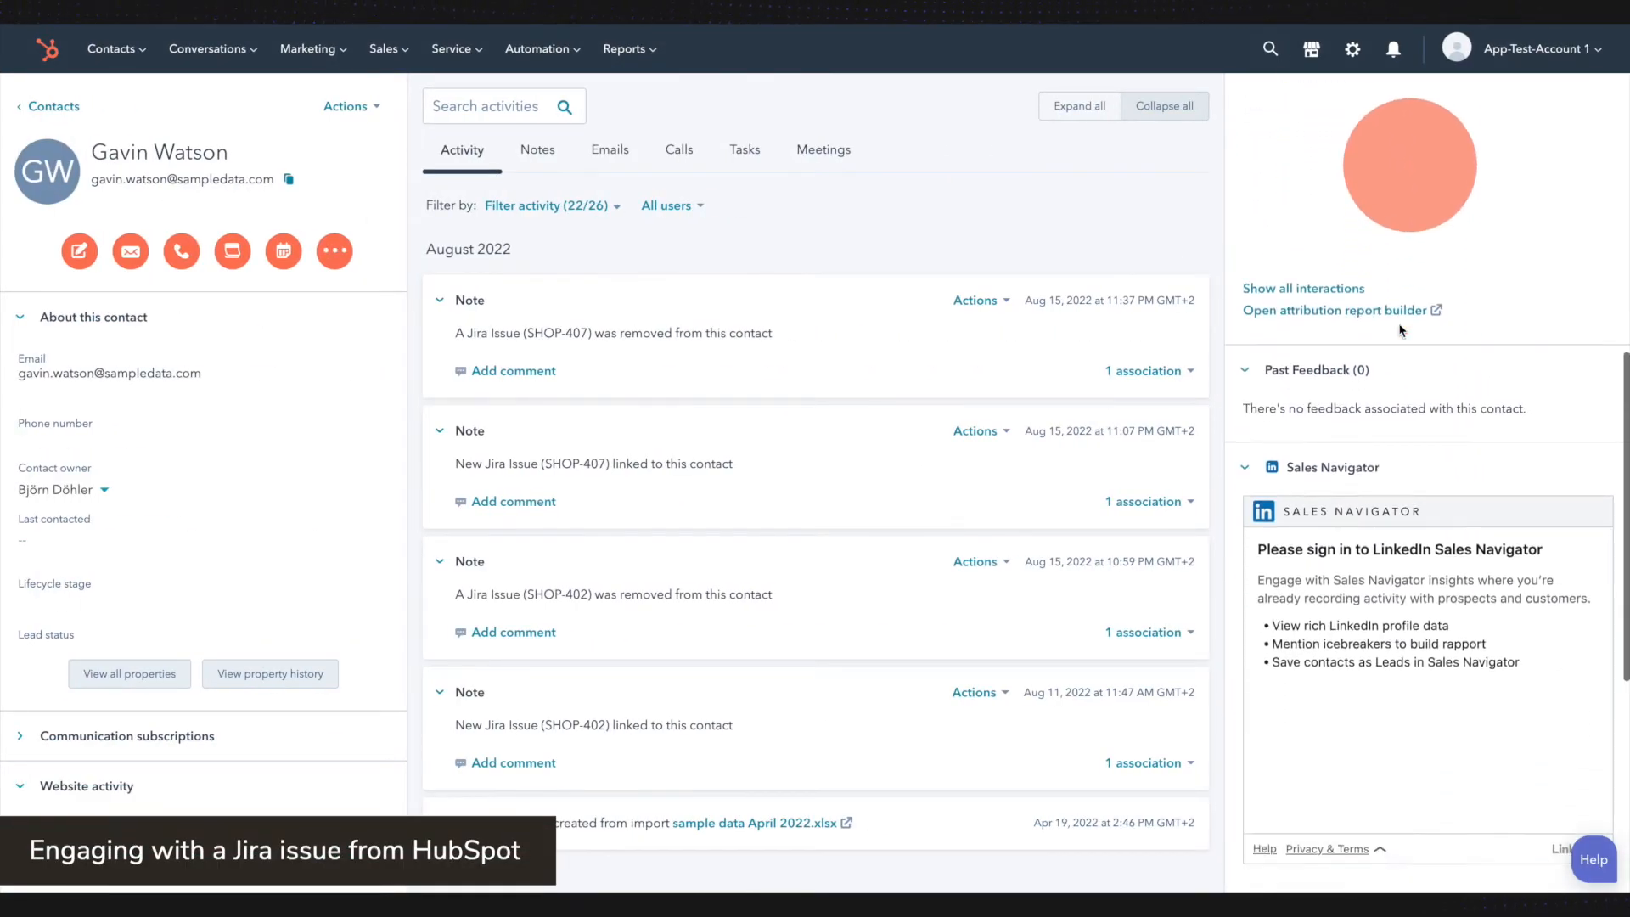
scroll("down", 3)
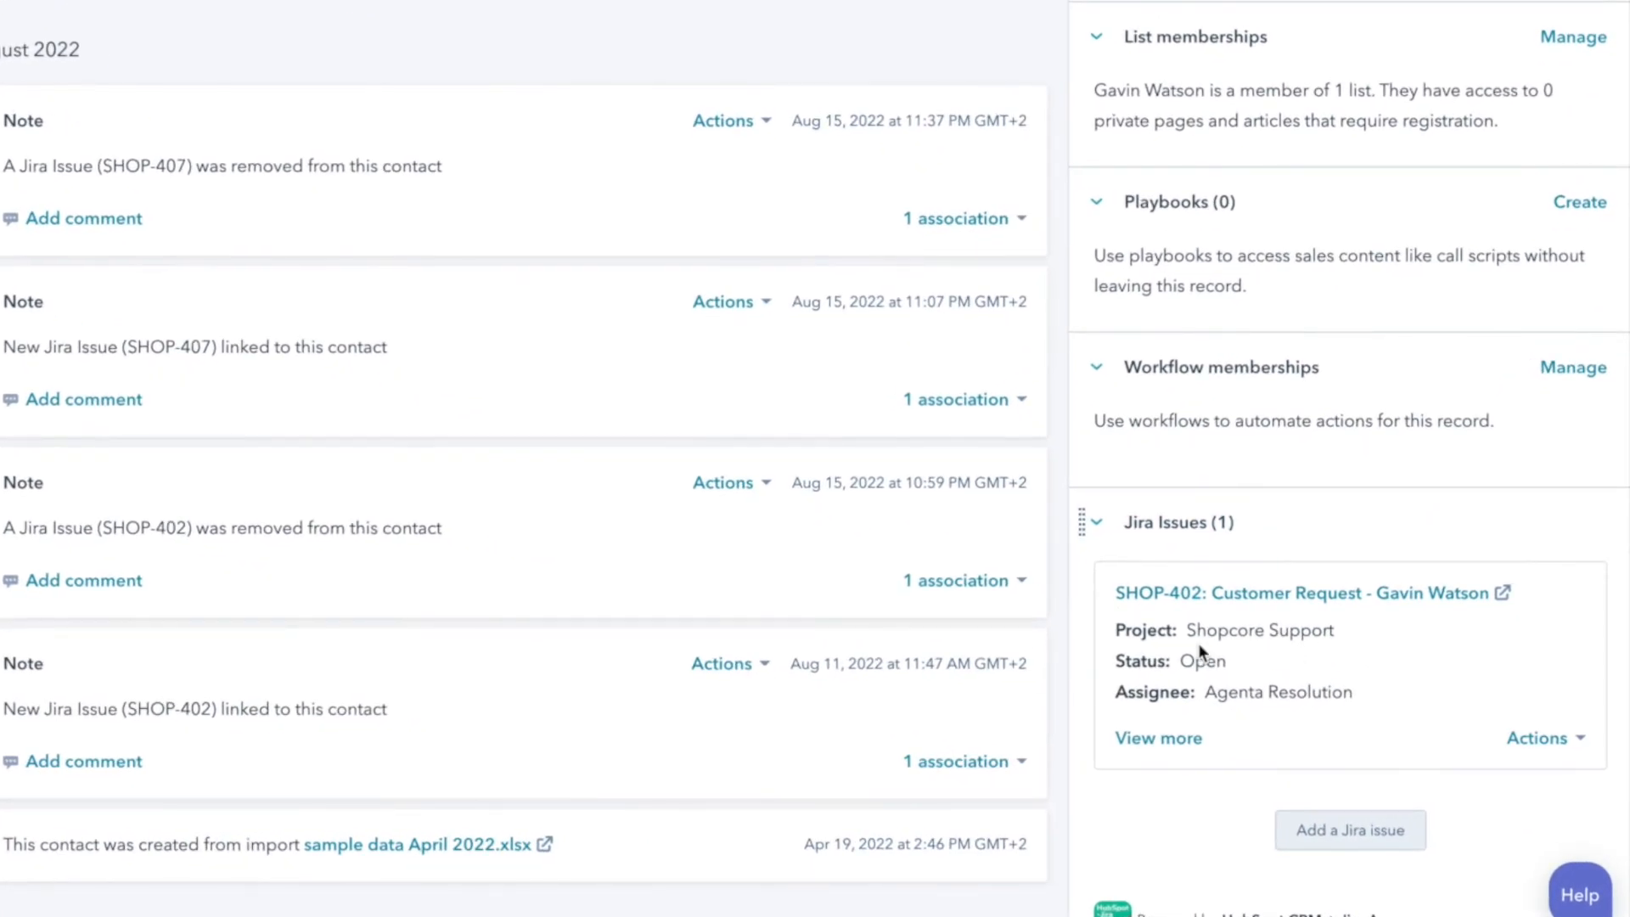
mouse_move(1131, 684)
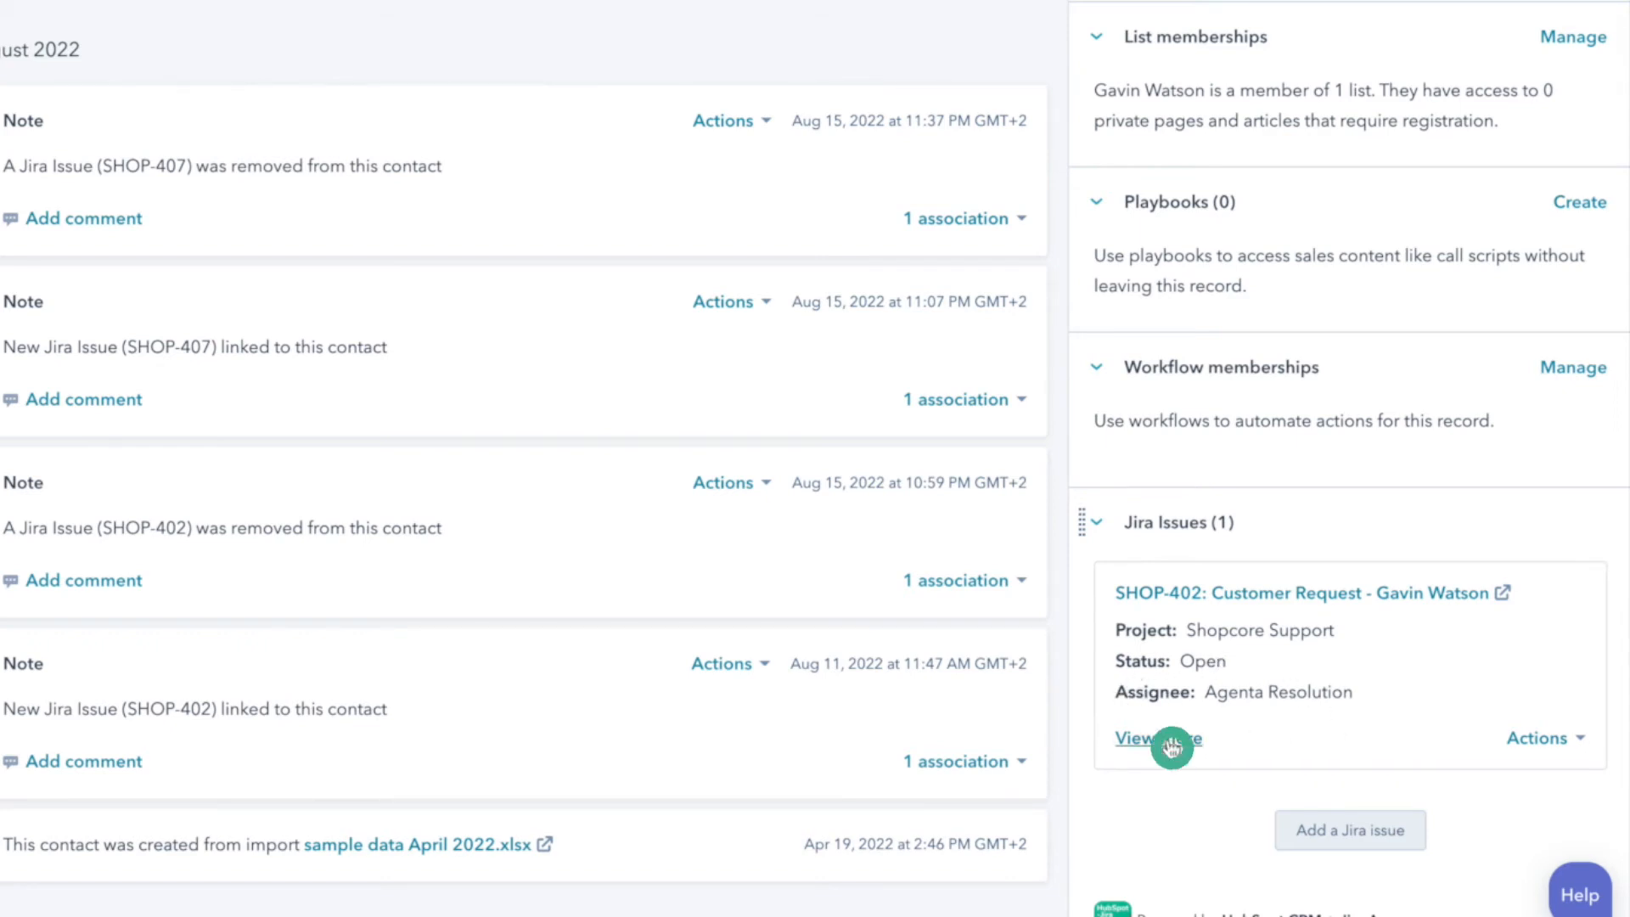
left_click(1143, 739)
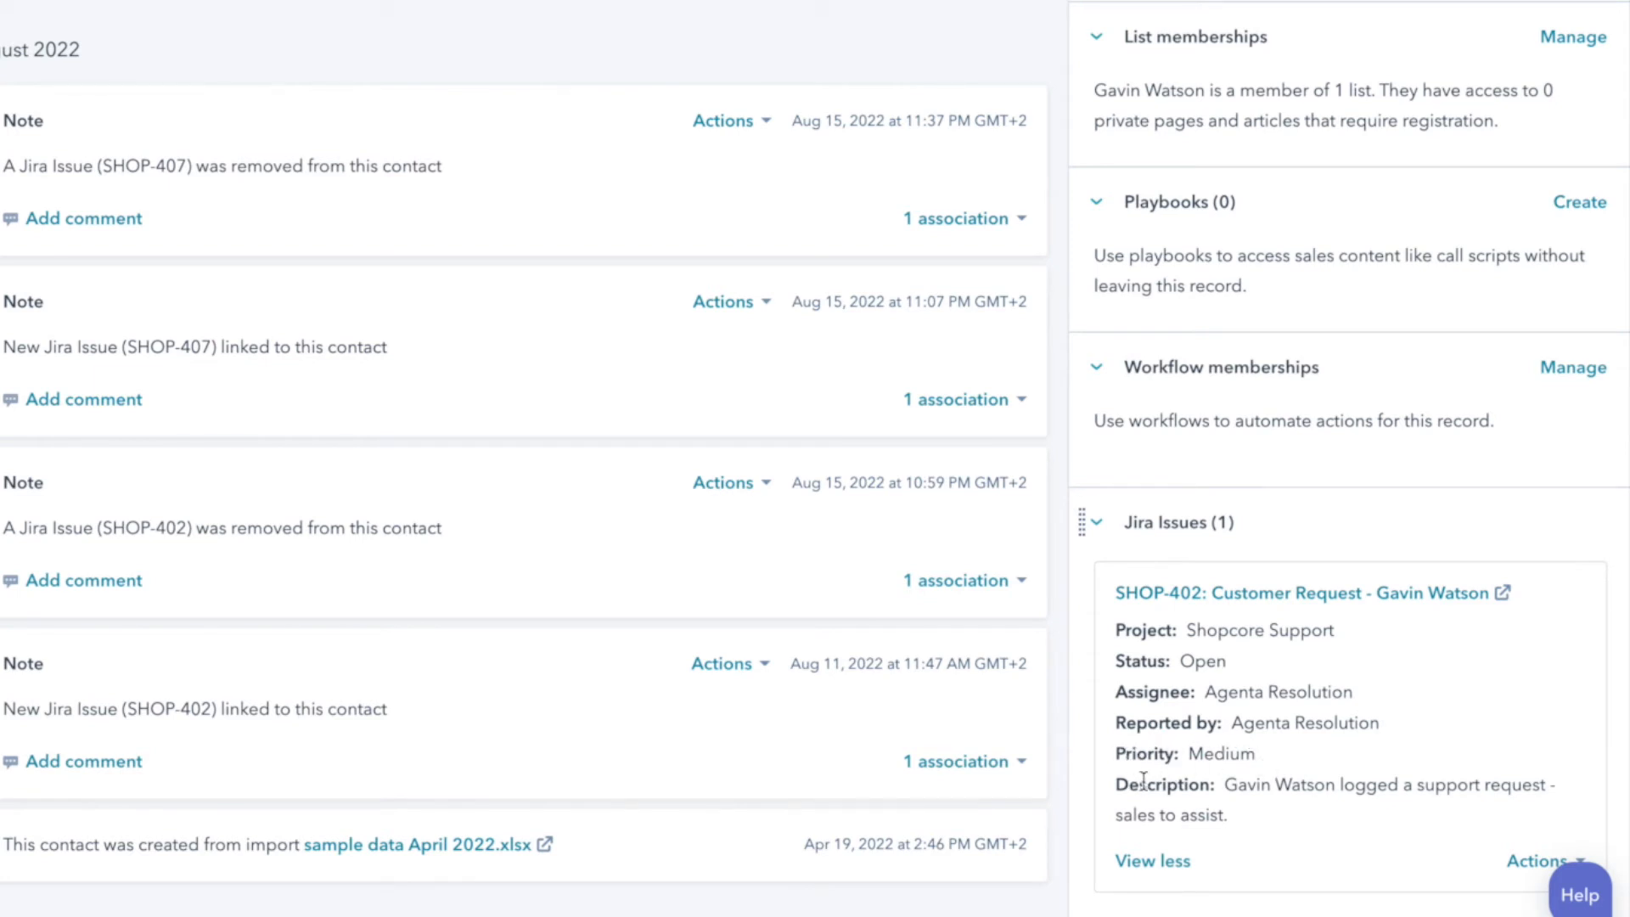
scroll("down", 3)
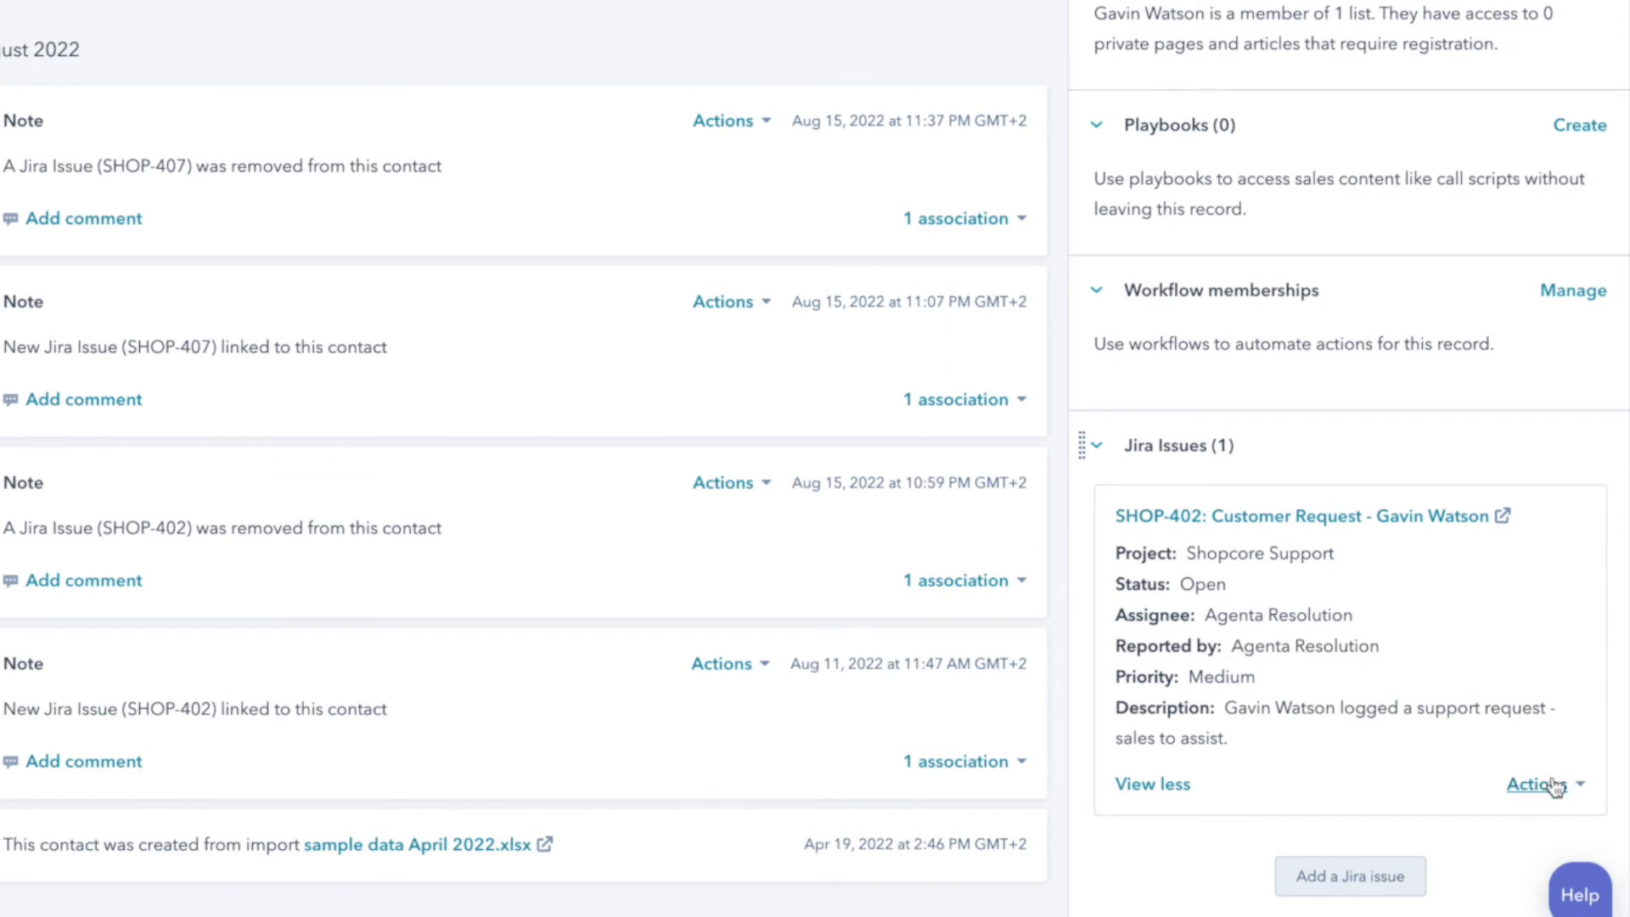
left_click(1539, 783)
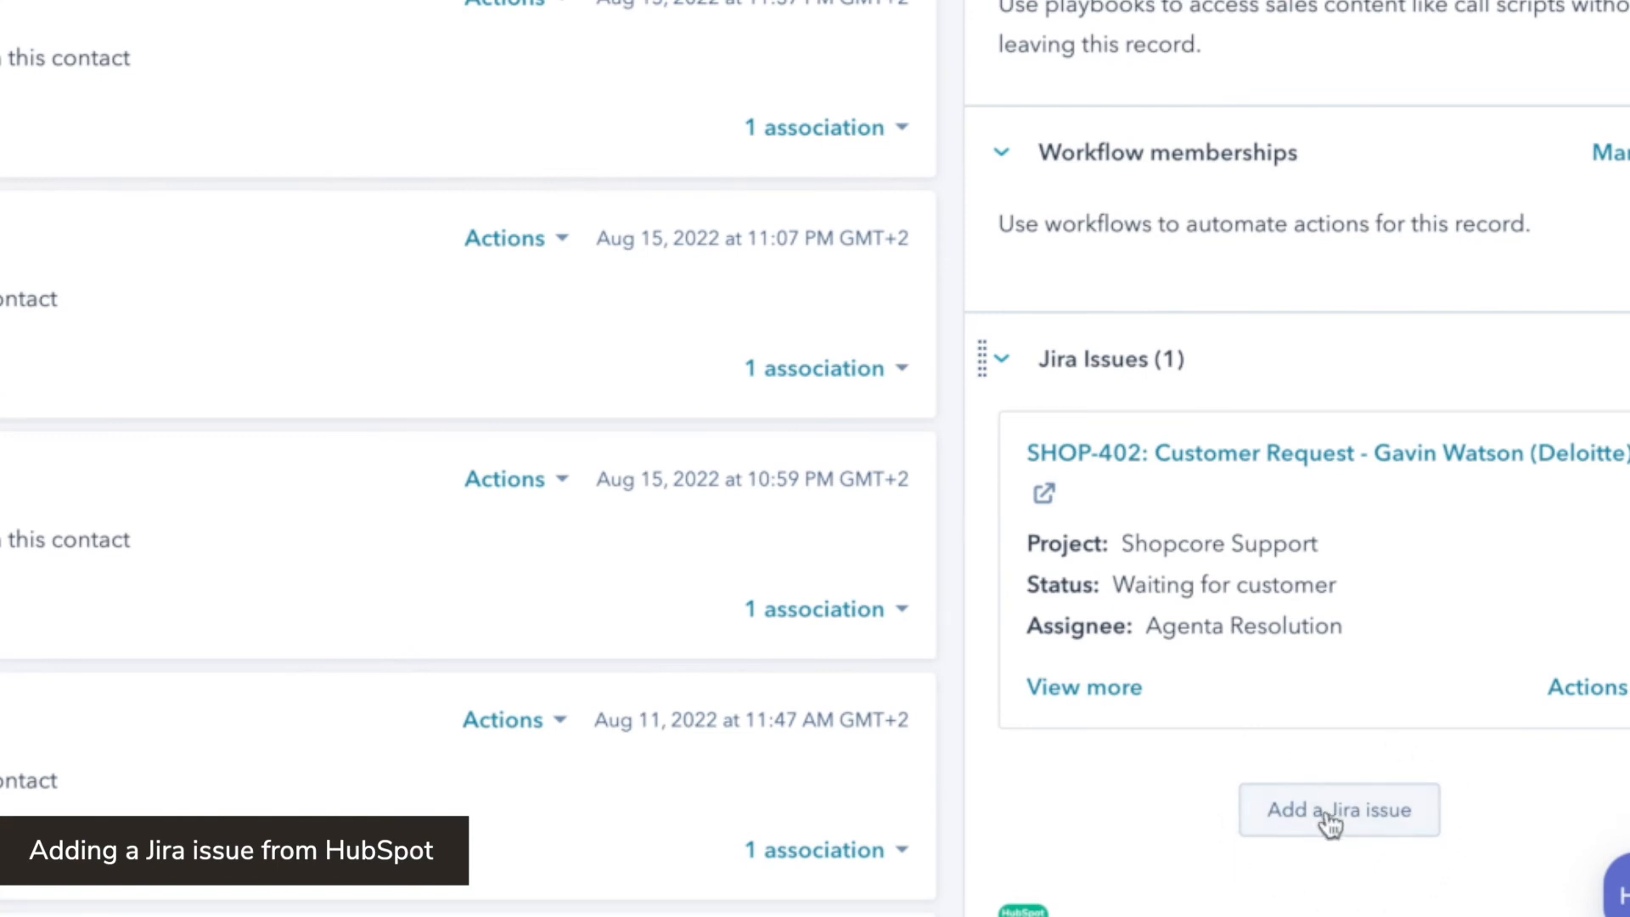
Step: Start a new Jira issue from the contact in project Shopcore Support with issue type Support
left_click(1338, 810)
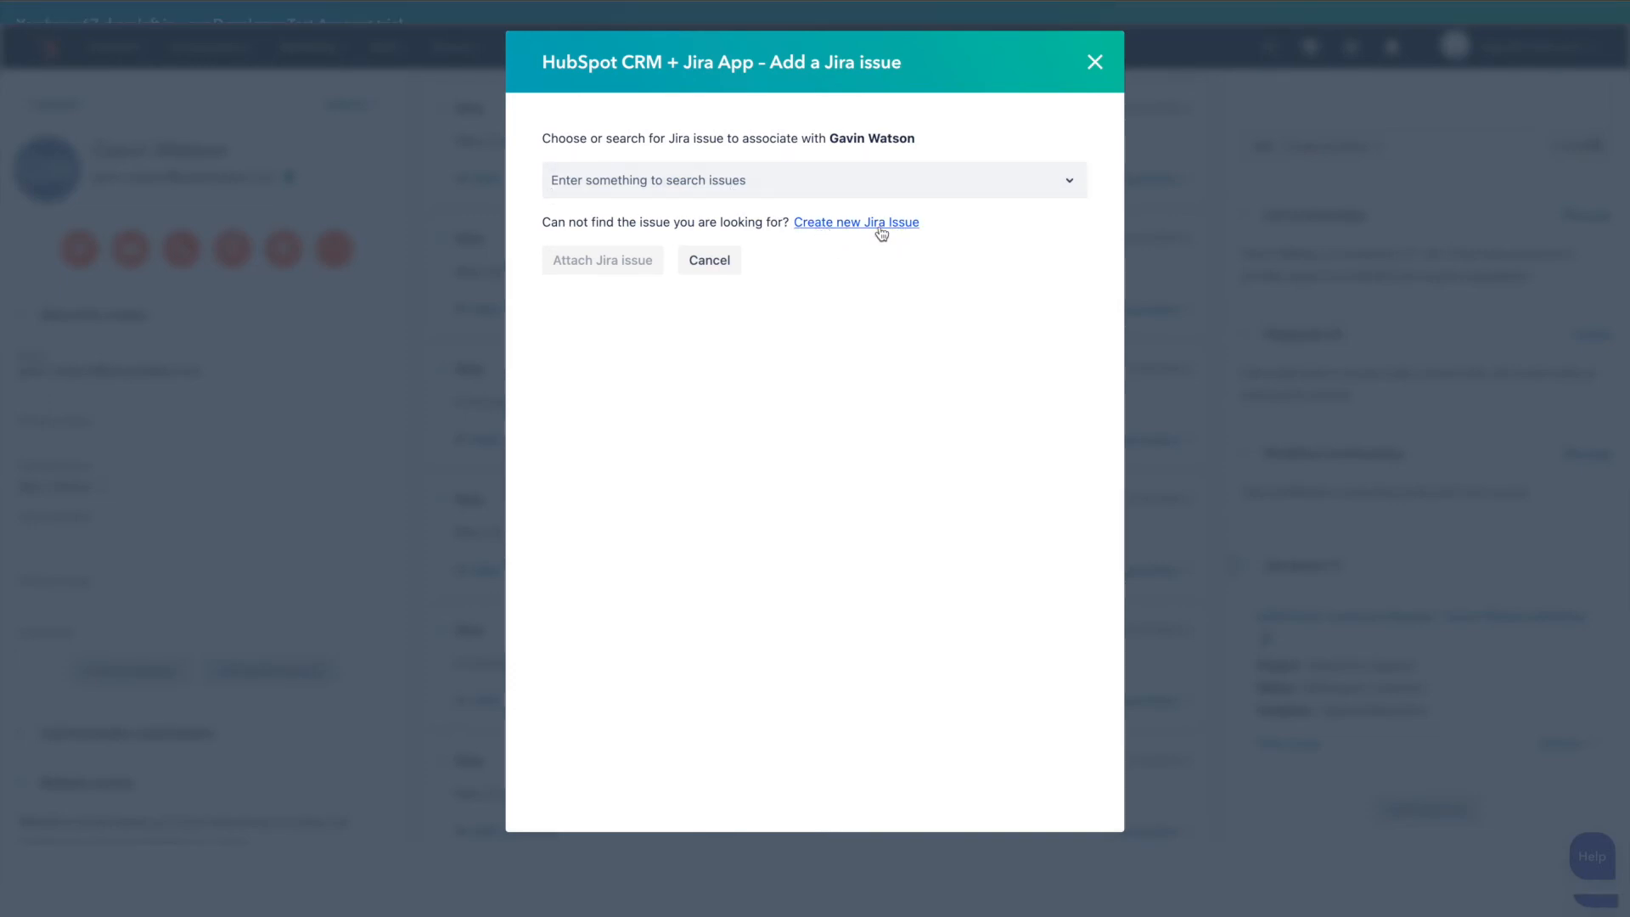
left_click(854, 221)
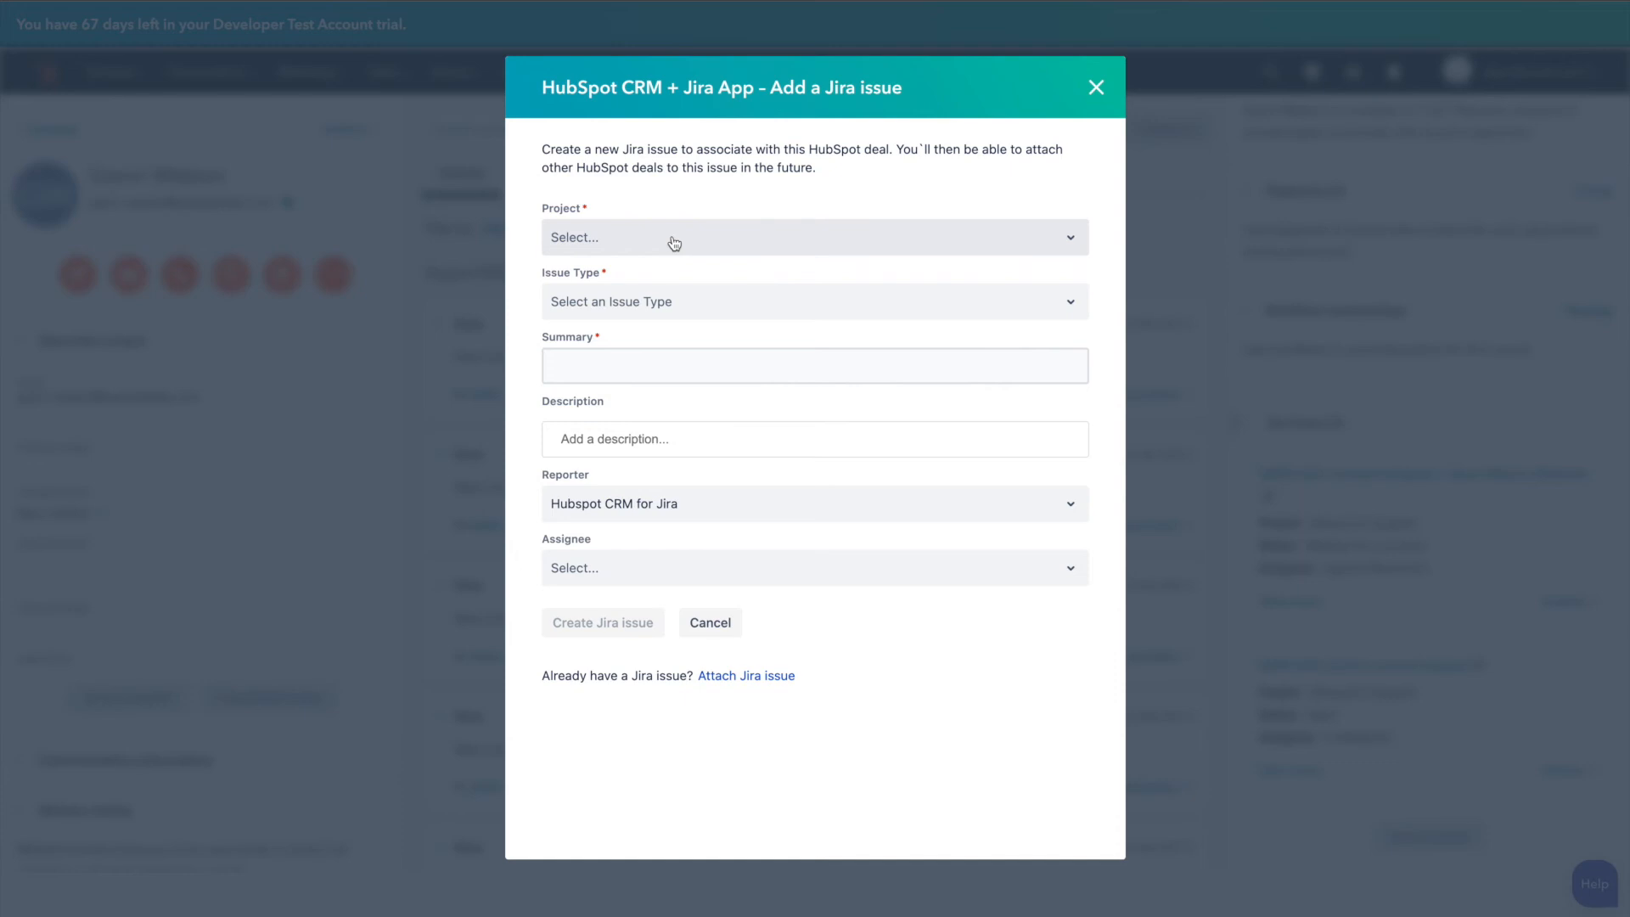
left_click(813, 238)
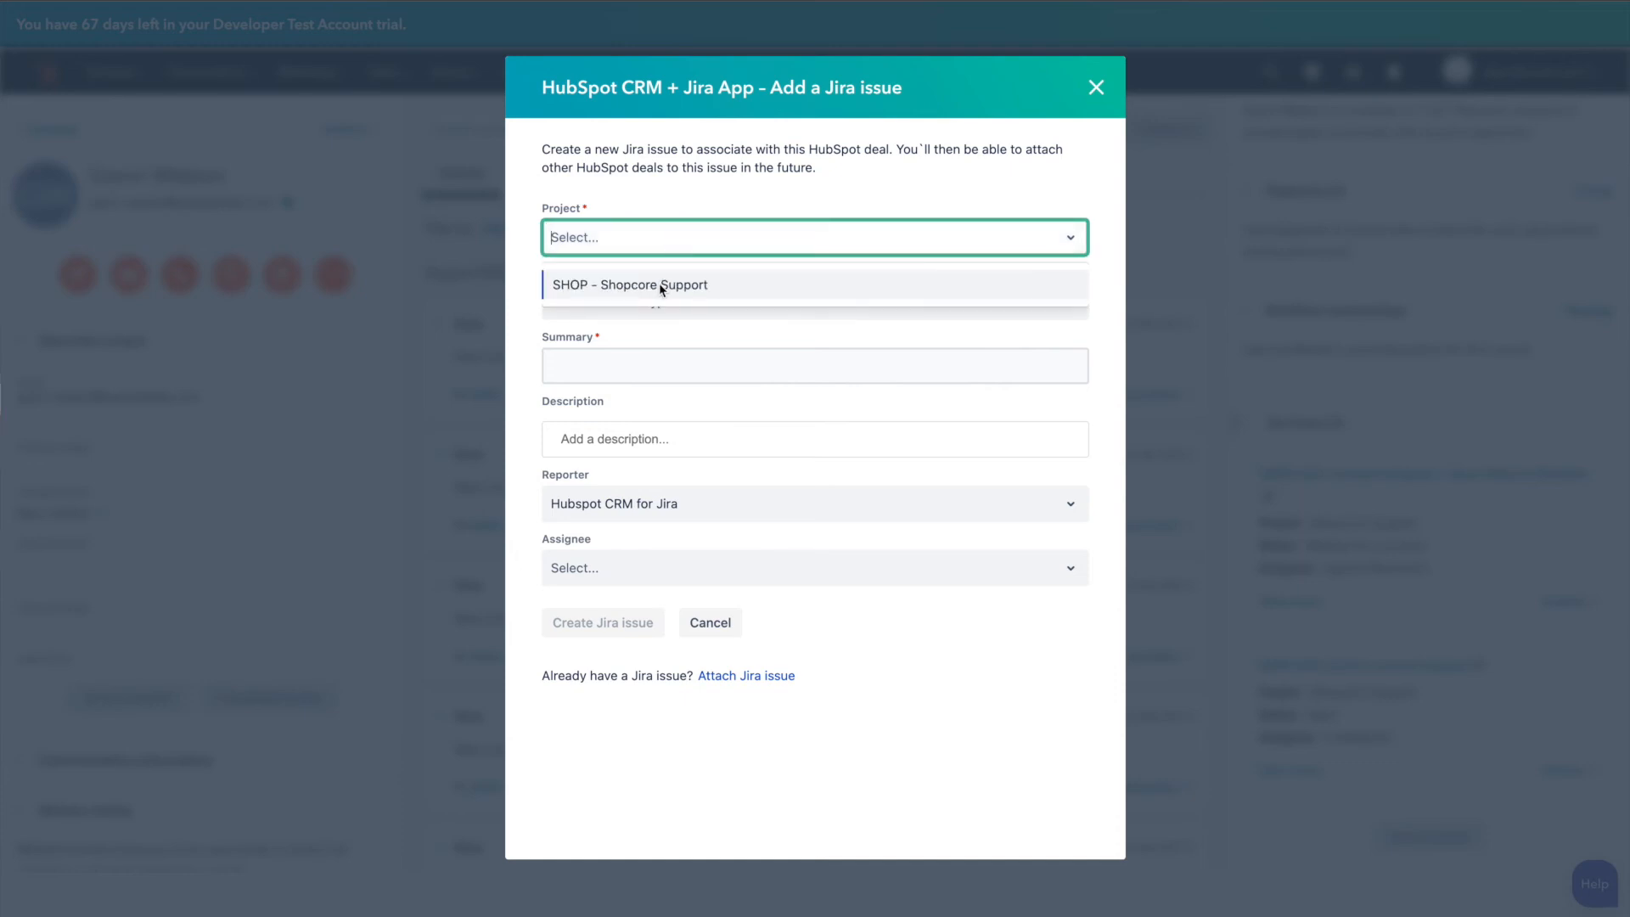
left_click(628, 283)
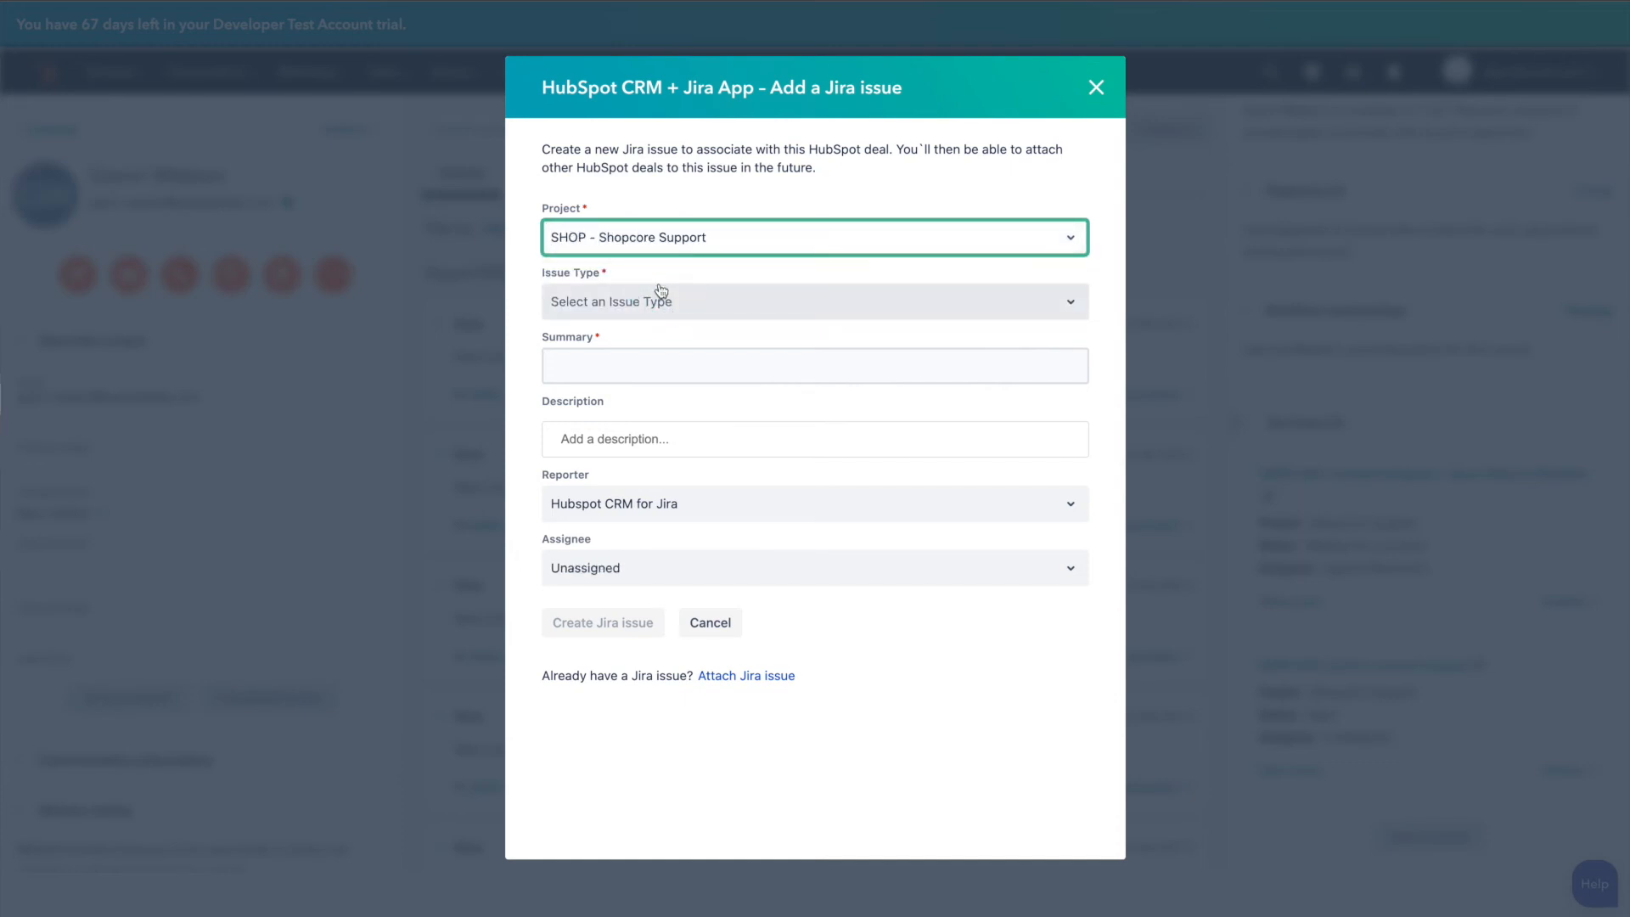
left_click(814, 302)
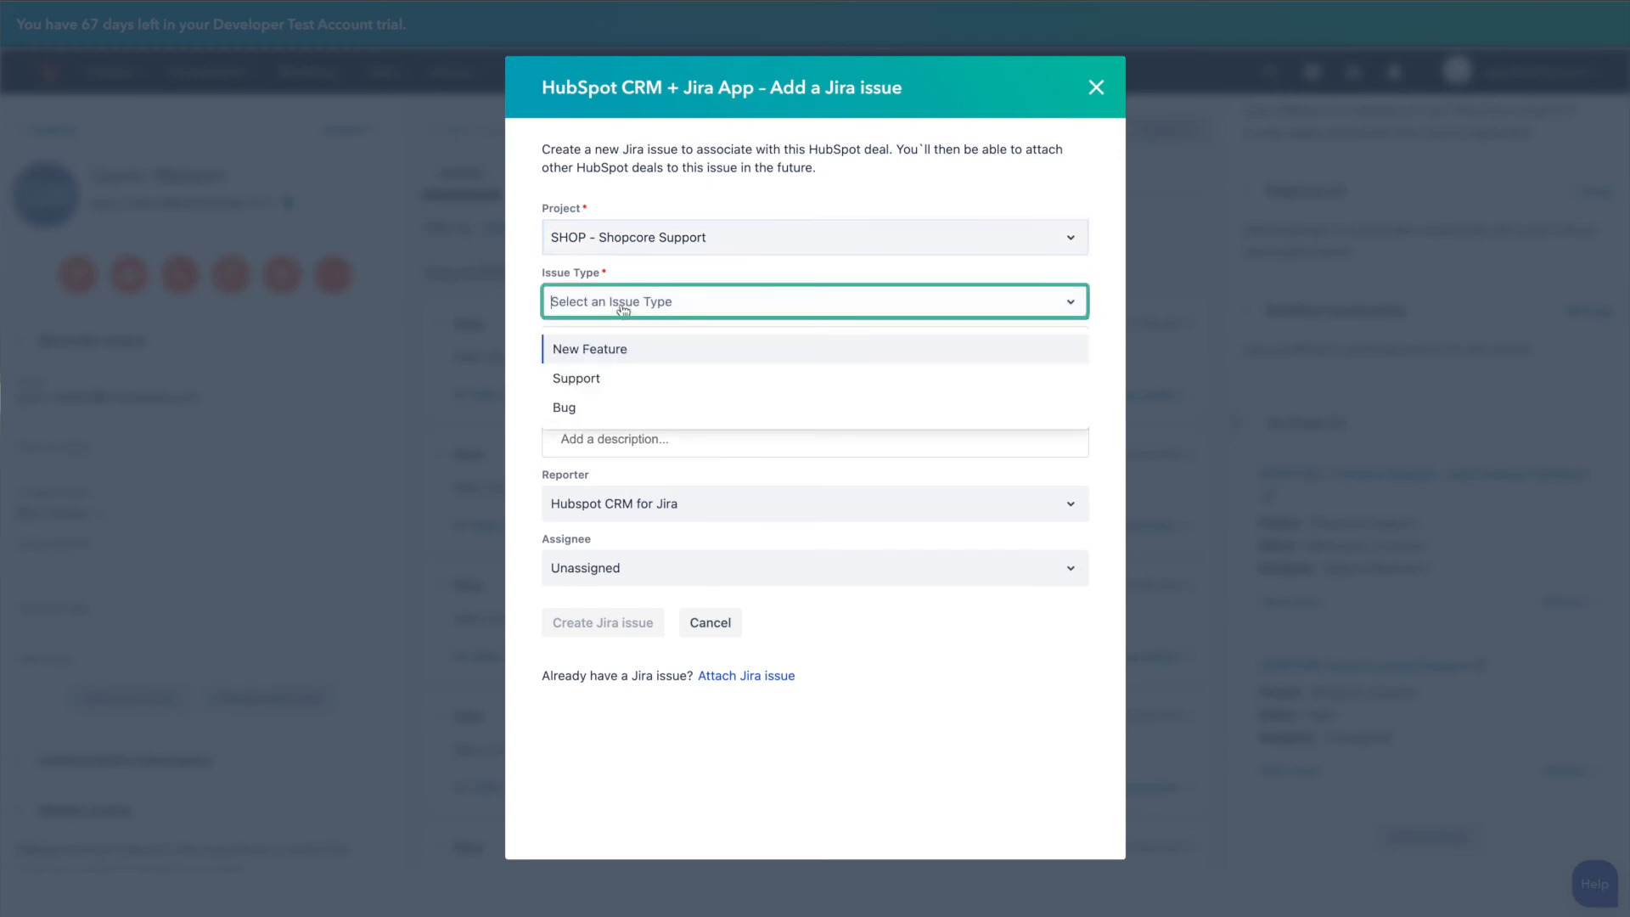
left_click(576, 377)
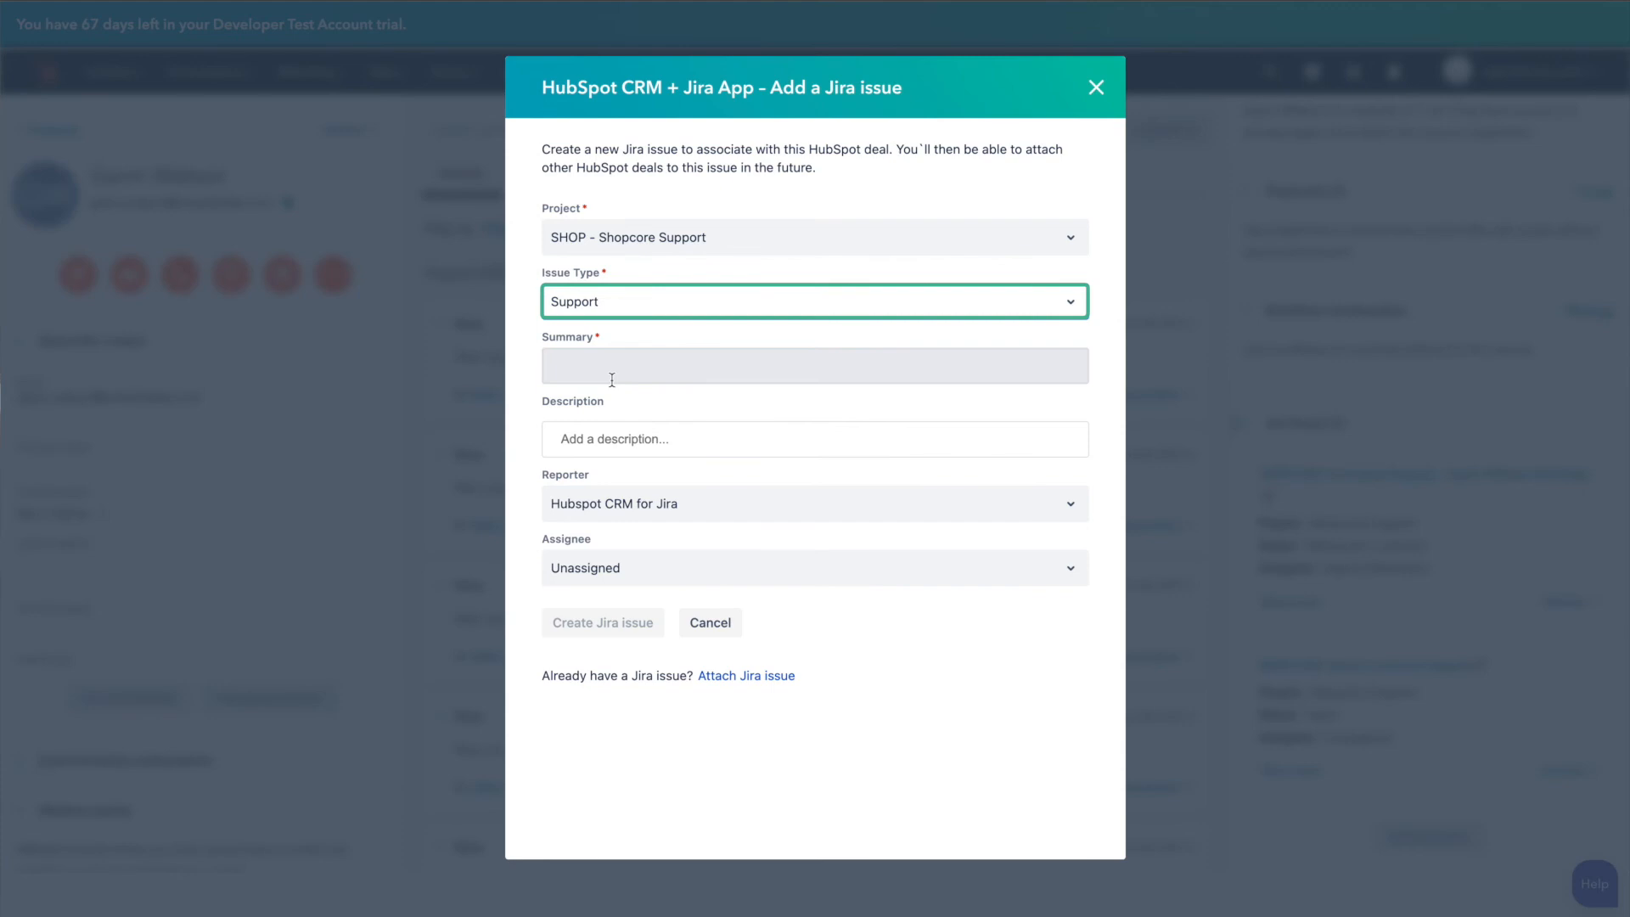
type("Ga")
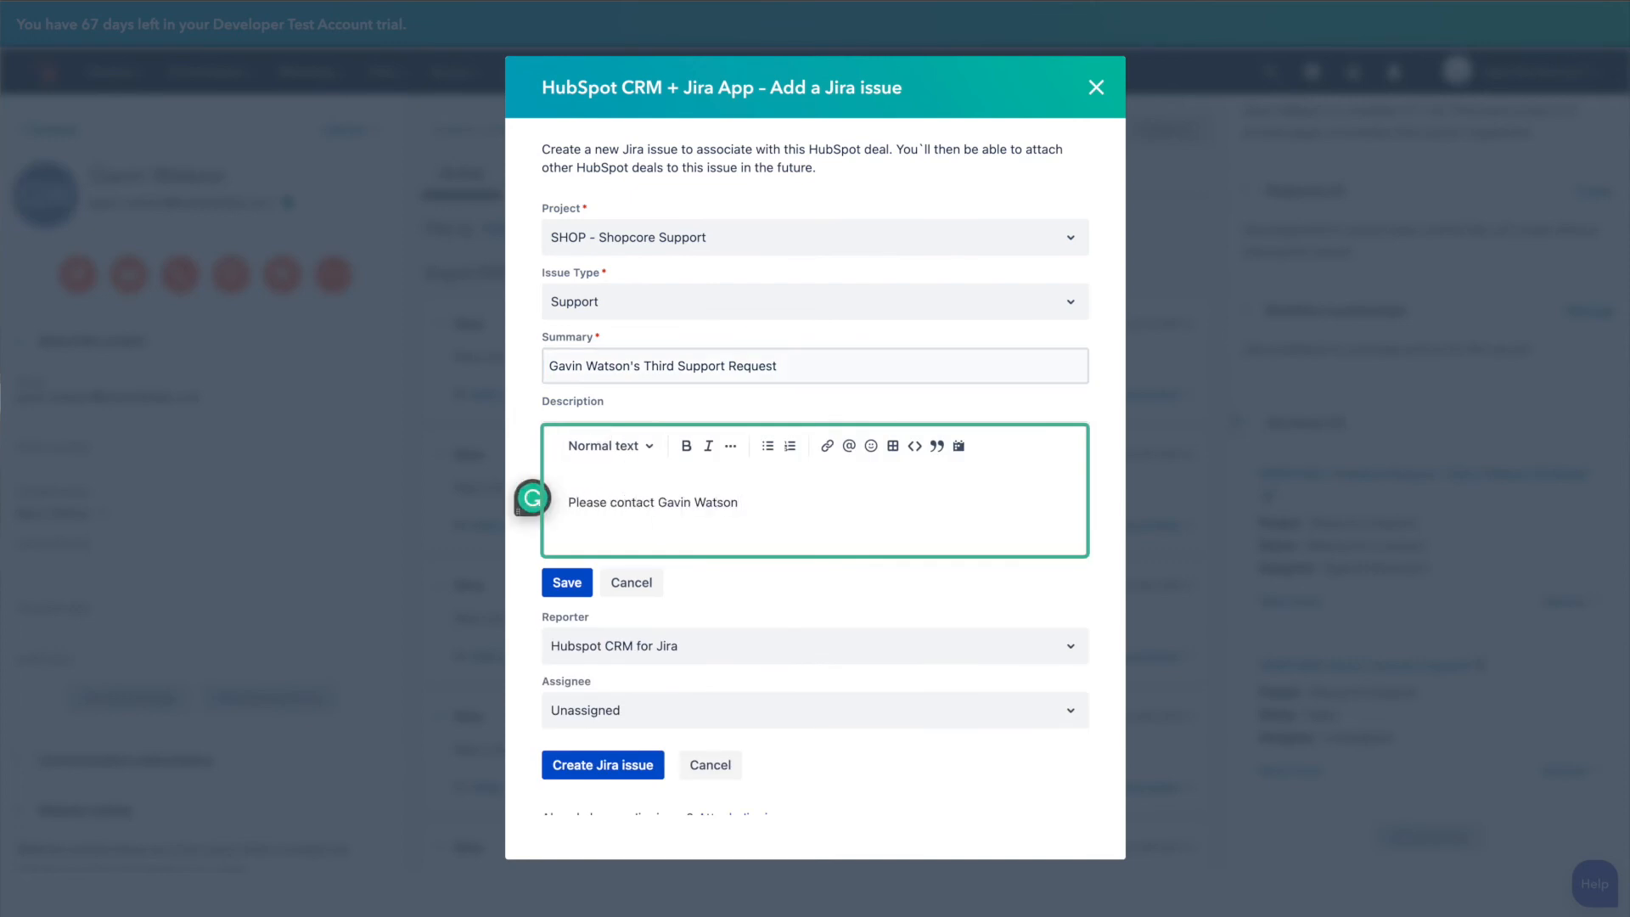
left_click(567, 583)
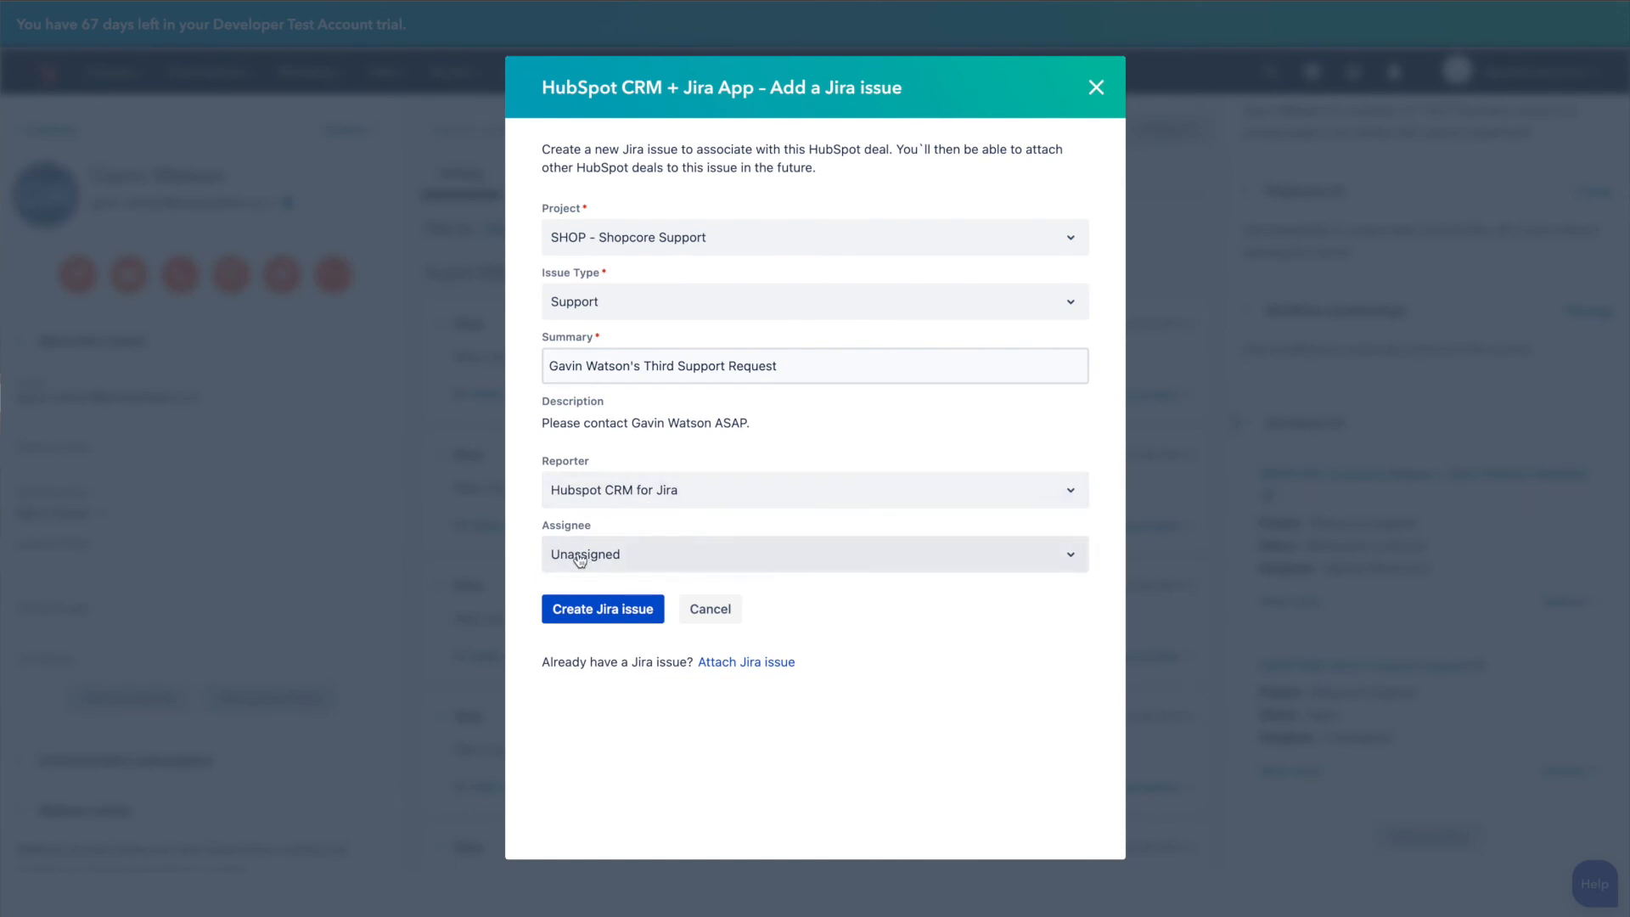
left_click(813, 554)
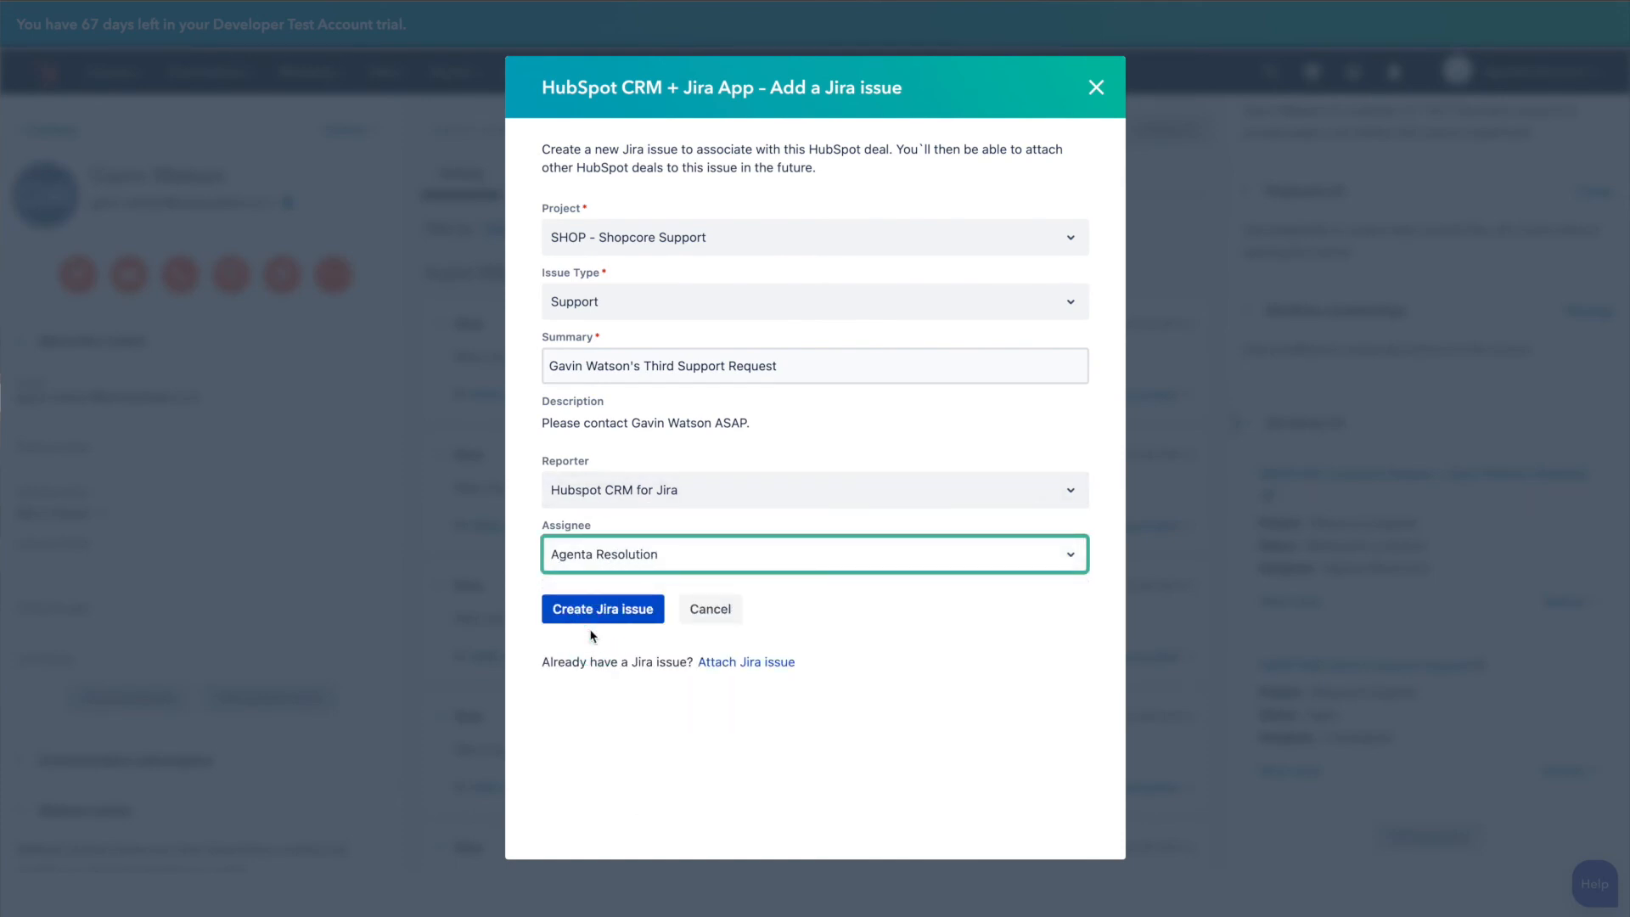
left_click(601, 608)
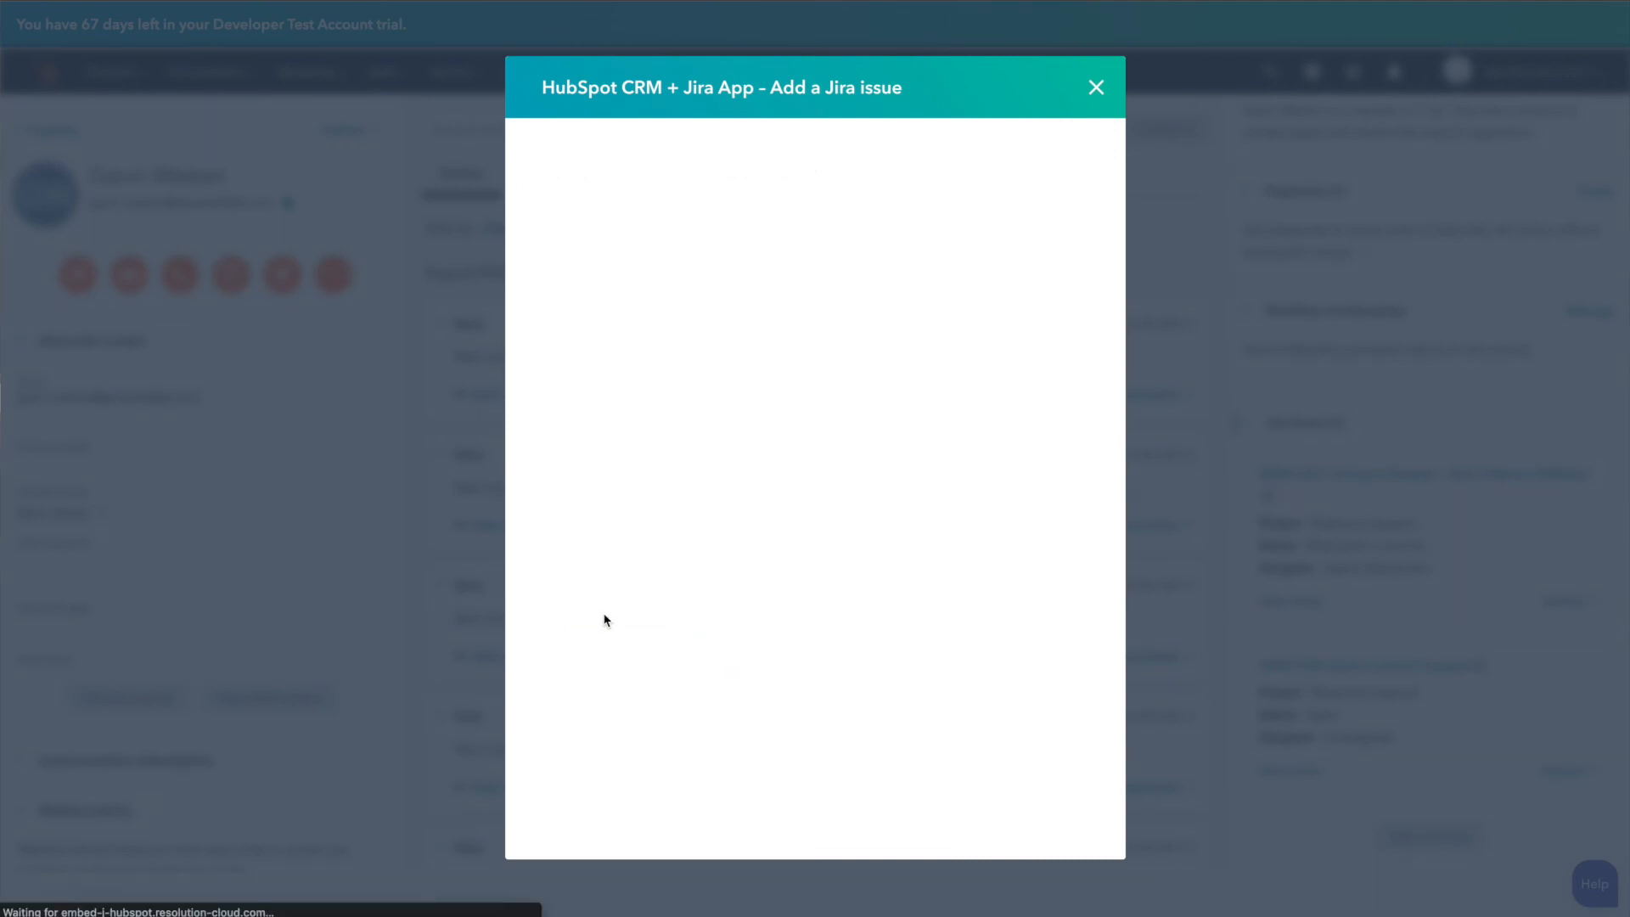
Step: Scroll to the contact's Jira Issues section showing the new SHOP-410 card among three issues
left_click(1095, 86)
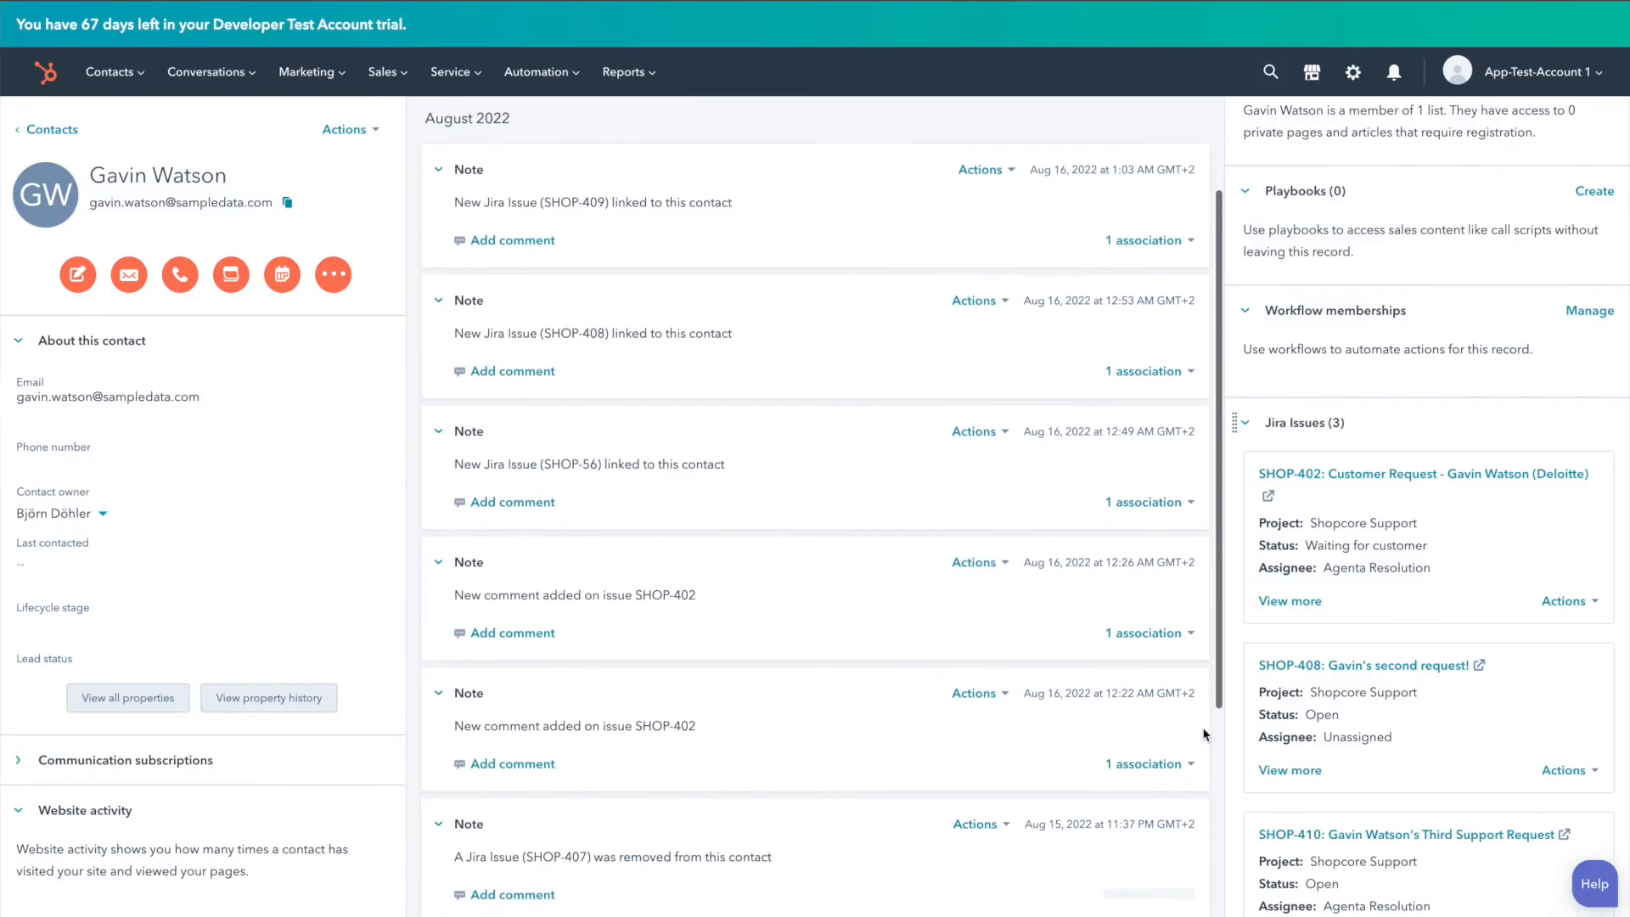
scroll("down", 3)
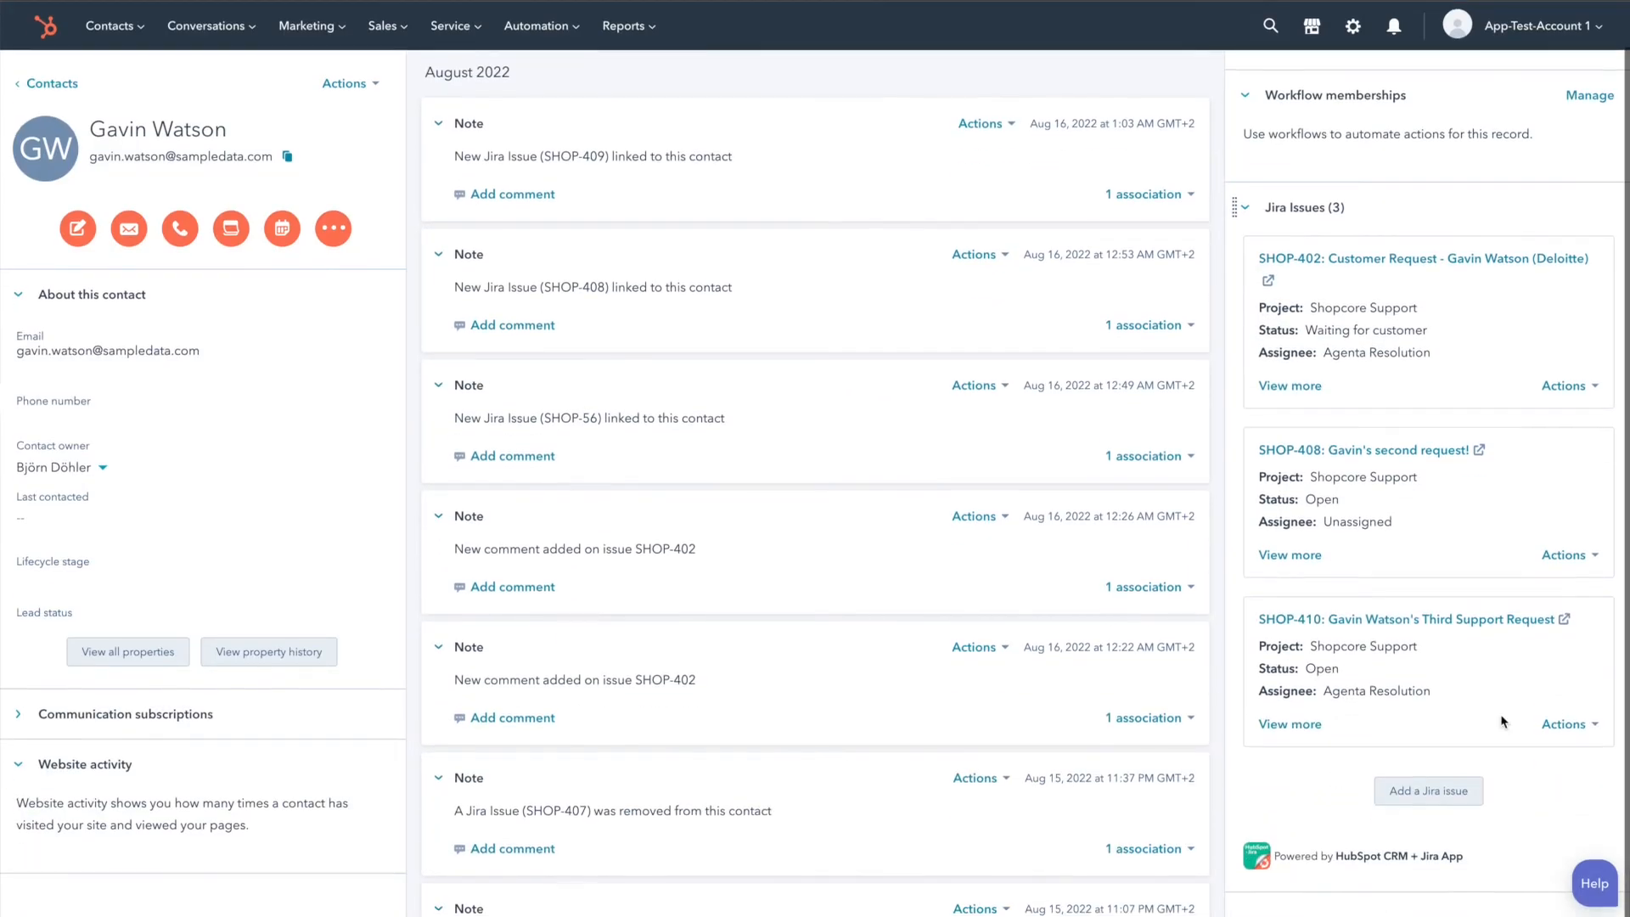
scroll("down", 3)
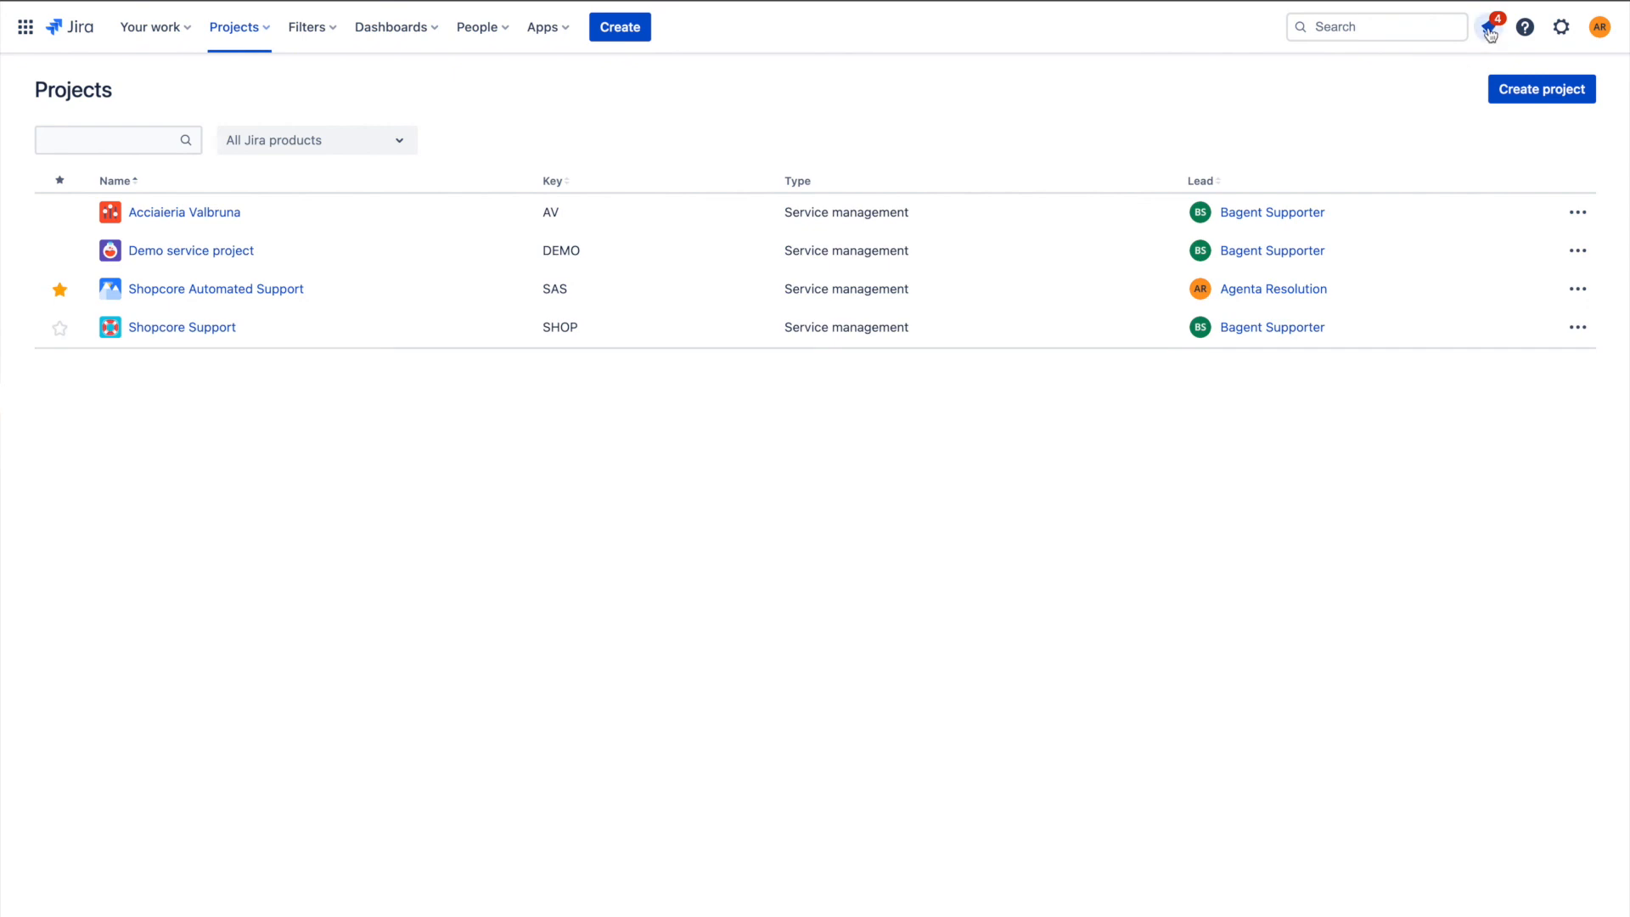
left_click(1489, 26)
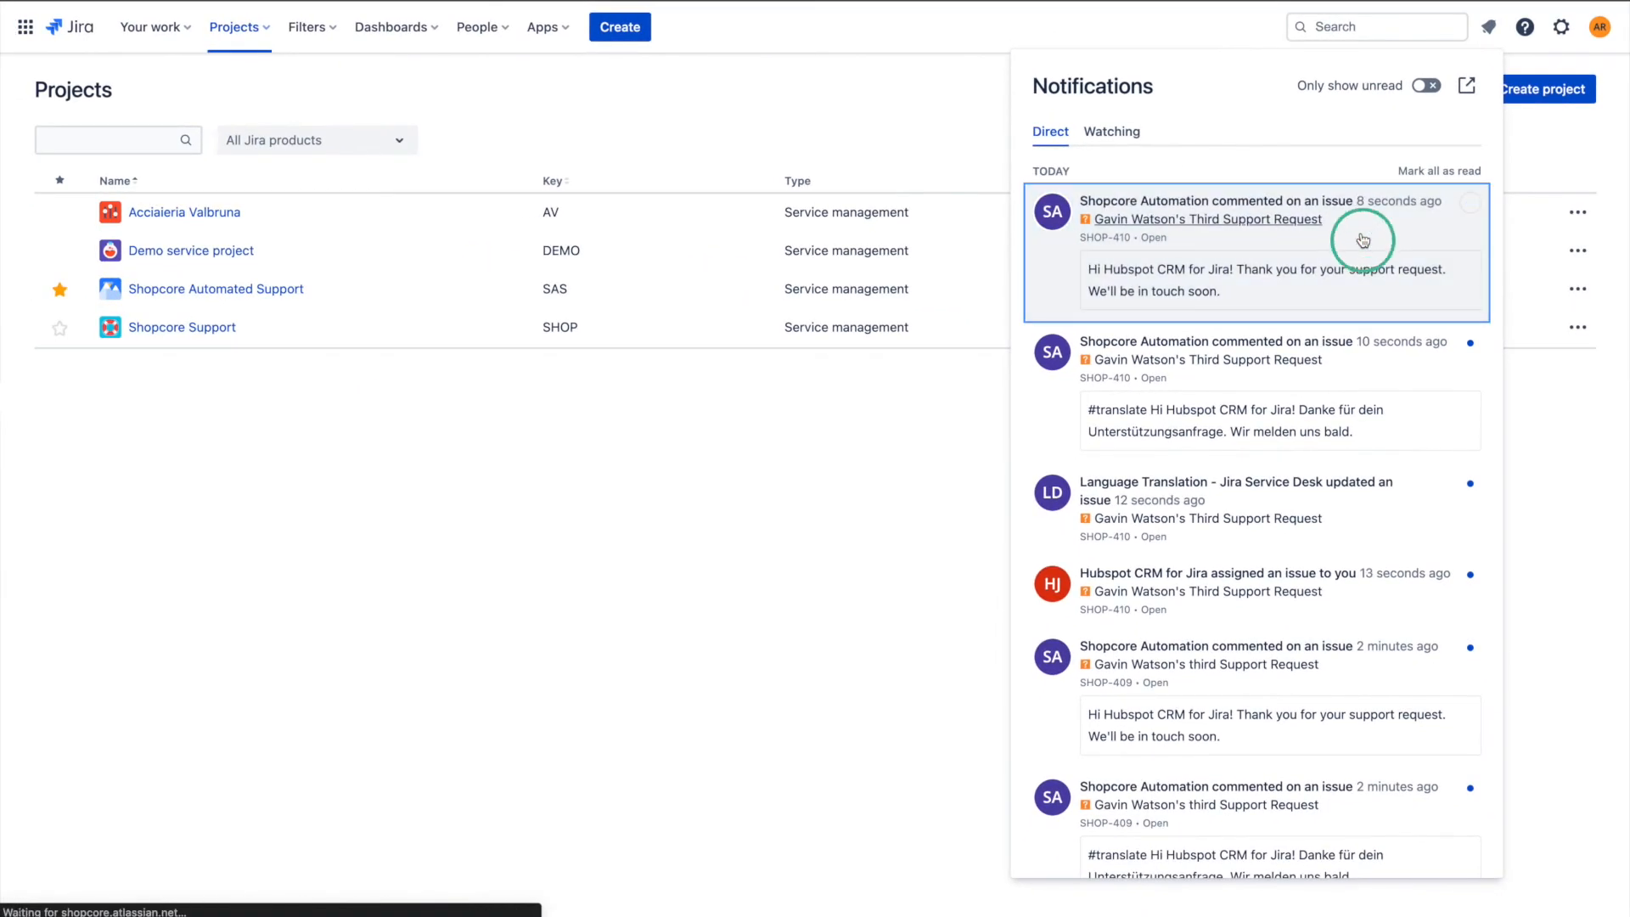
left_click(1204, 219)
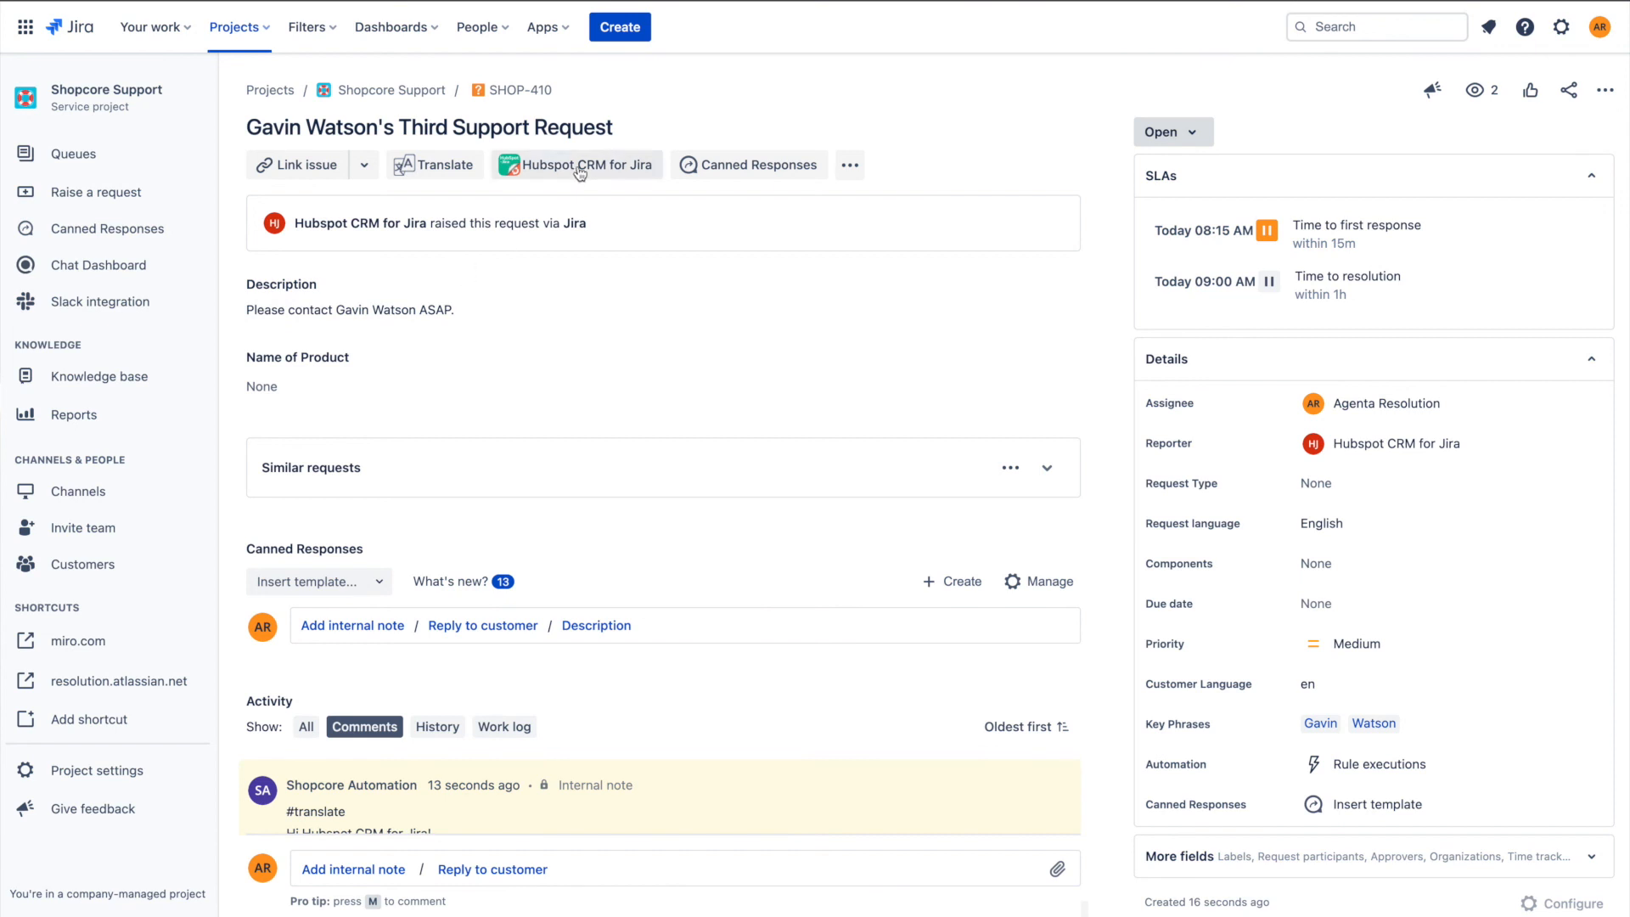
left_click(575, 165)
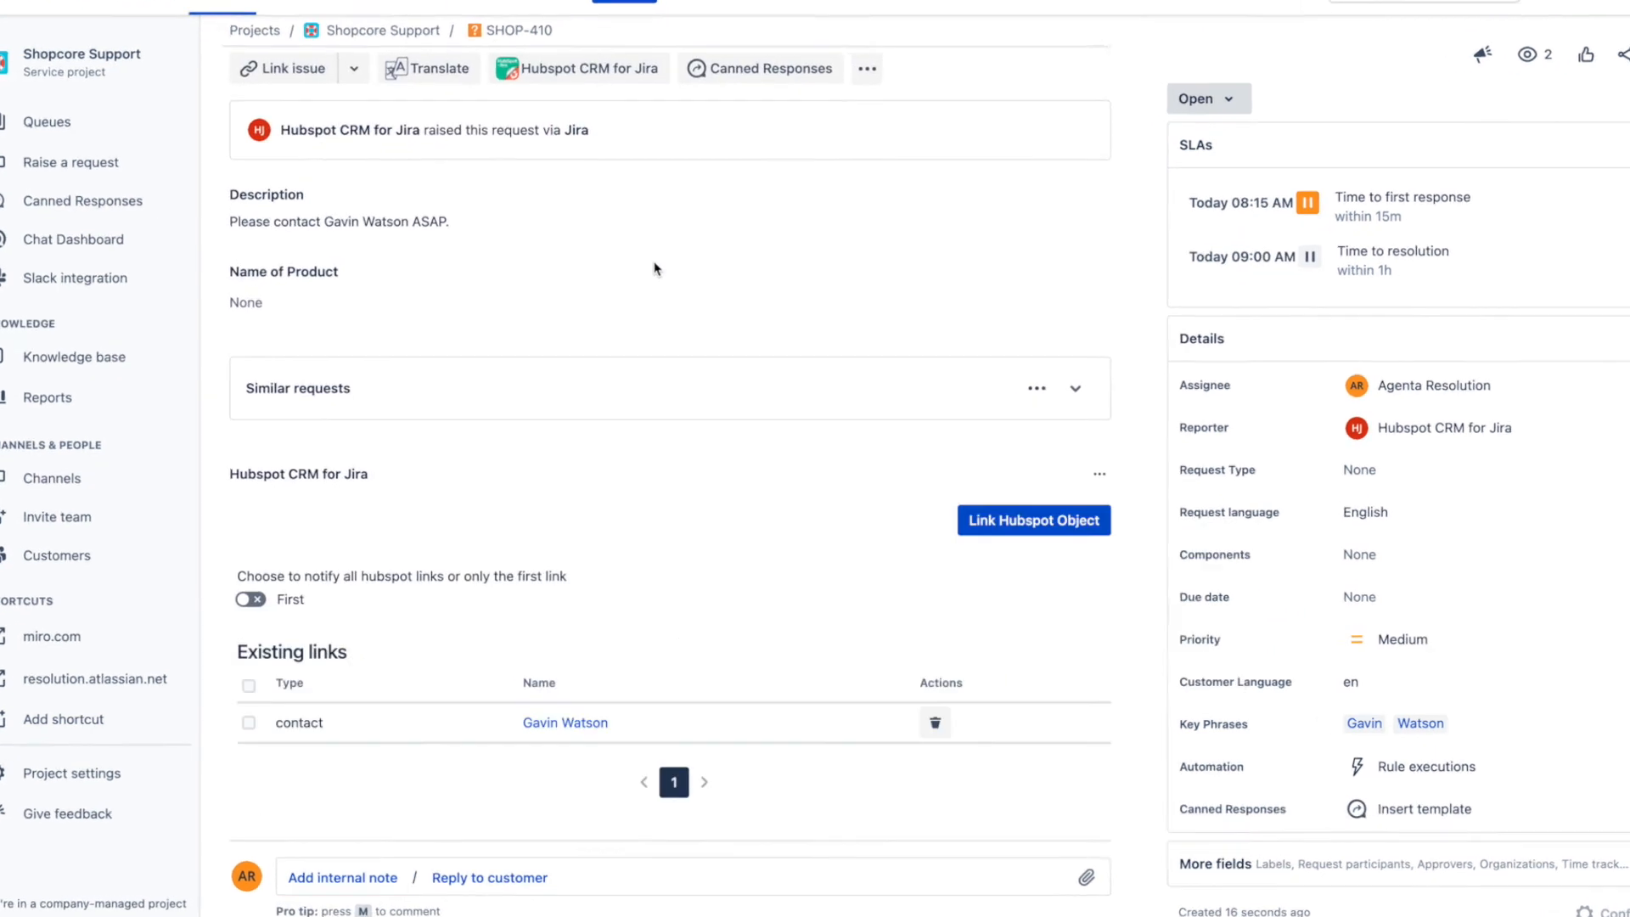